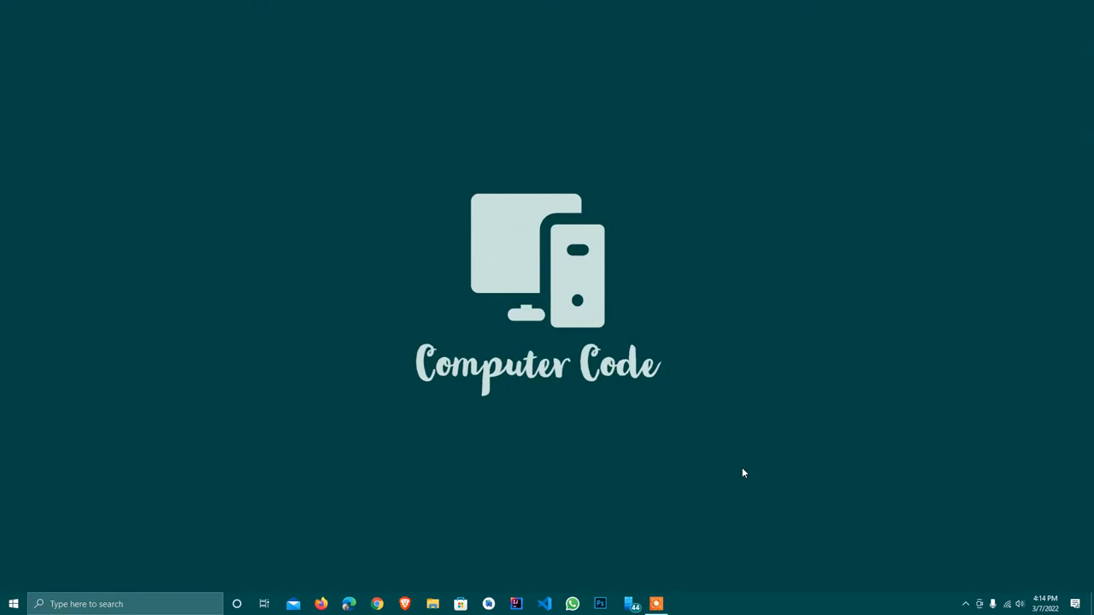
mouse_move(695, 504)
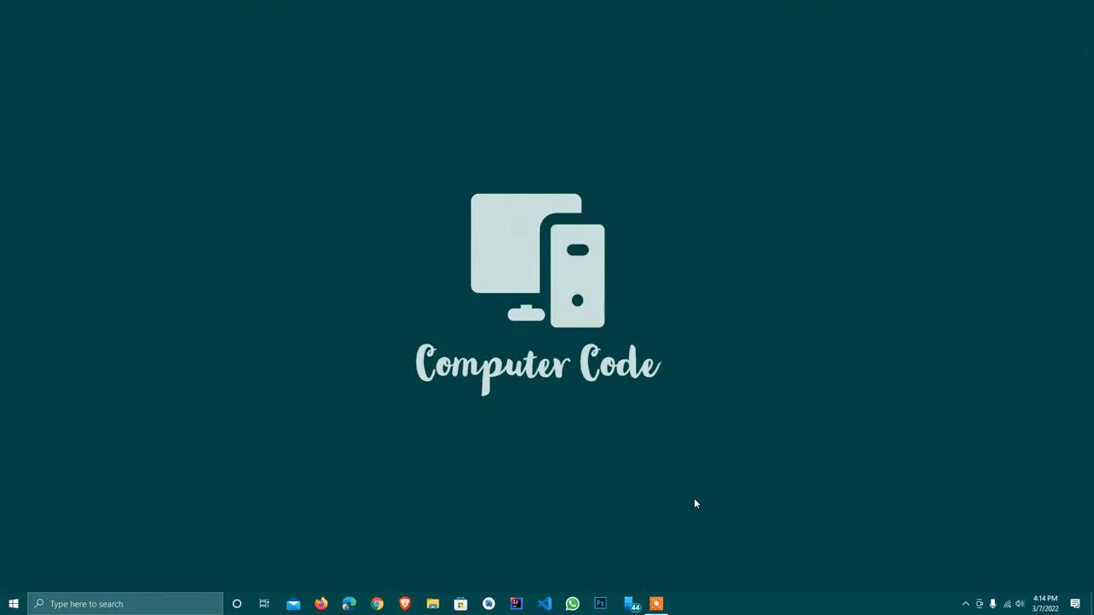
mouse_move(698, 491)
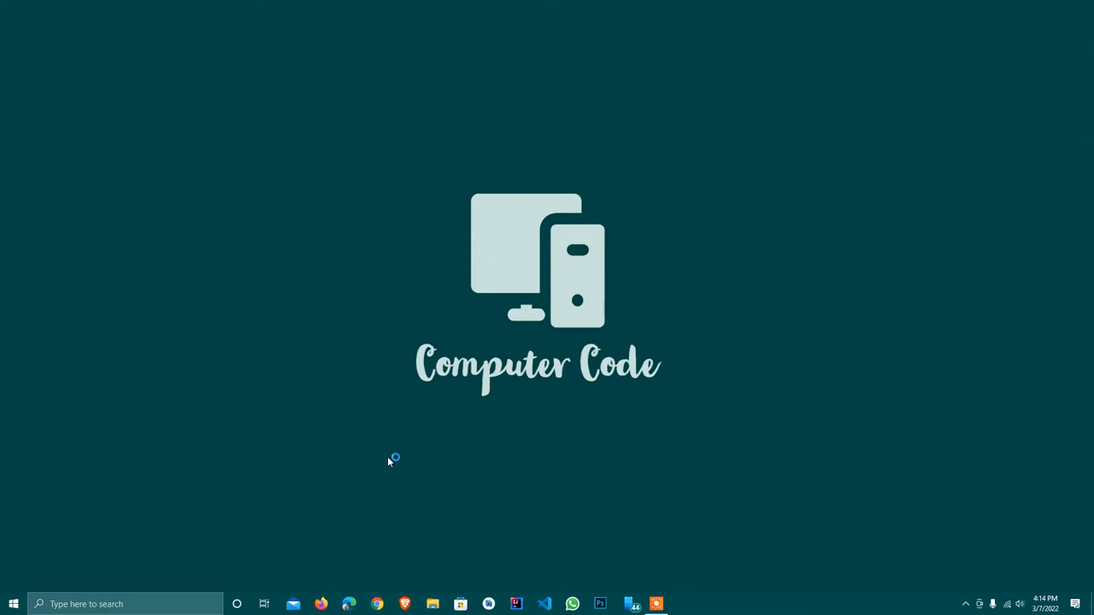
Step: Launch the Brave browser and search Google for 'google material'
click(405, 604)
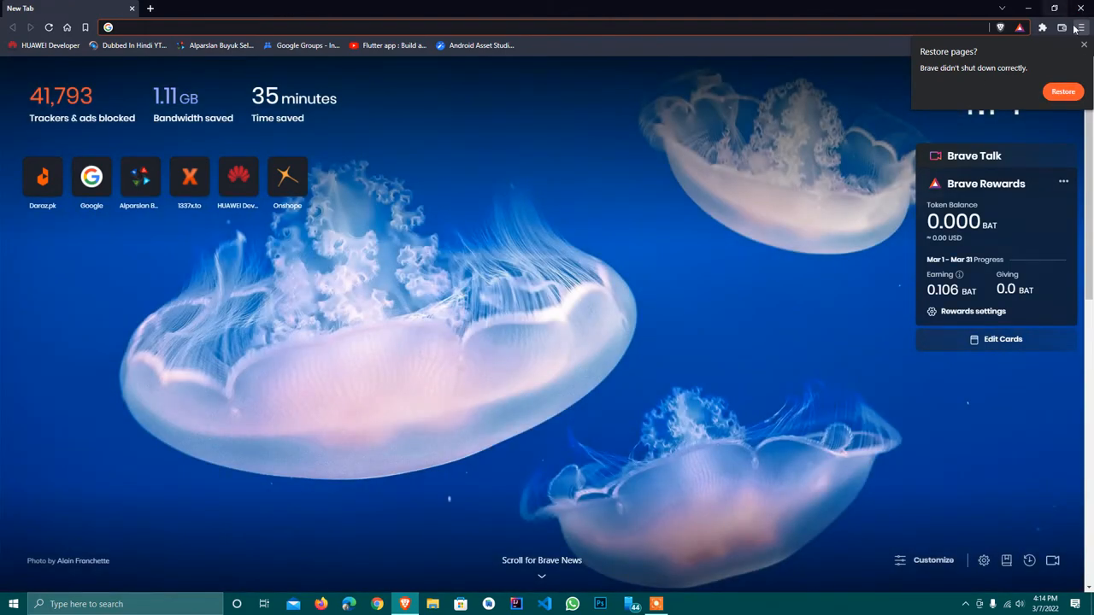
click(342, 27)
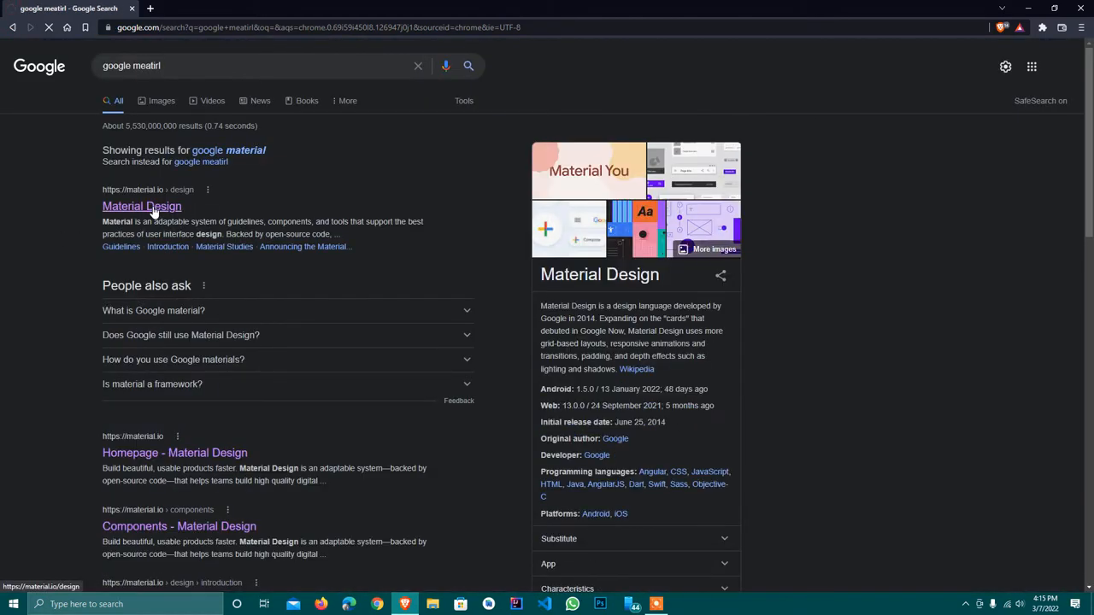
Step: Open the Material Design result and look over the material.io/design page
click(141, 206)
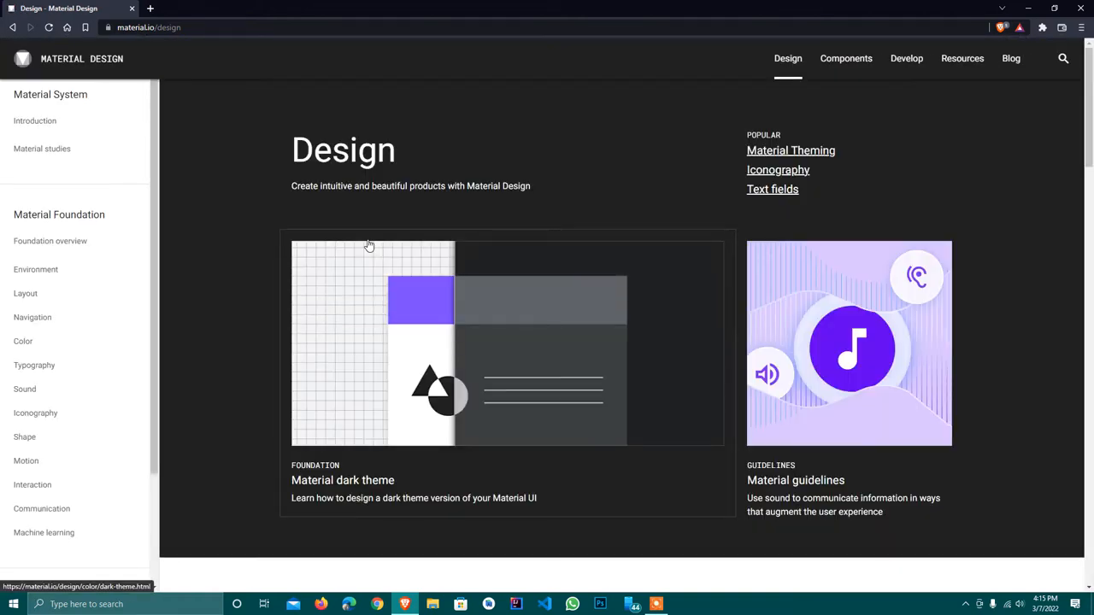
scroll(down, 3)
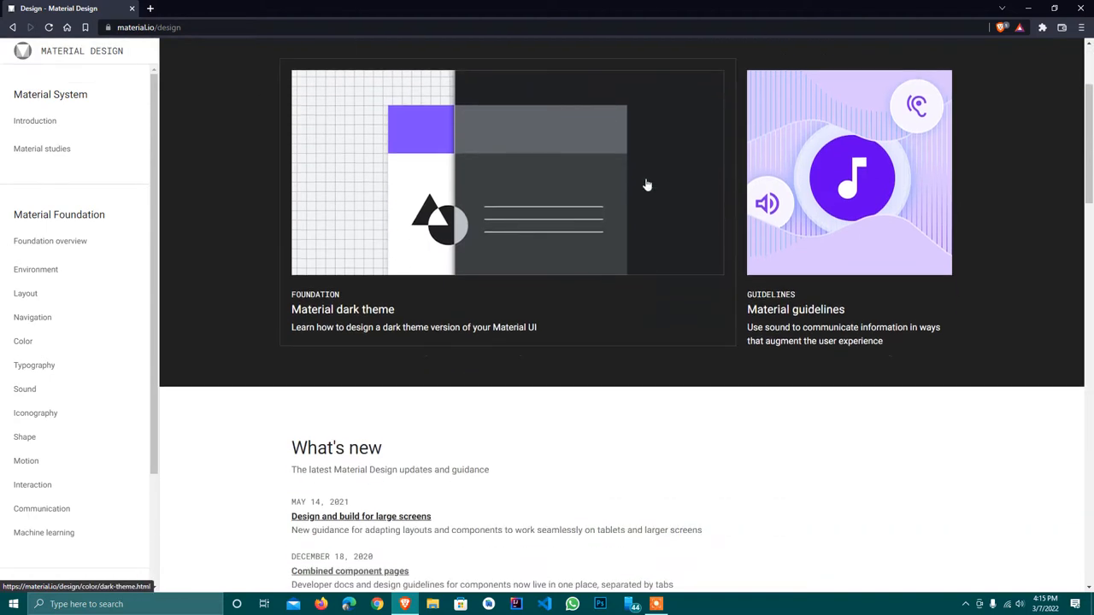
scroll(up, 3)
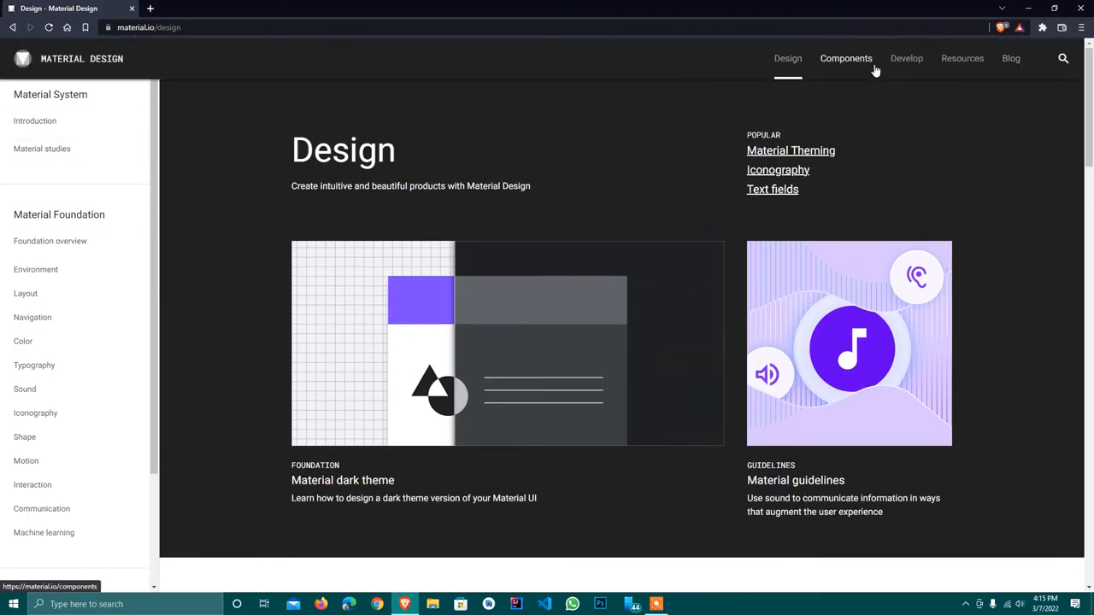
Step: Open the Components catalogue and filter it to Flutter components
click(846, 58)
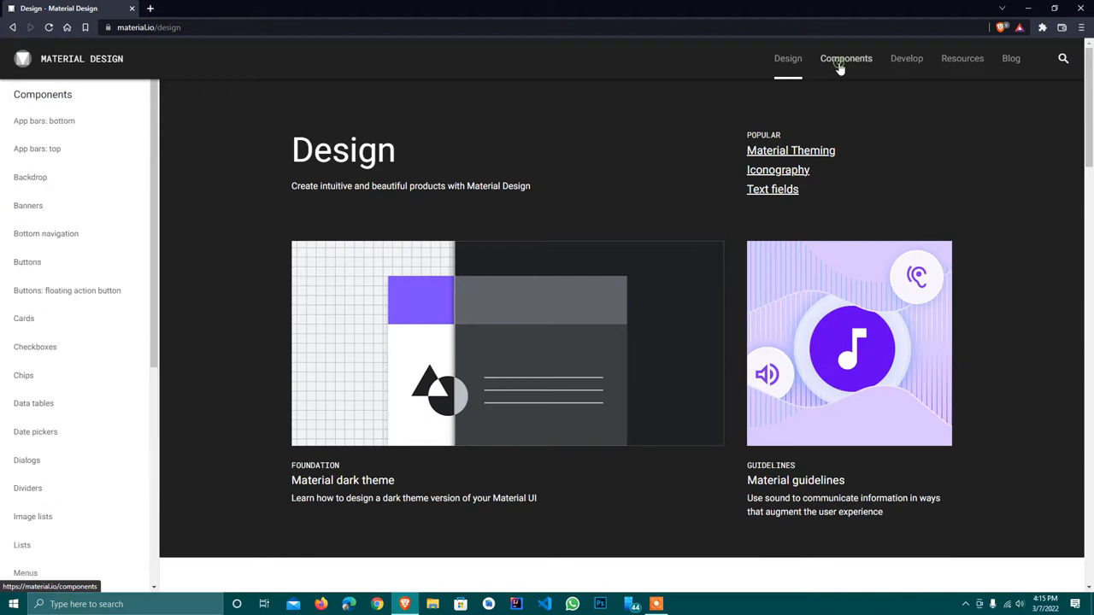
click(845, 58)
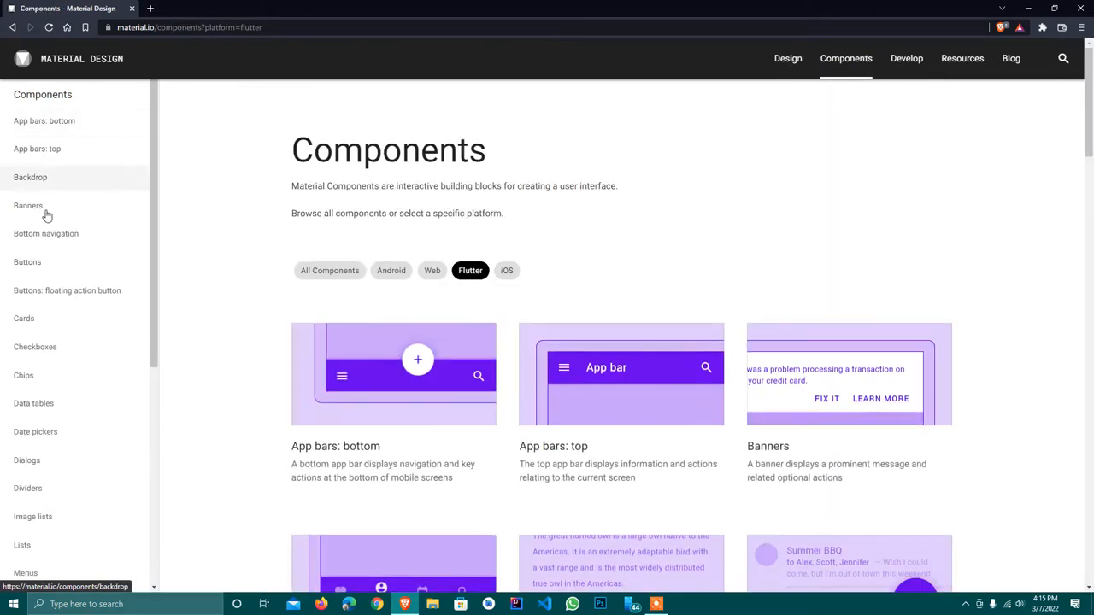
scroll(down, 3)
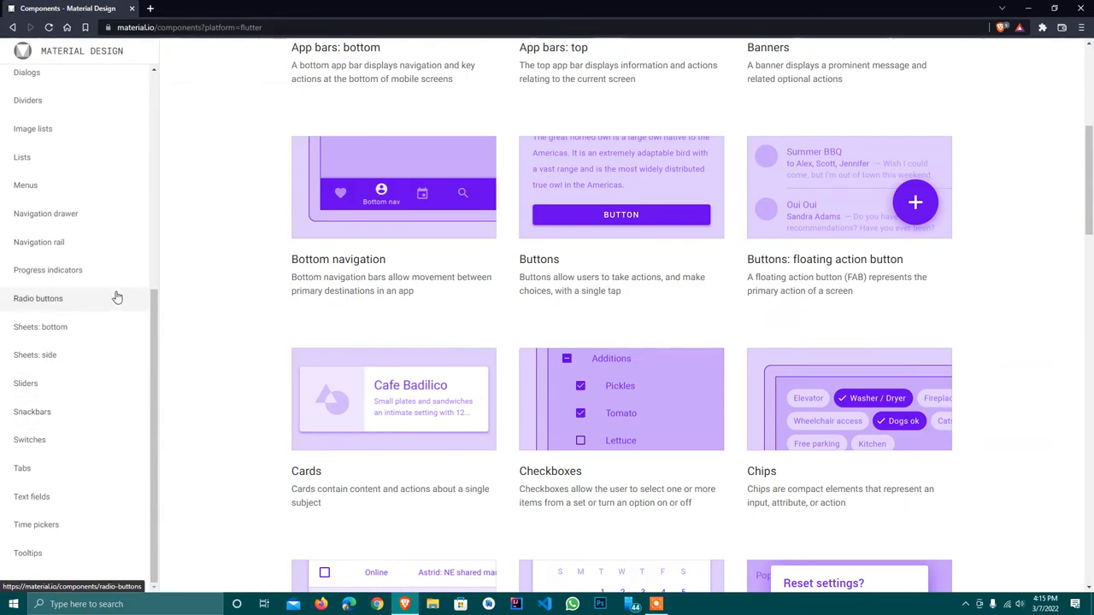
scroll(up, 3)
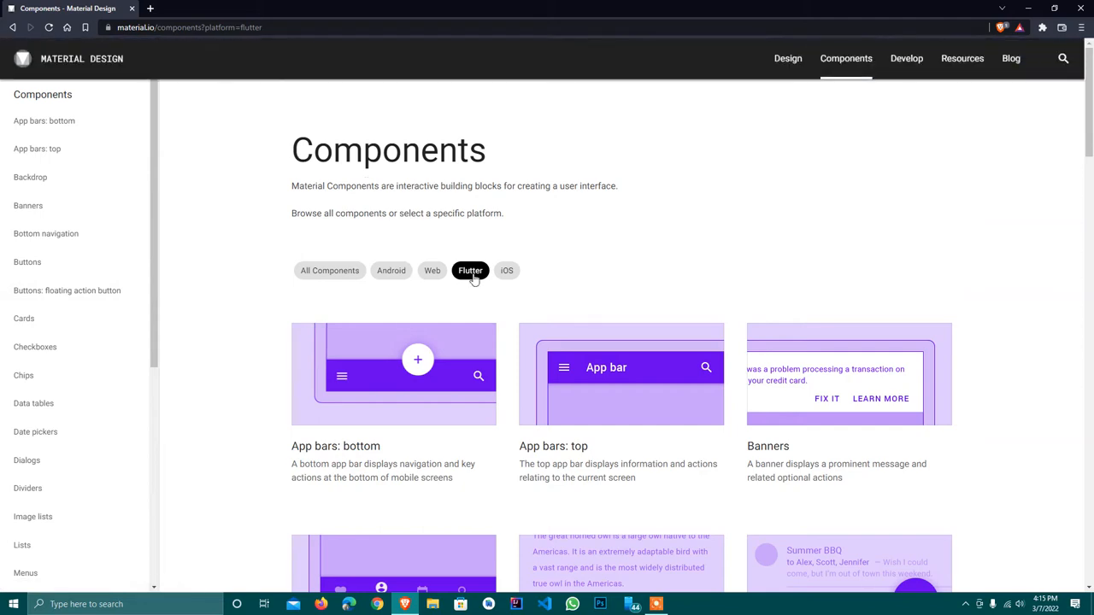
click(329, 270)
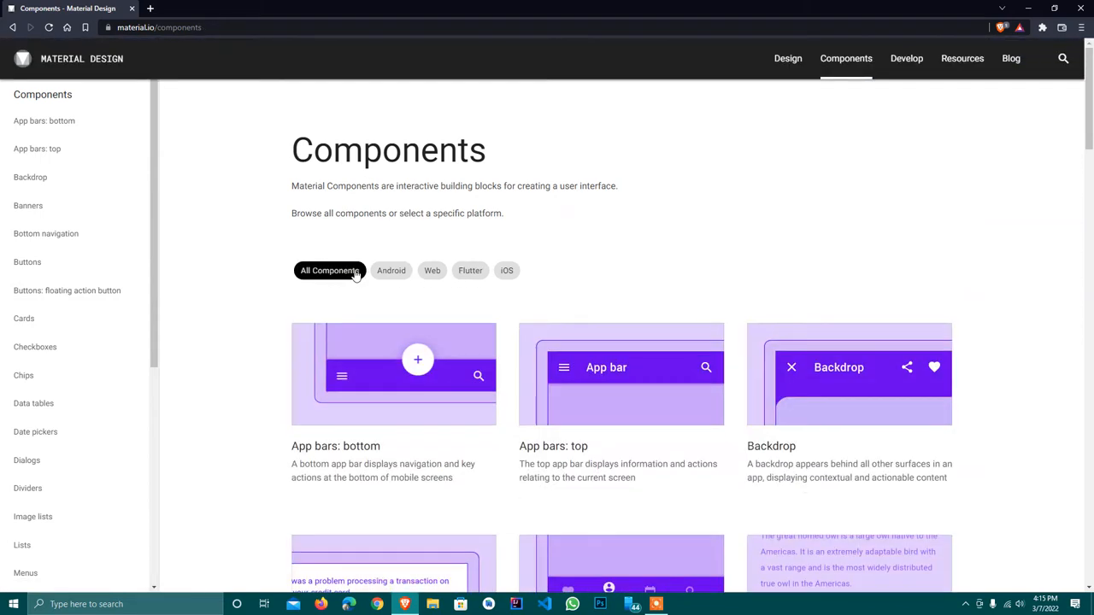
click(390, 271)
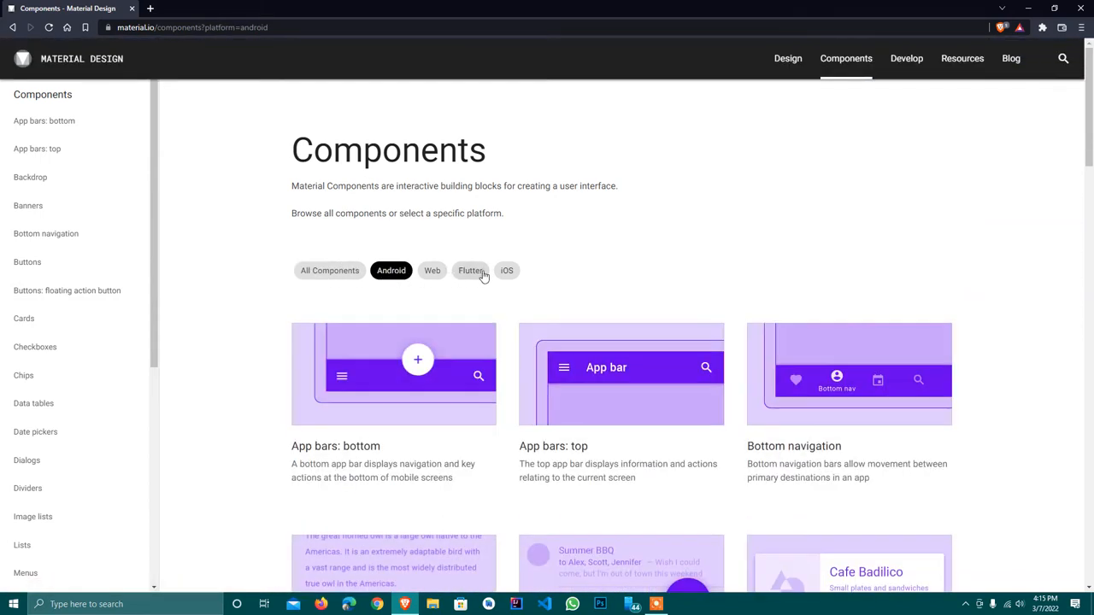
click(470, 270)
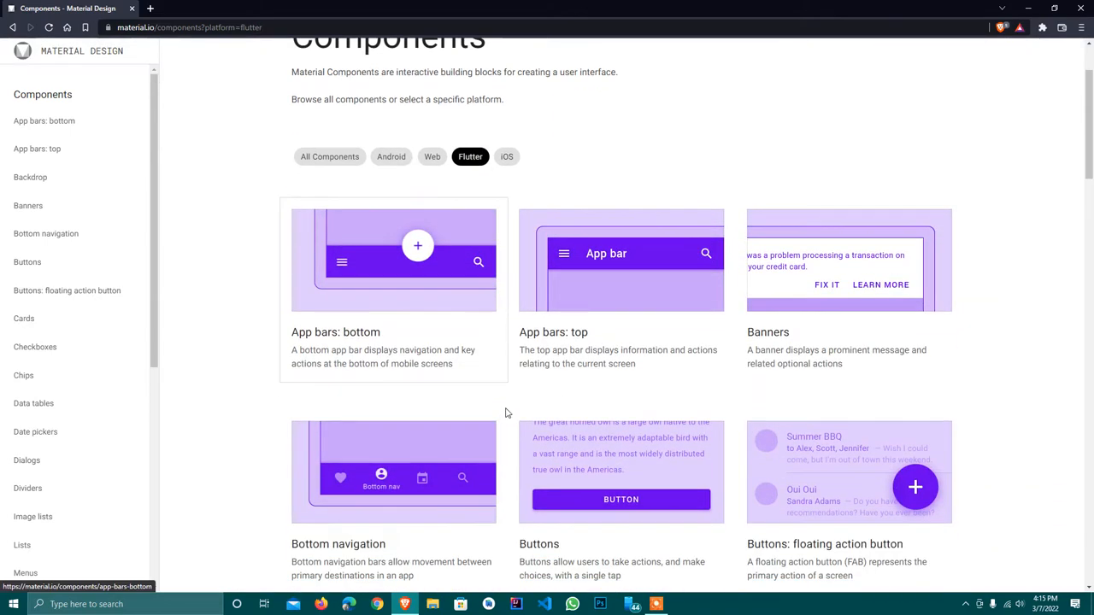
Step: Scroll through the Flutter component cards
scroll(down, 3)
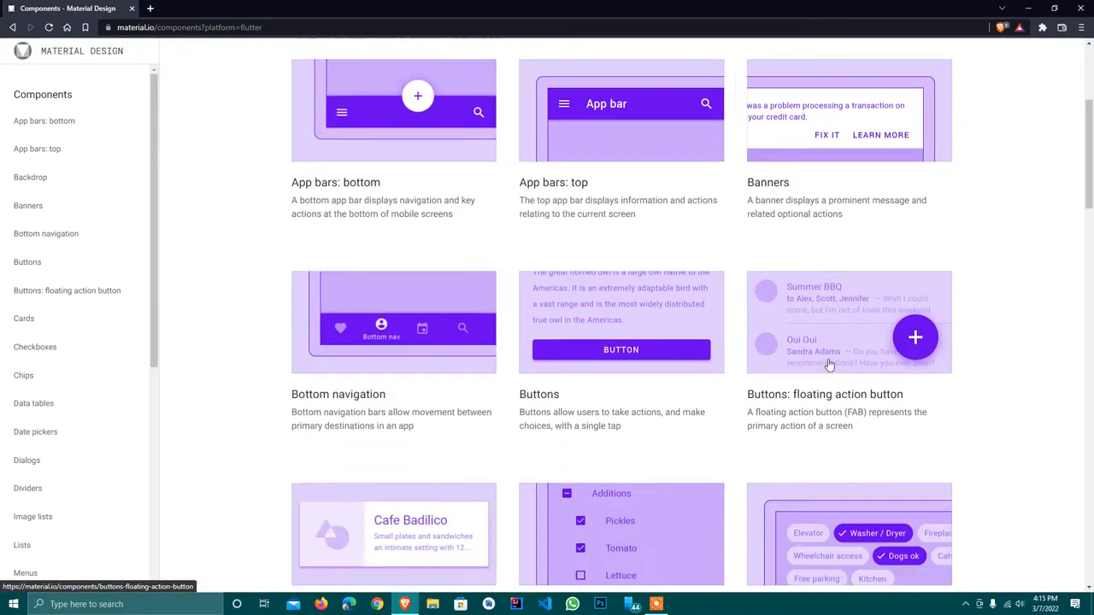
scroll(down, 3)
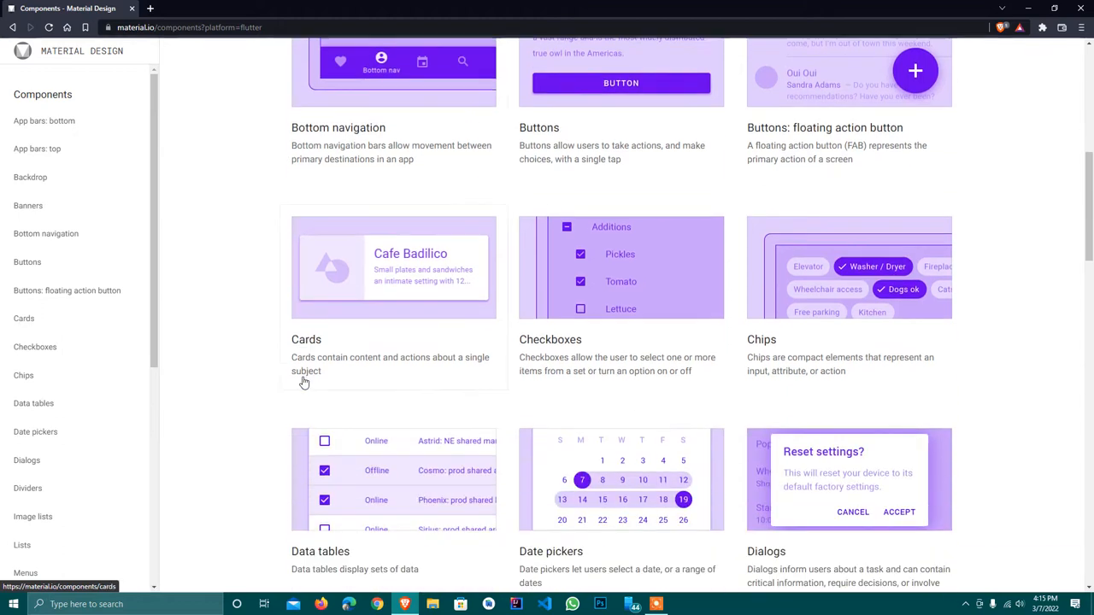
scroll(down, 3)
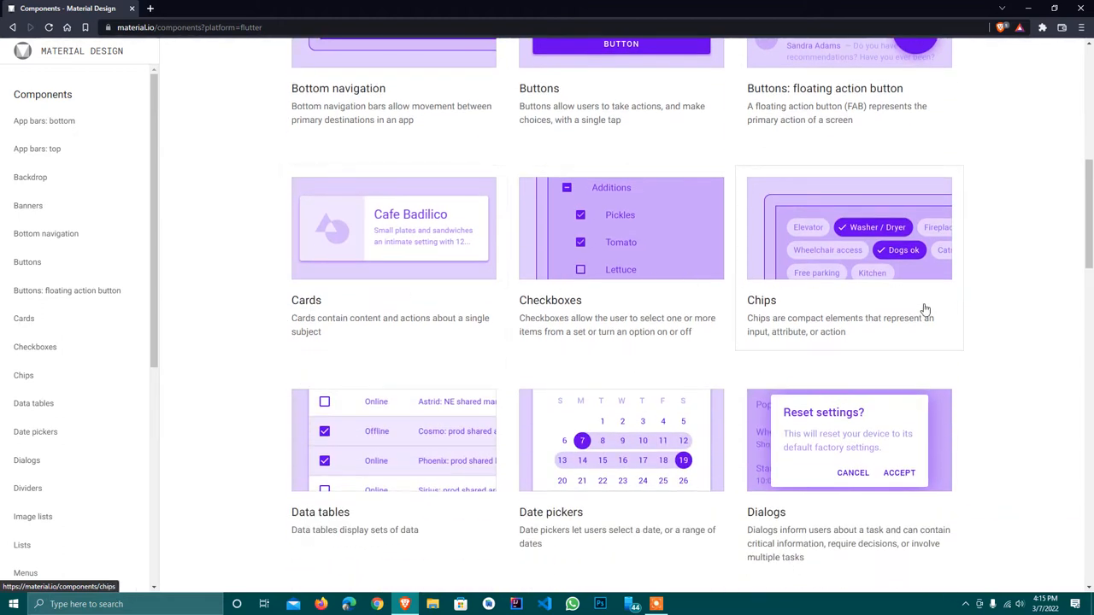
mouse_move(905, 318)
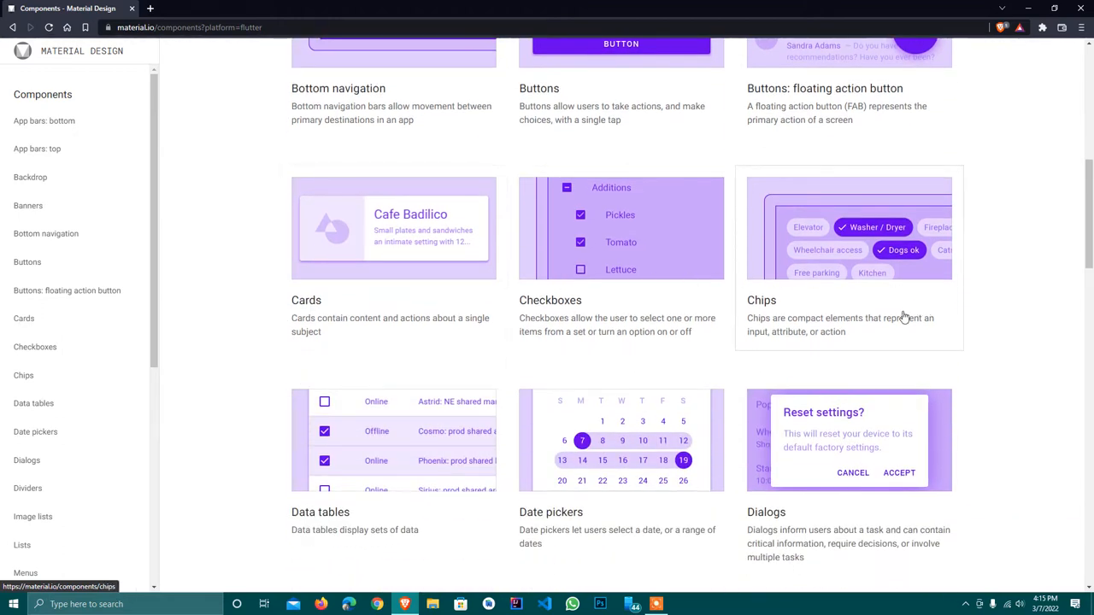
scroll(down, 3)
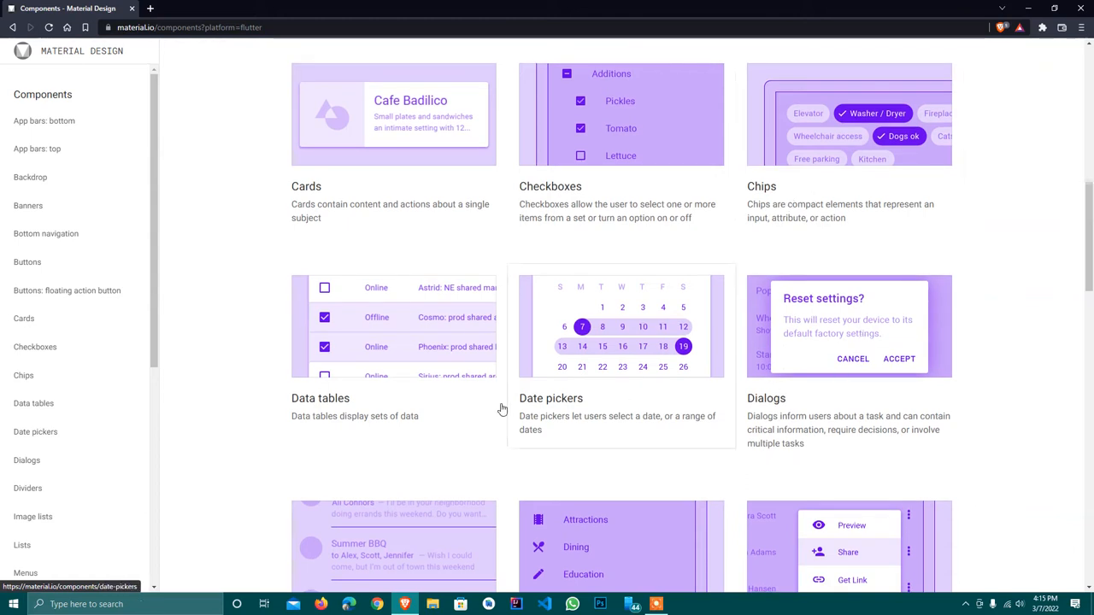
mouse_move(348, 414)
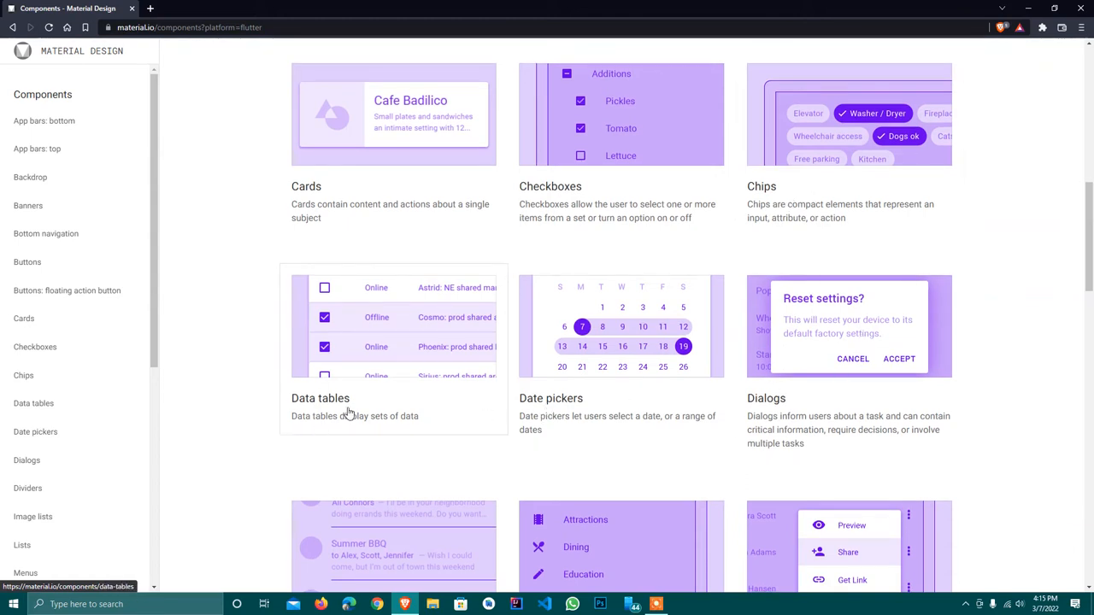
scroll(down, 3)
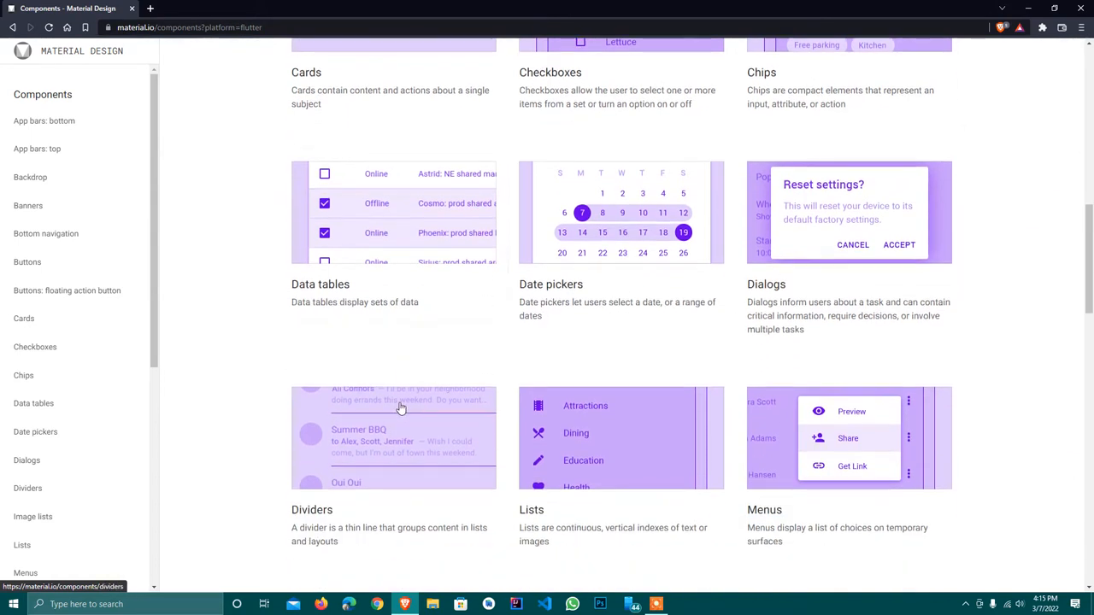
scroll(down, 3)
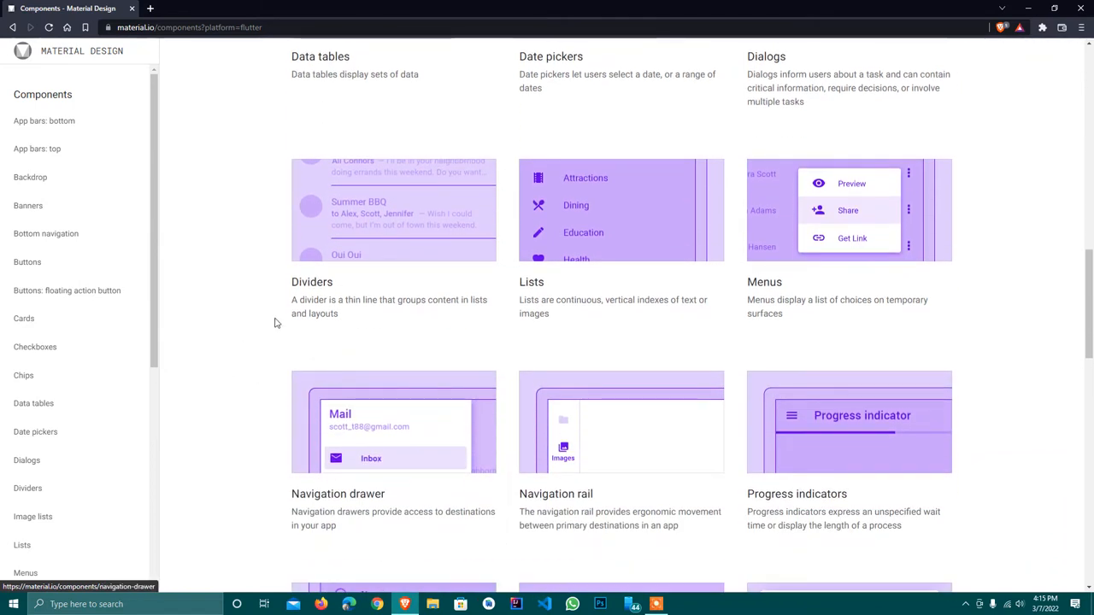
mouse_move(630, 302)
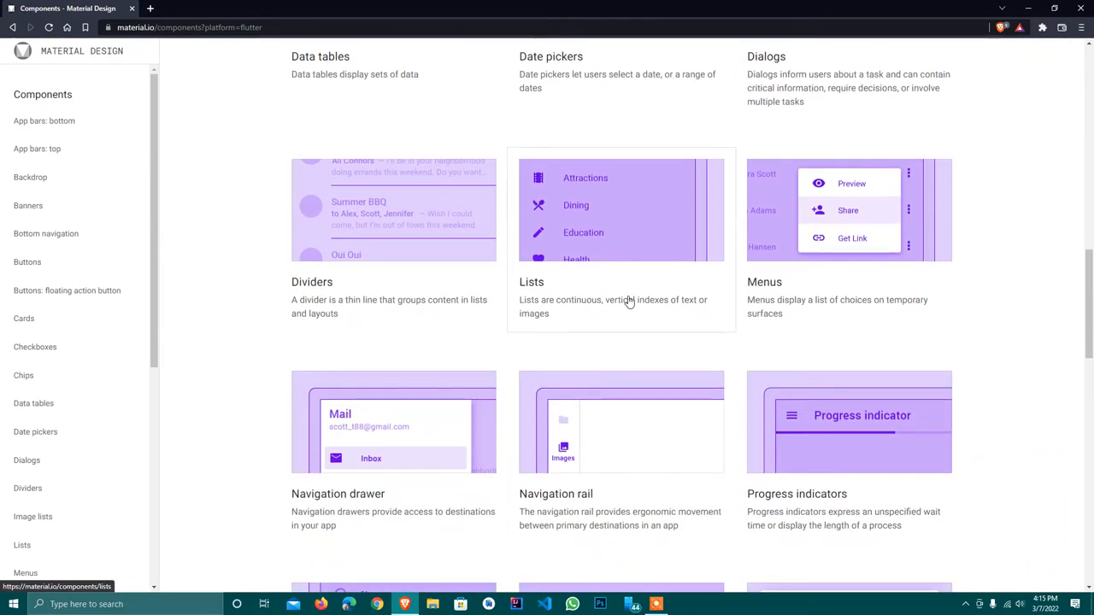
mouse_move(829, 302)
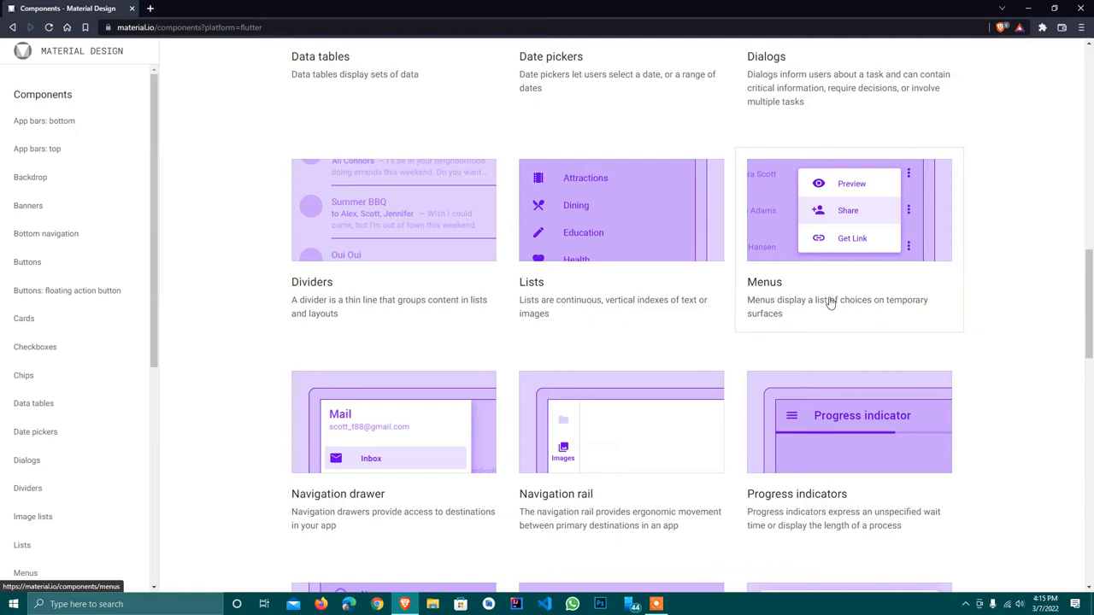
scroll(down, 3)
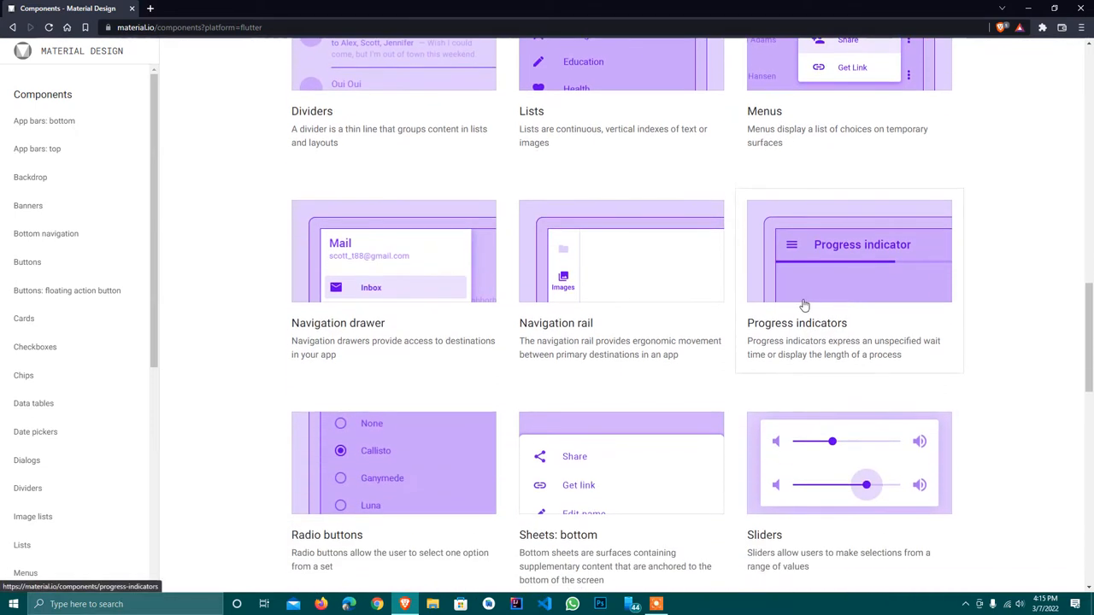
mouse_move(793, 279)
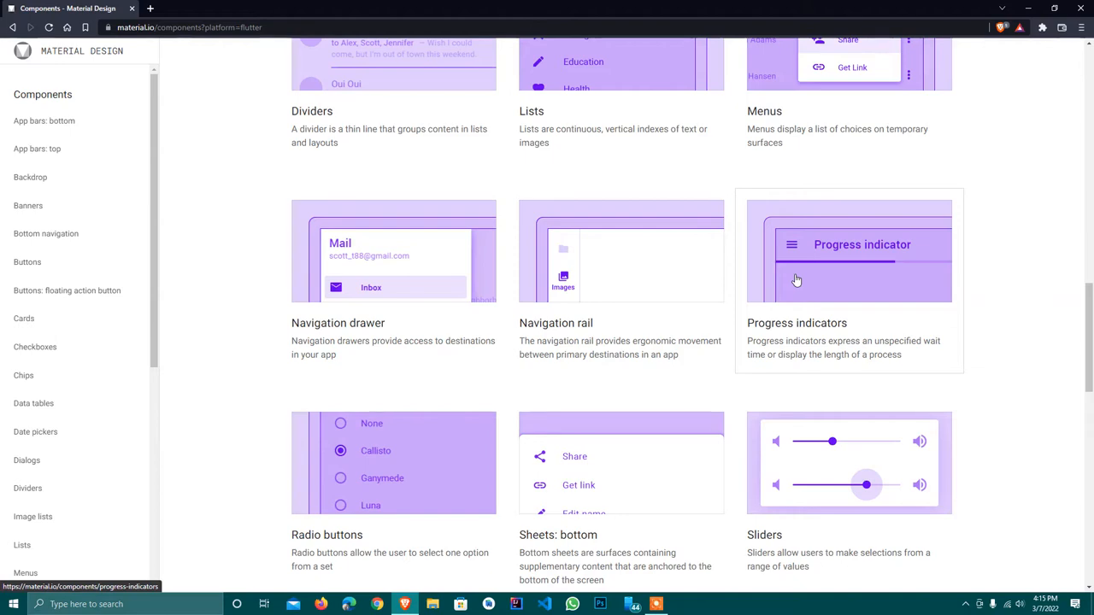
scroll(down, 3)
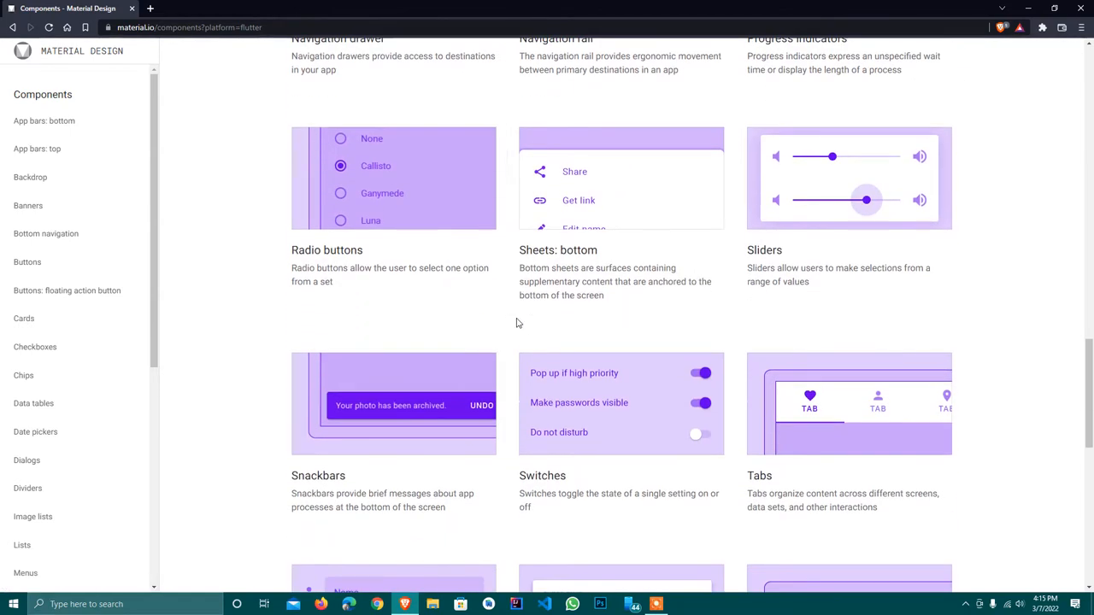
scroll(down, 3)
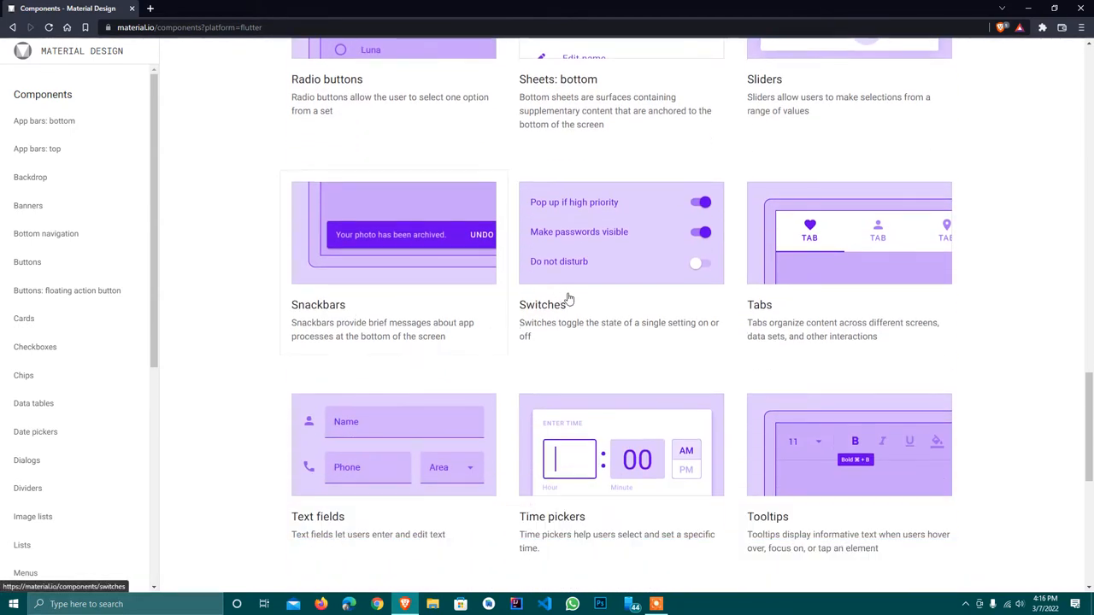
scroll(down, 3)
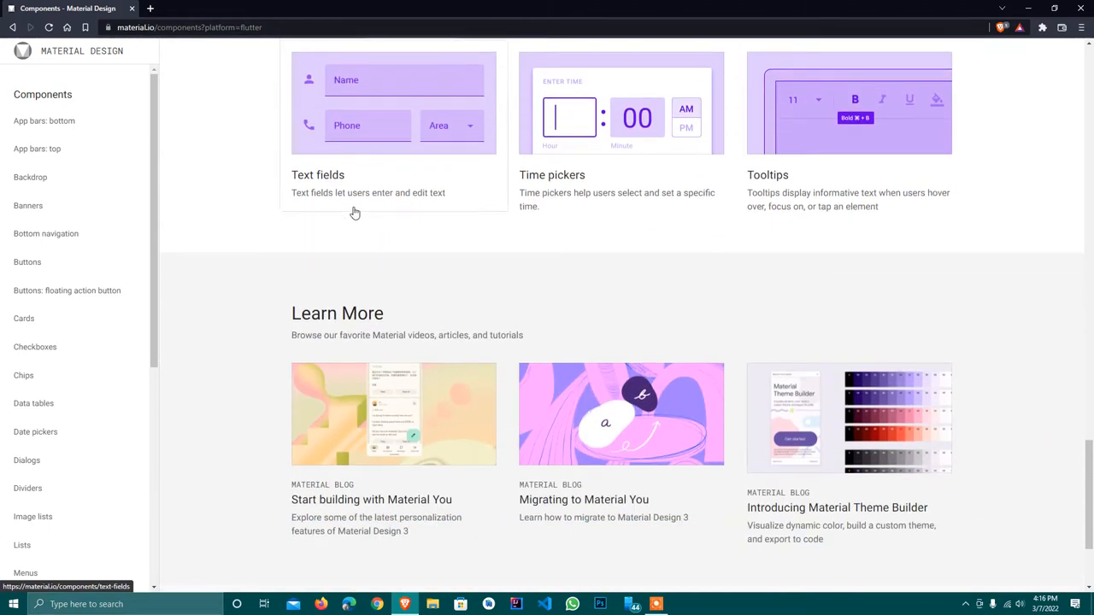
scroll(up, 3)
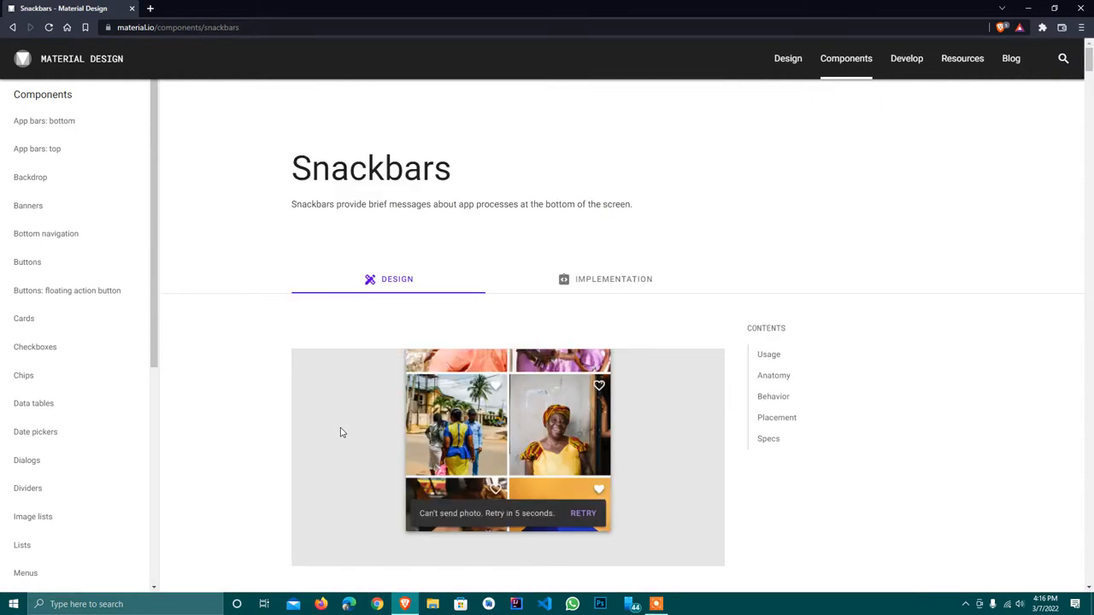
mouse_move(374, 402)
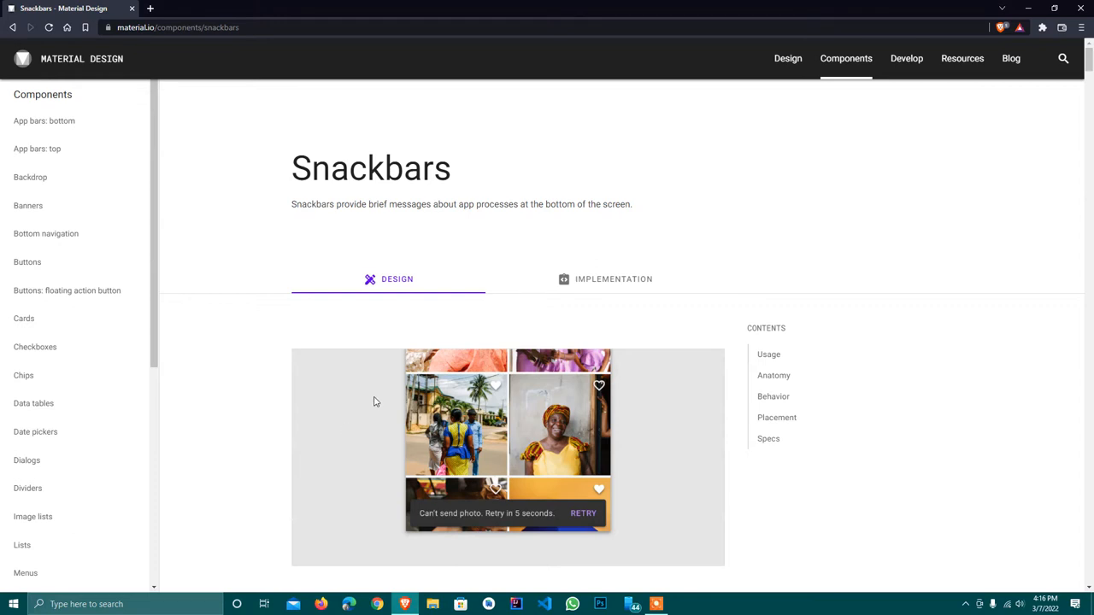
mouse_move(622, 250)
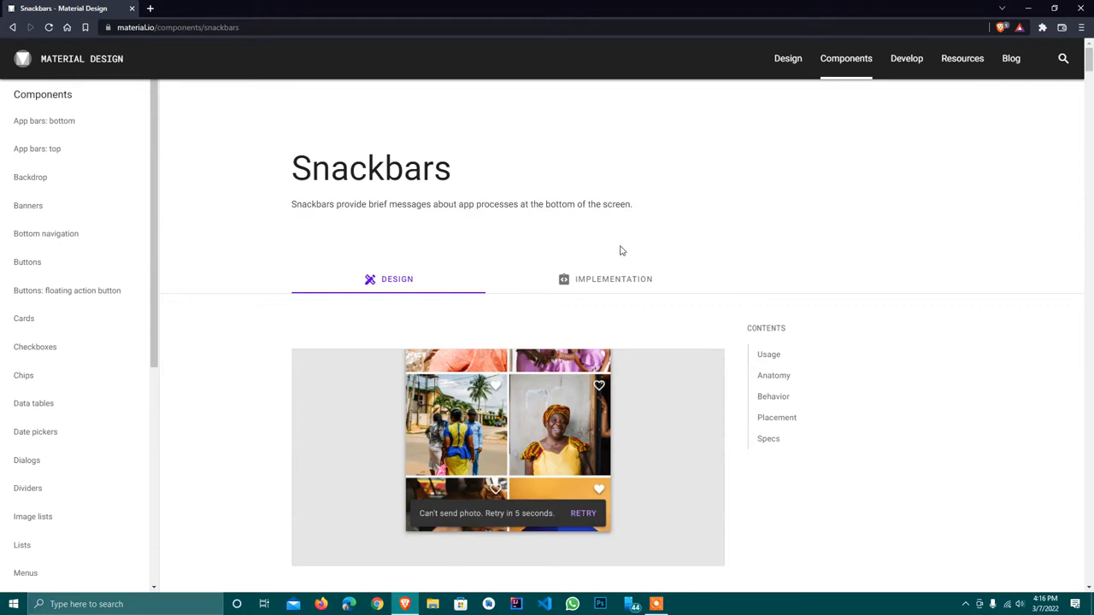
Step: Scroll through the Snackbars design guidelines page
scroll(down, 3)
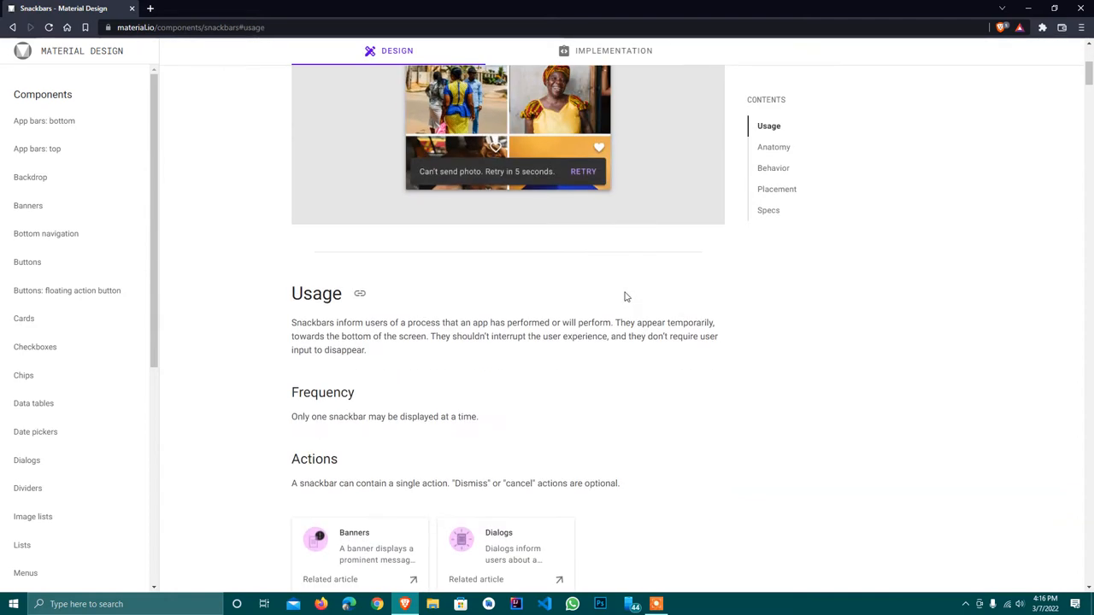
scroll(down, 3)
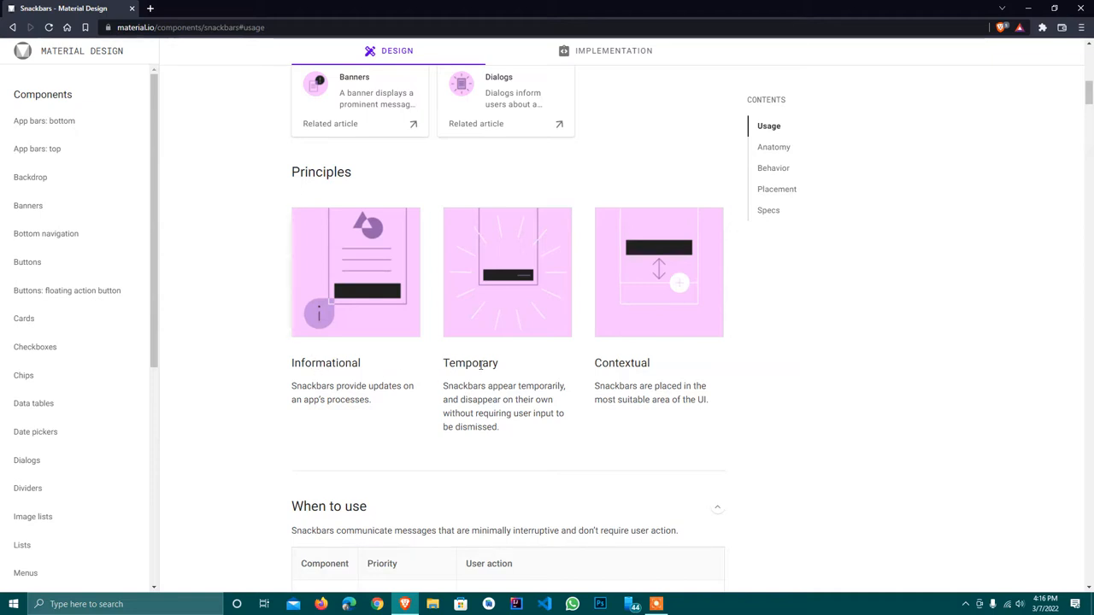
scroll(down, 3)
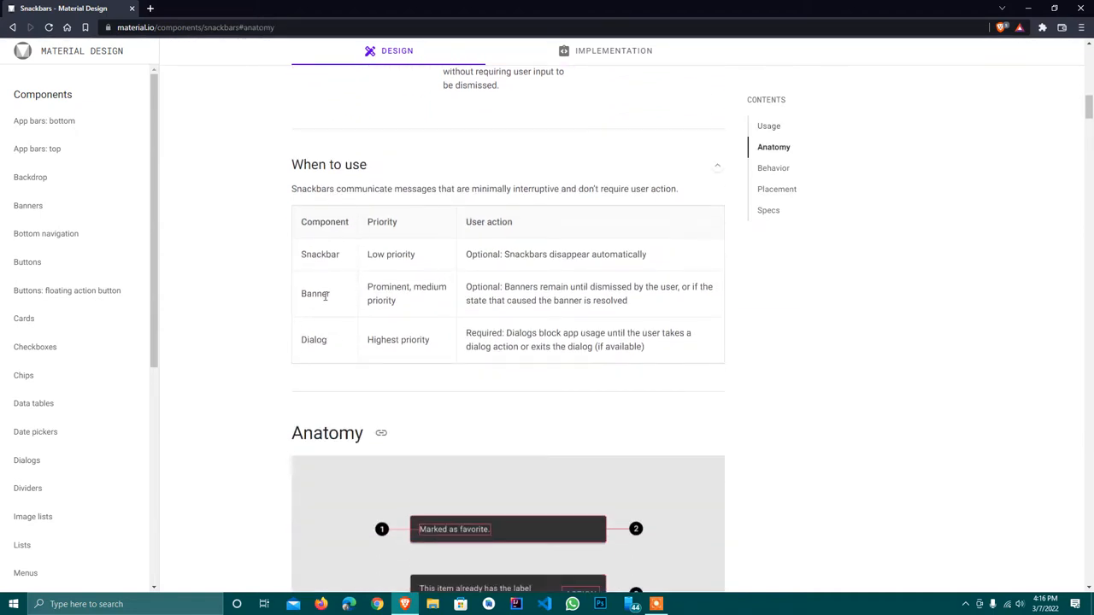
scroll(down, 3)
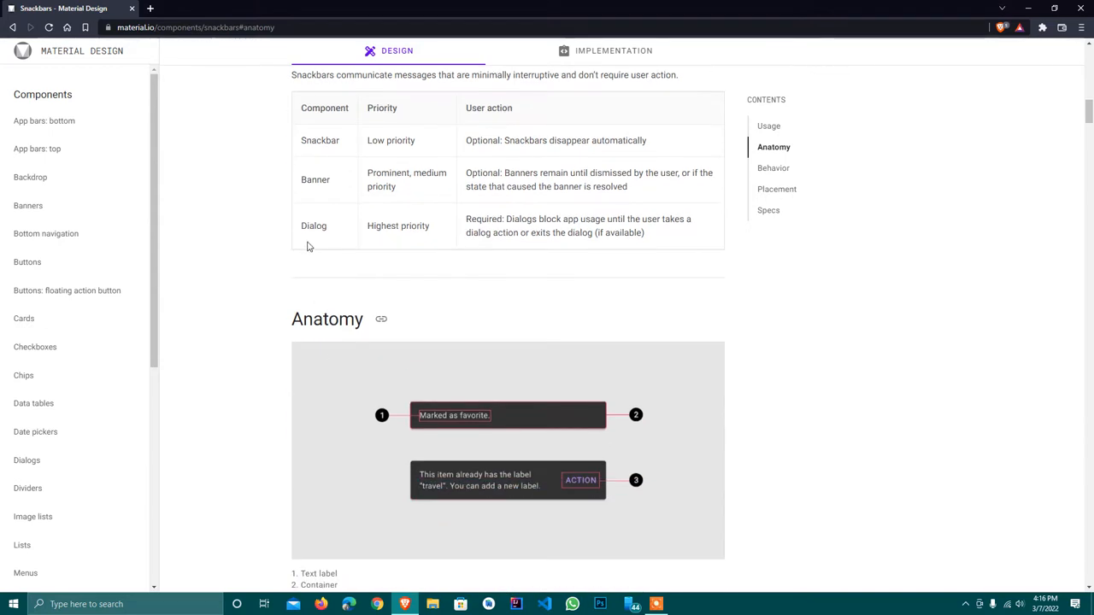
mouse_move(364, 236)
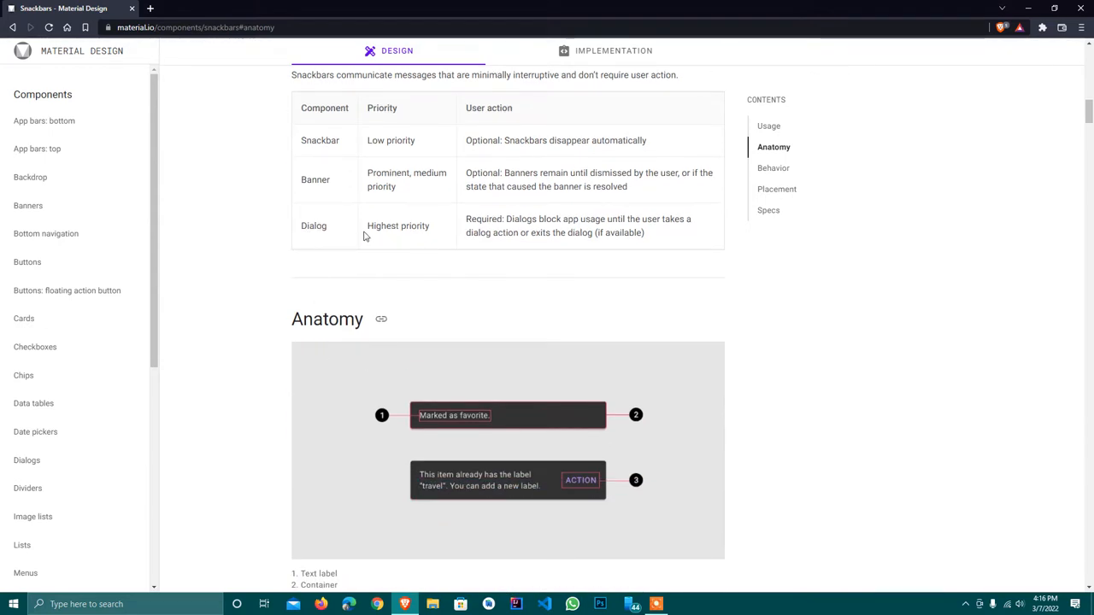
scroll(down, 3)
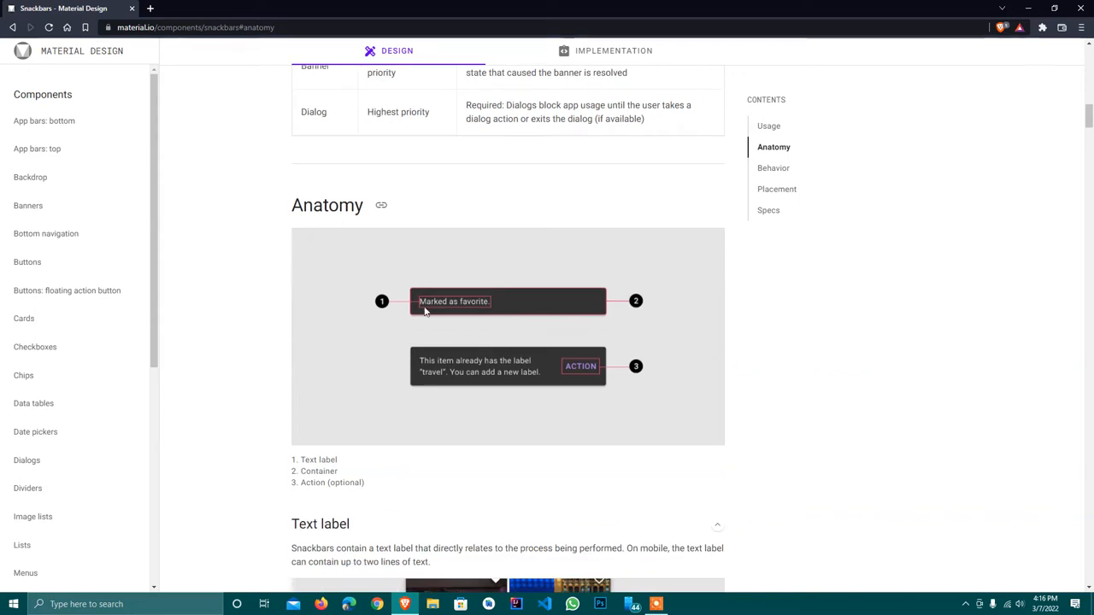
mouse_move(445, 366)
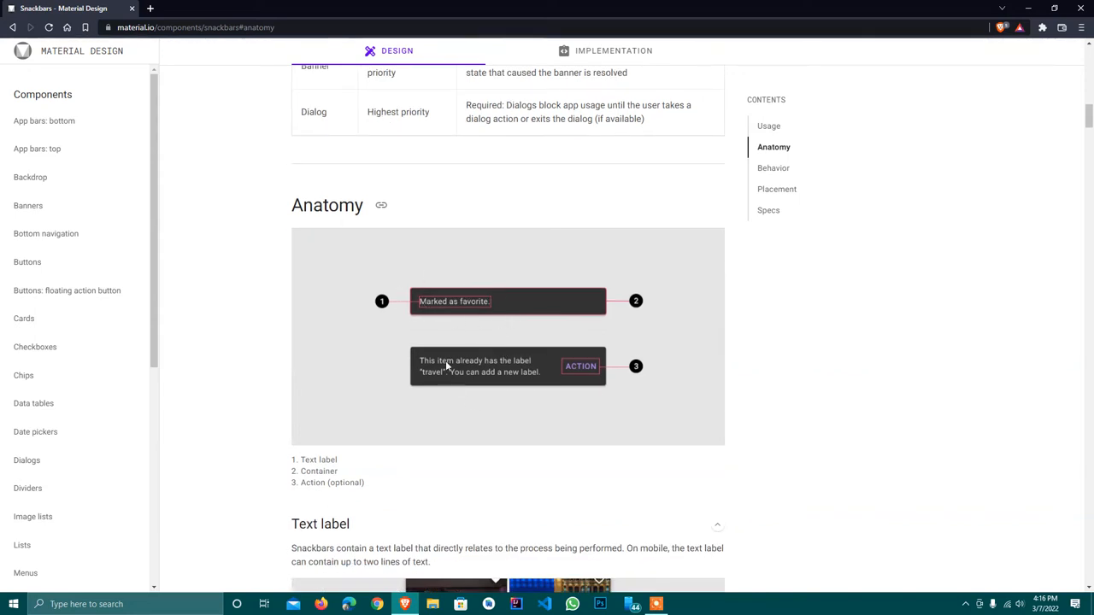
scroll(down, 3)
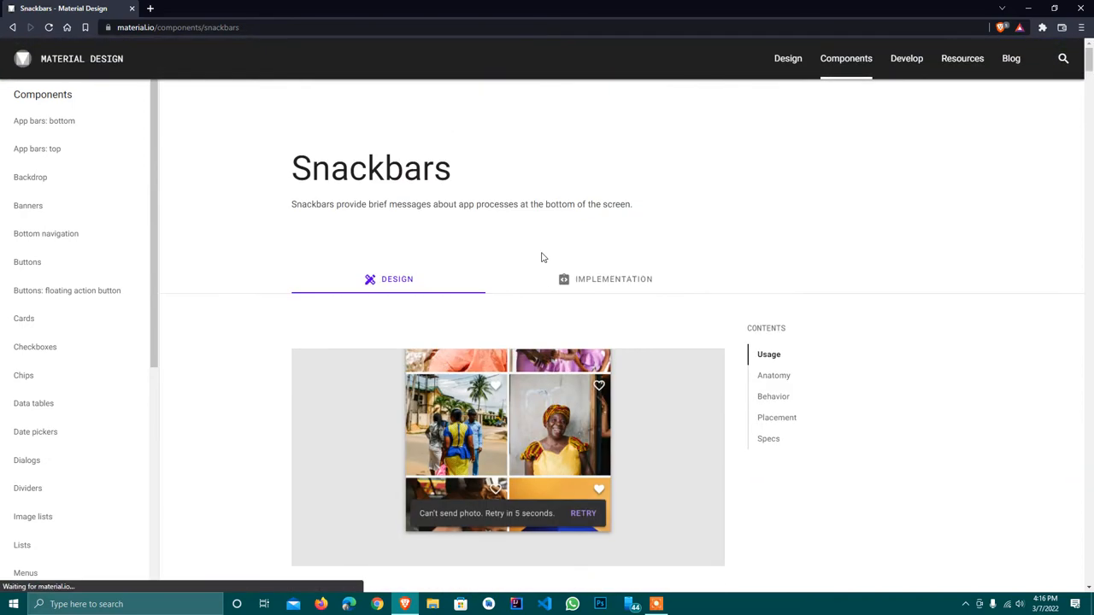
Step: Review the Flutter implementation's snackbar example, then switch to IntelliJ IDEA
click(613, 278)
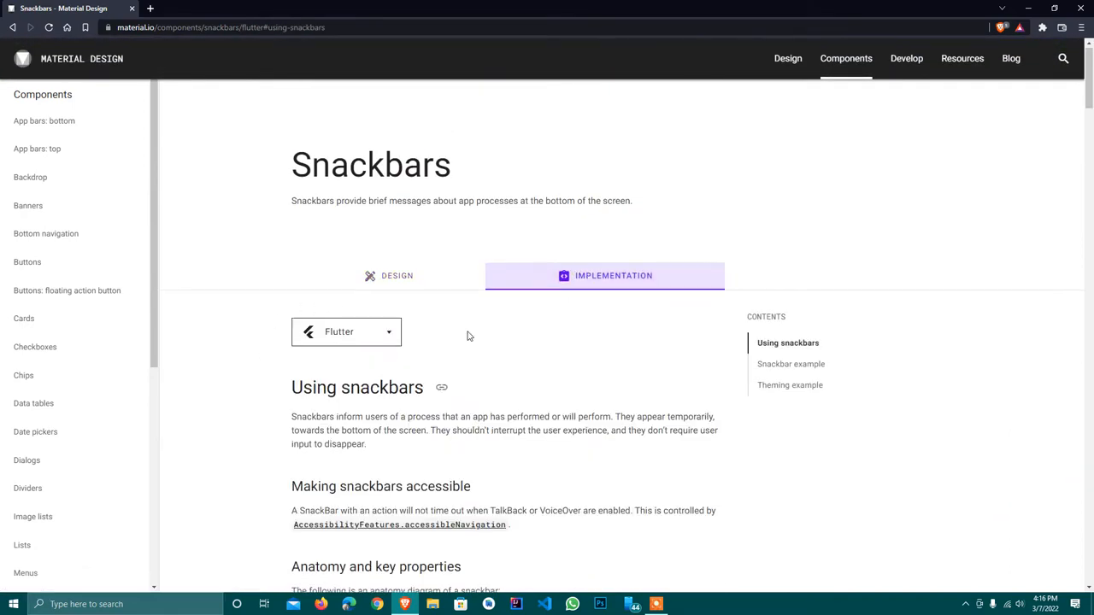
scroll(down, 3)
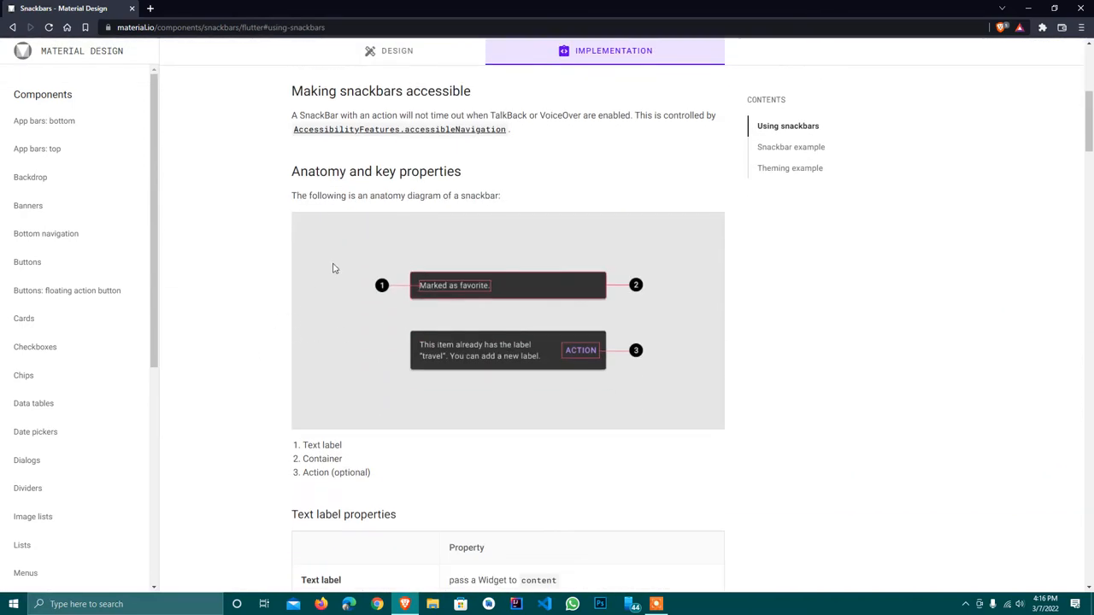
click(790, 146)
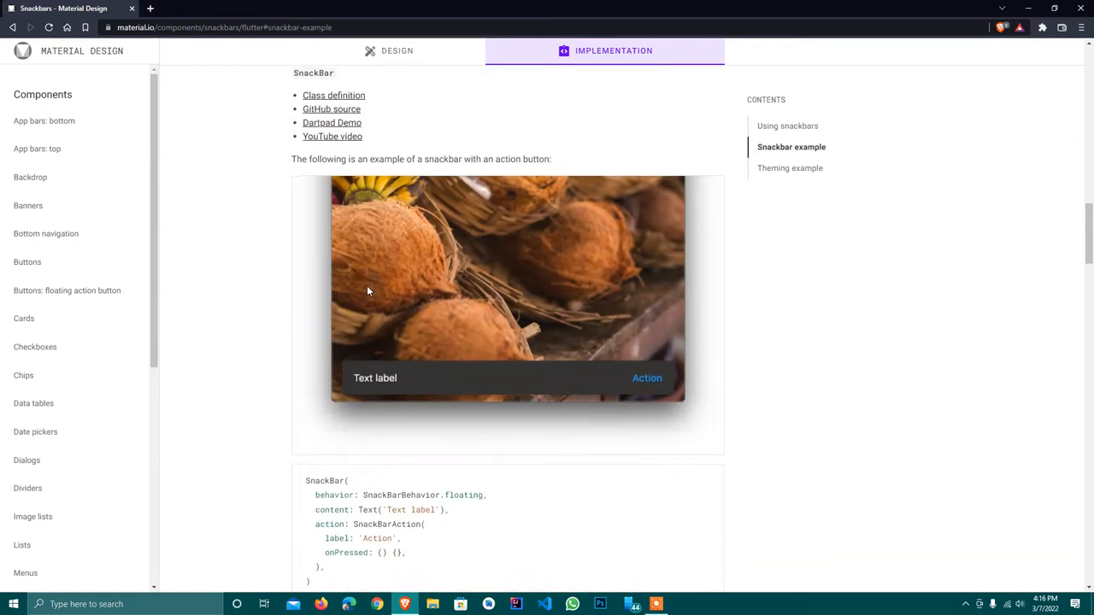
scroll(down, 3)
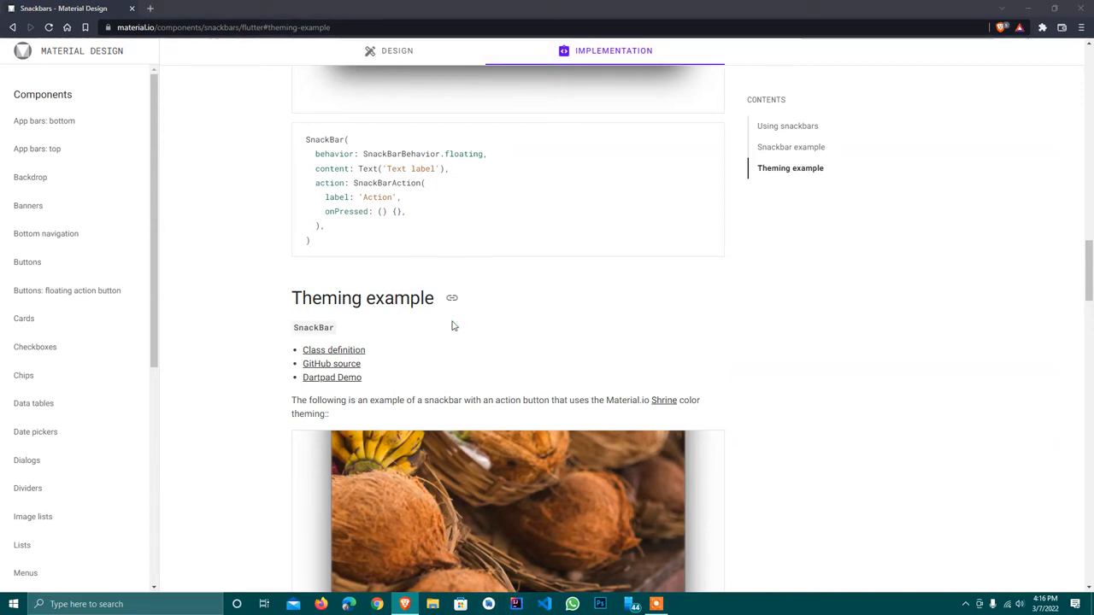
click(544, 604)
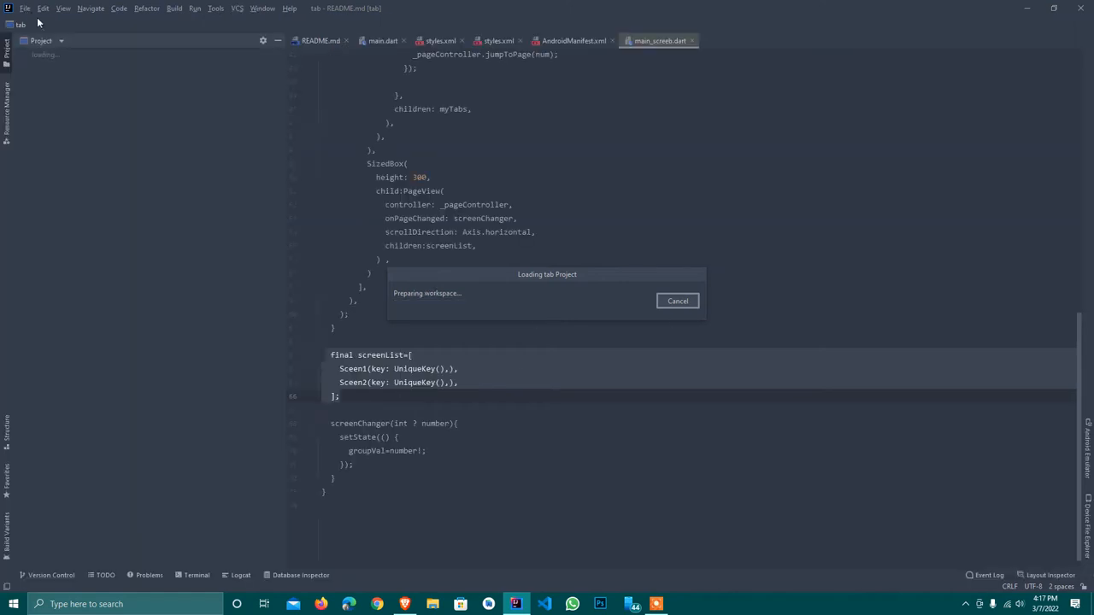
Step: Close the old tab project and create a new Flutter project named 'snack'
click(25, 8)
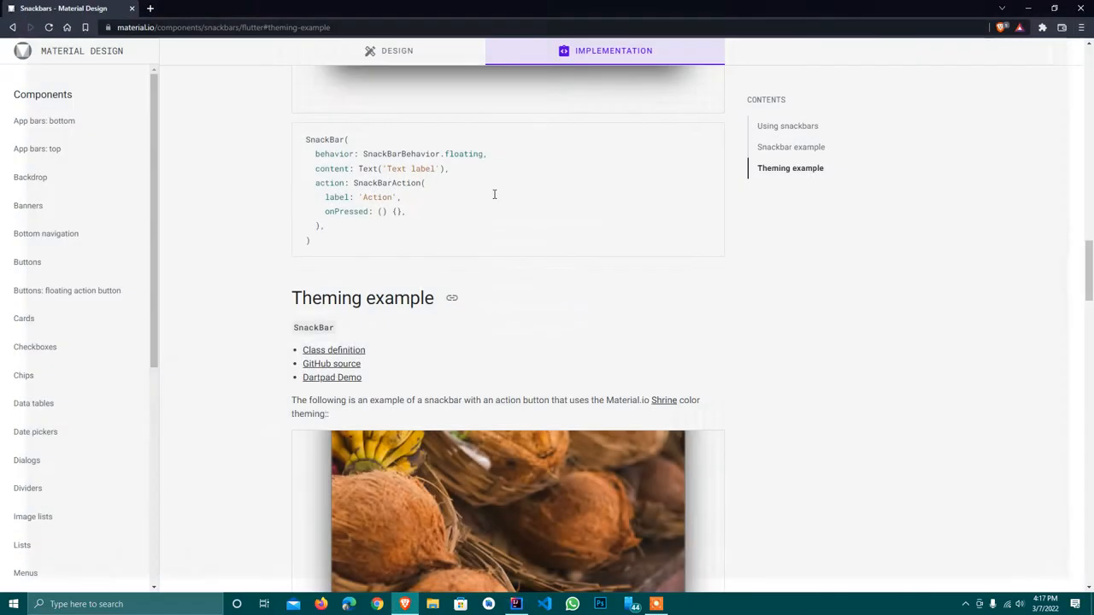
click(515, 605)
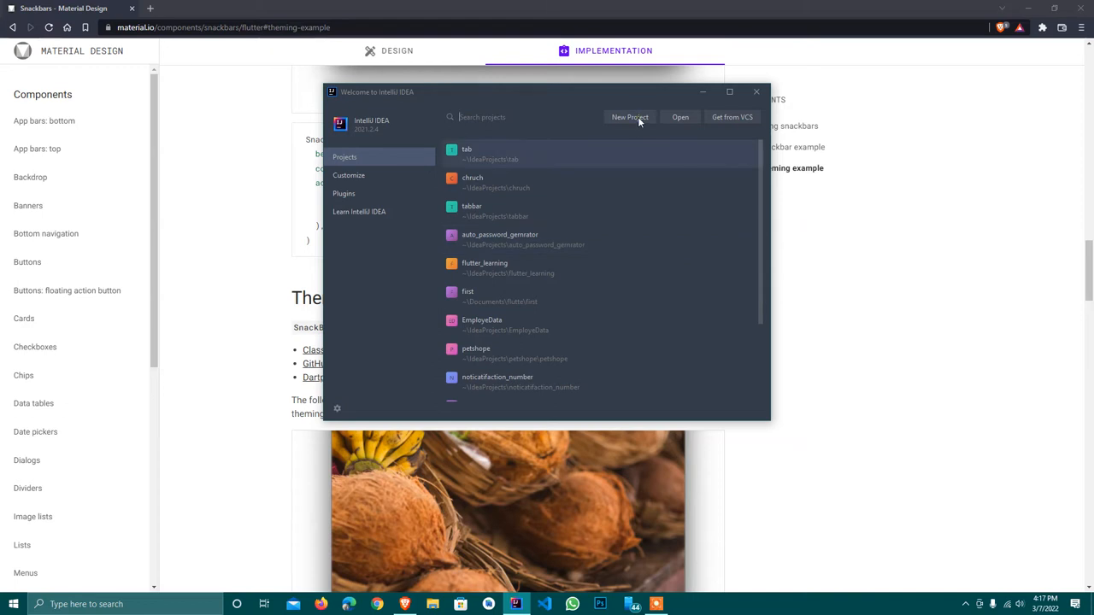
click(630, 117)
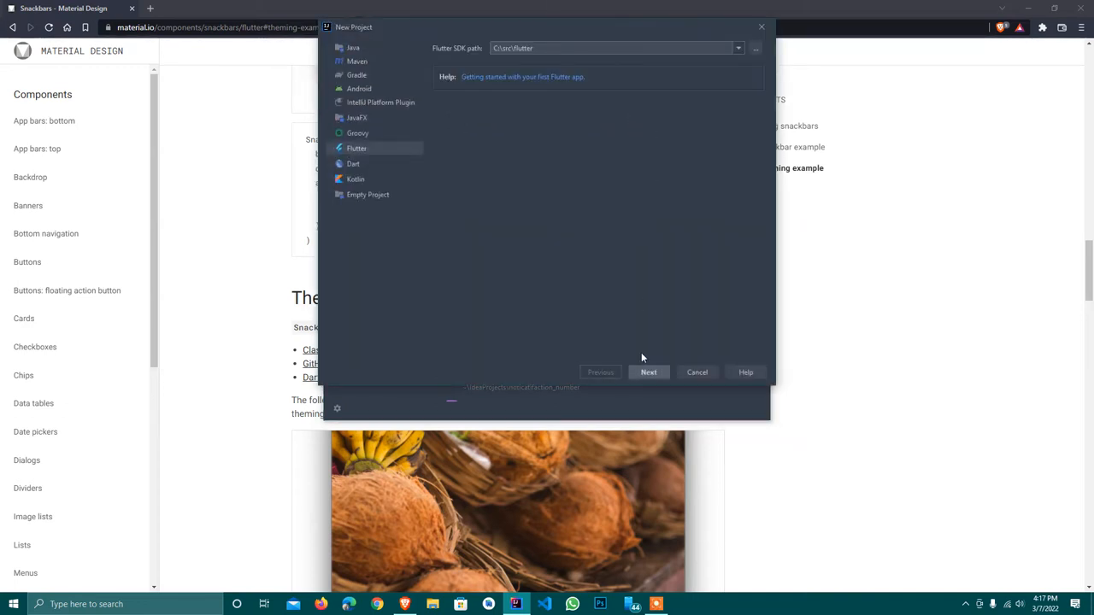
click(648, 372)
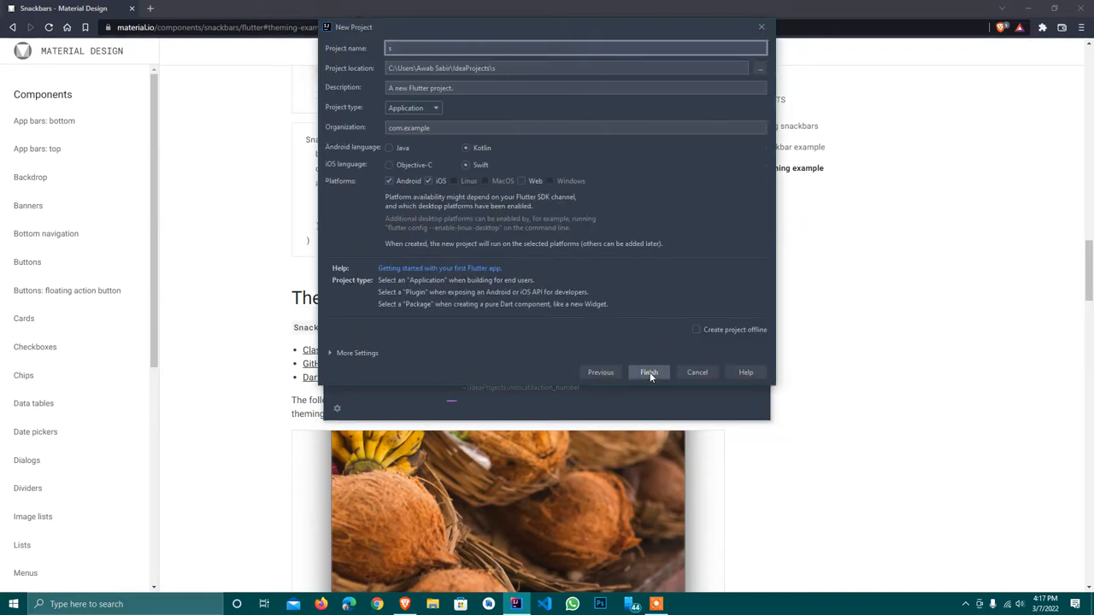
text(nack)
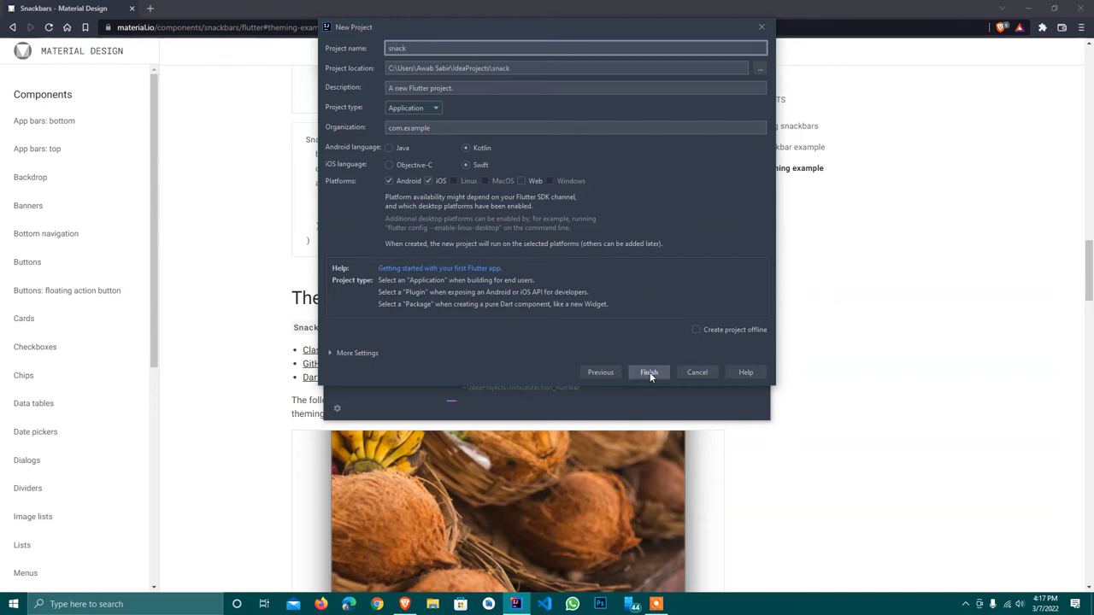
click(648, 372)
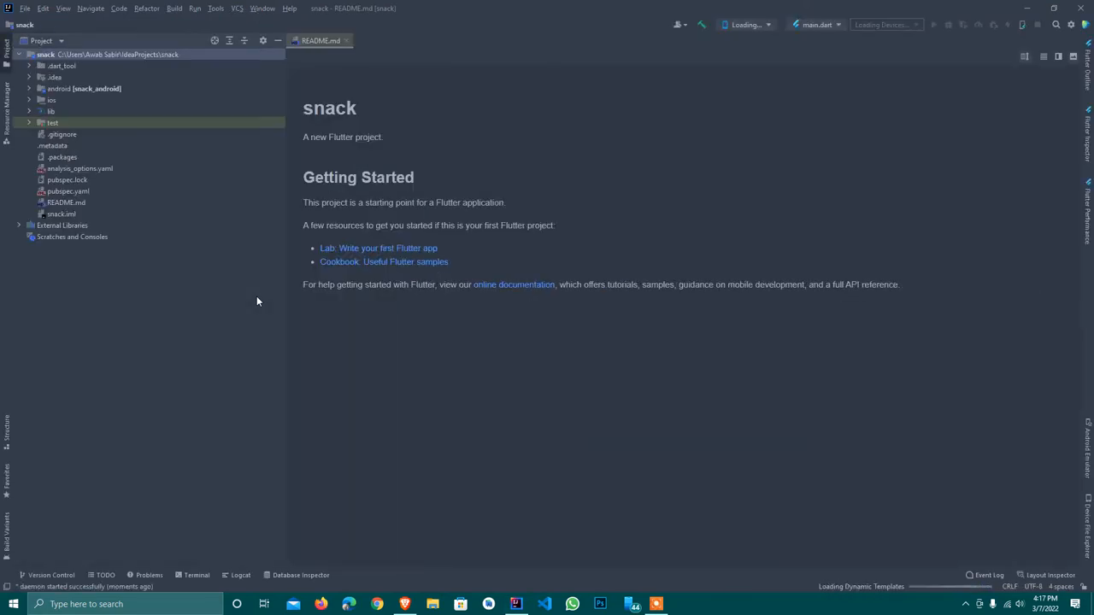
Step: Open lib/main.dart and launch the Testing Android emulator from AVD Manager
click(52, 111)
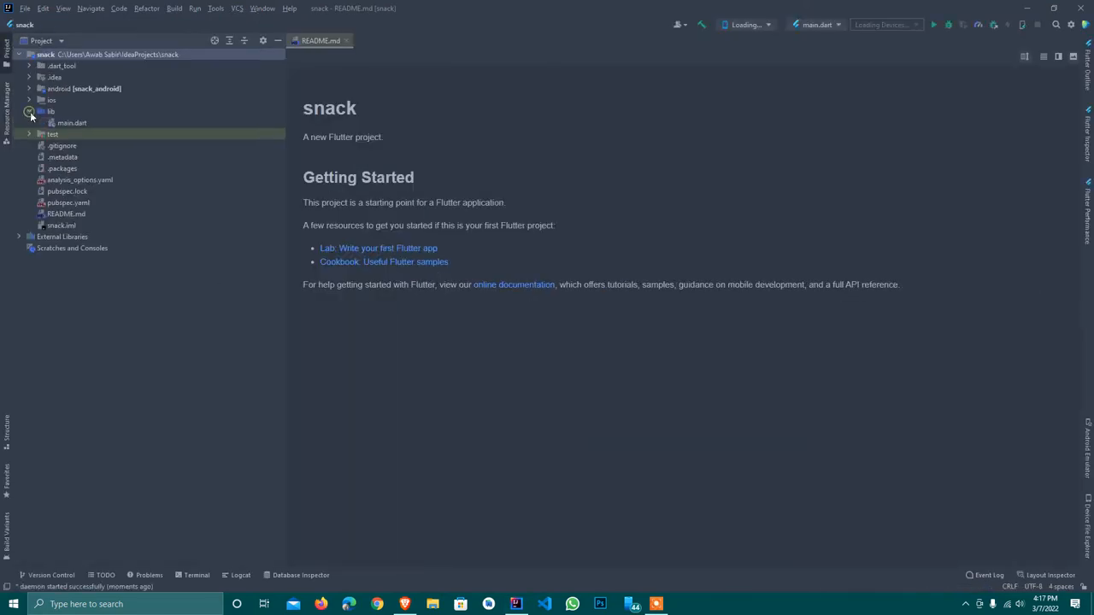
click(72, 123)
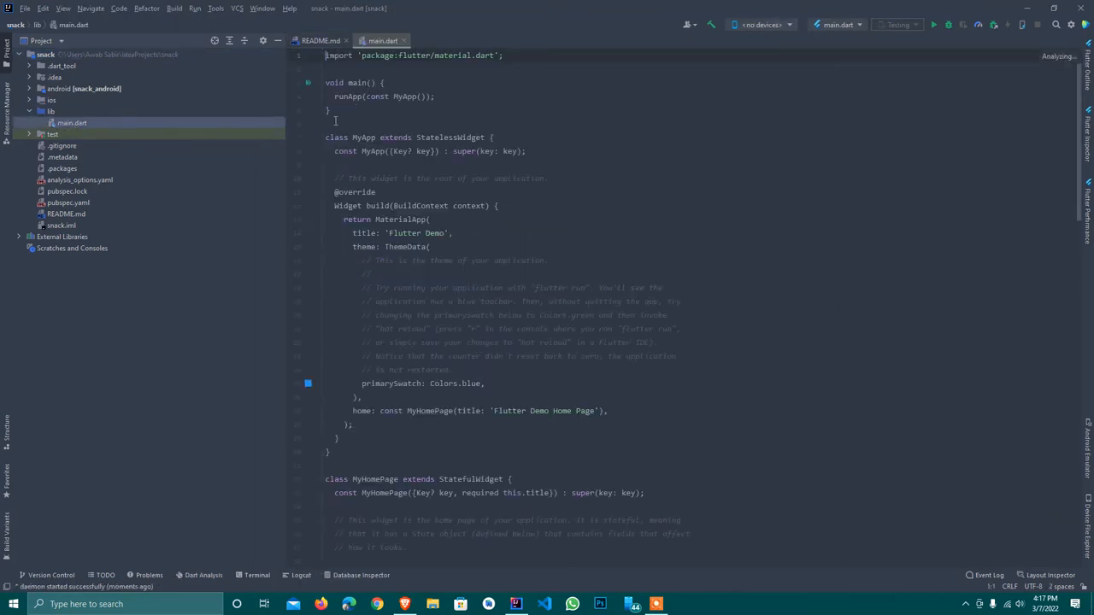
click(195, 8)
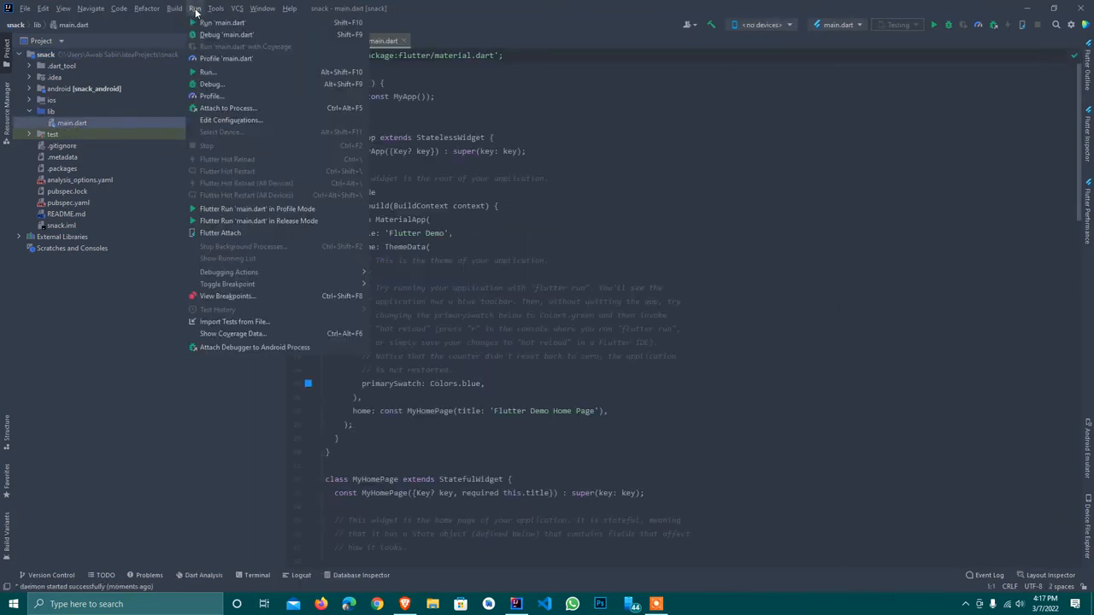
click(215, 8)
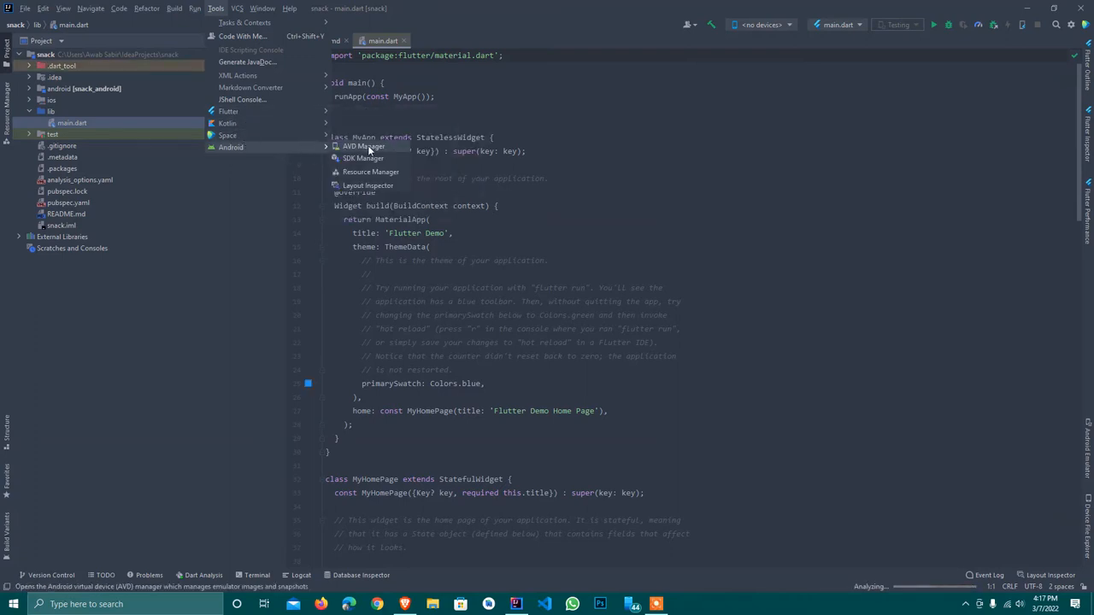
click(364, 146)
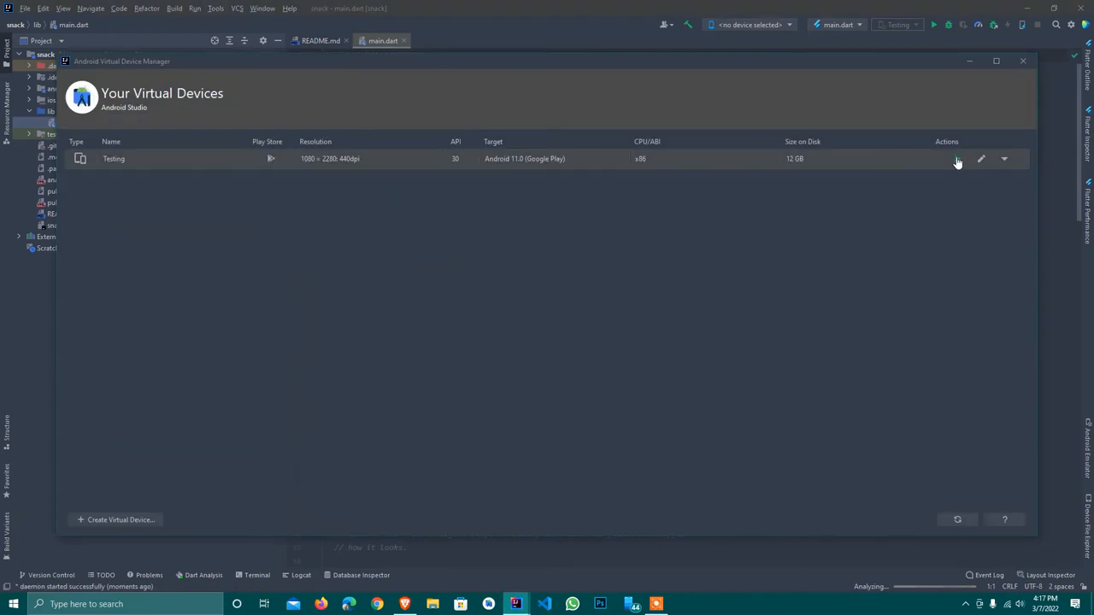
click(1023, 61)
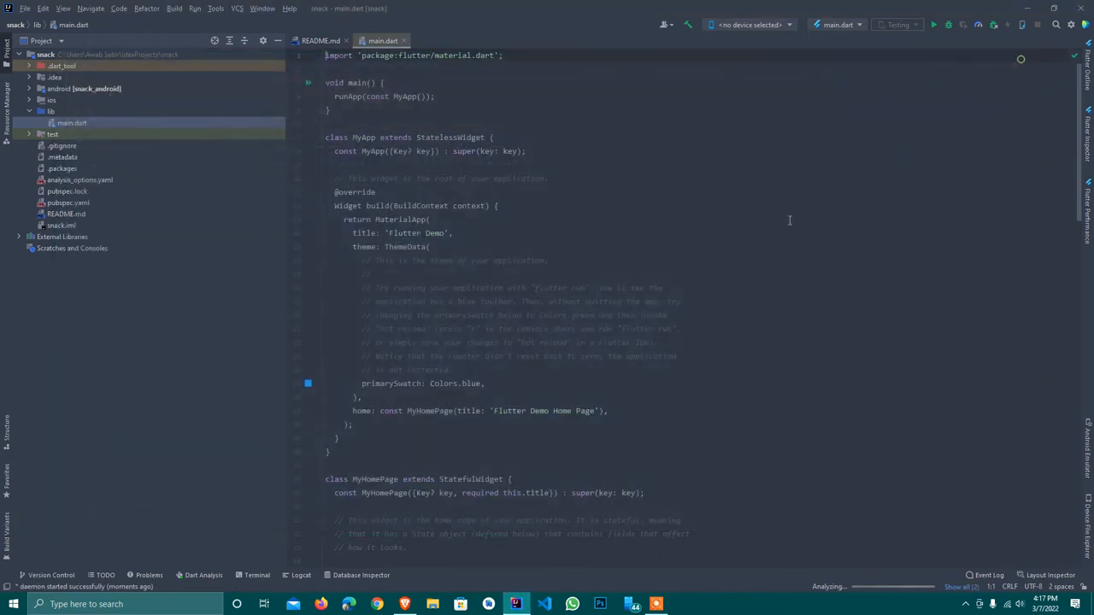
mouse_move(720, 264)
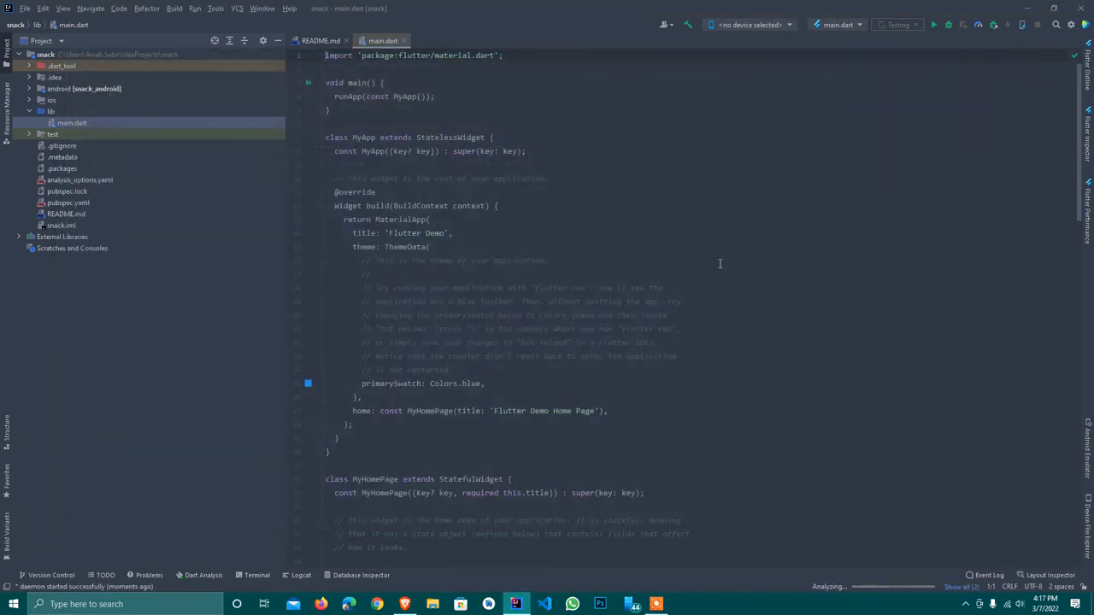
scroll(down, 3)
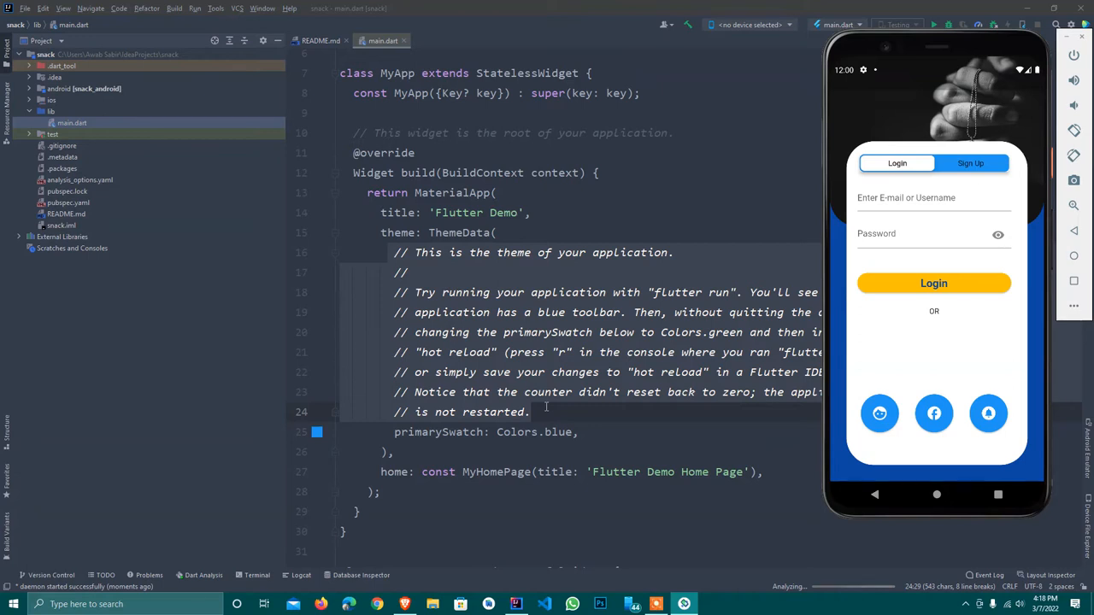
mouse_move(719, 198)
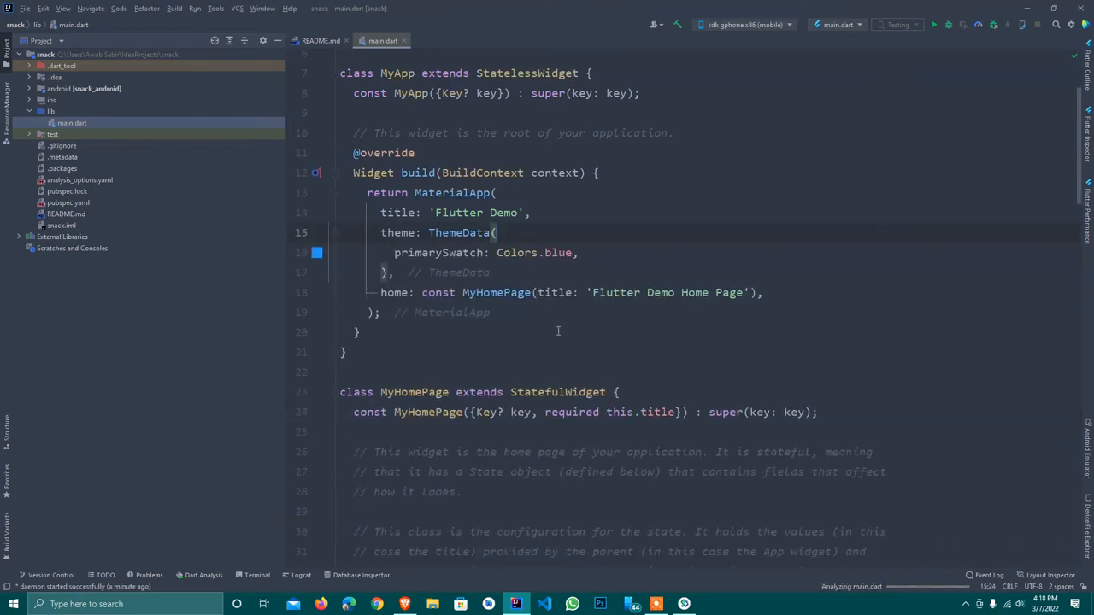
scroll(down, 3)
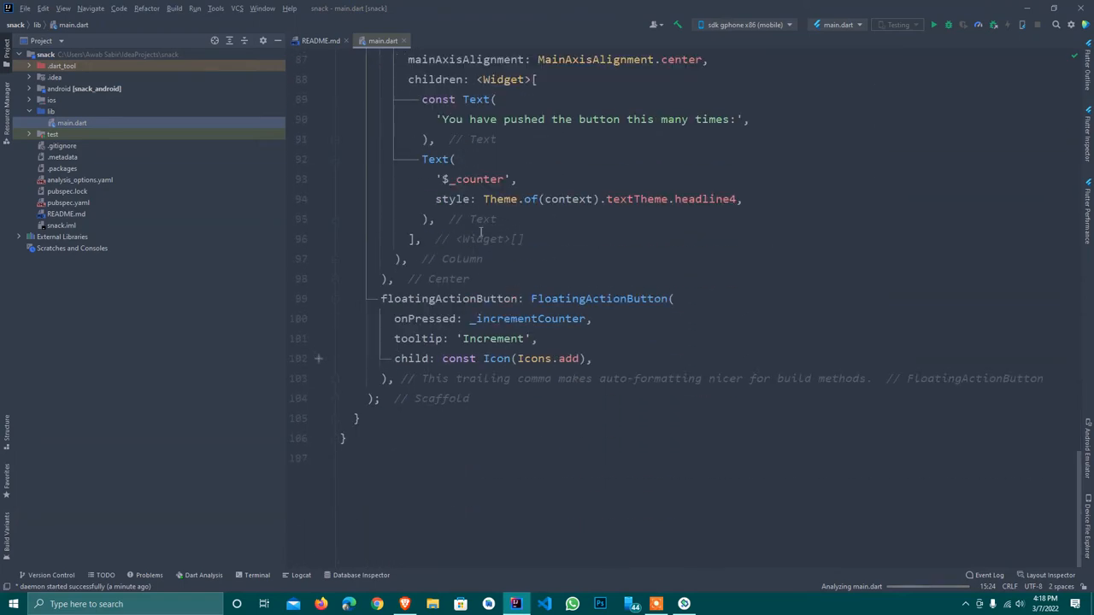
scroll(up, 3)
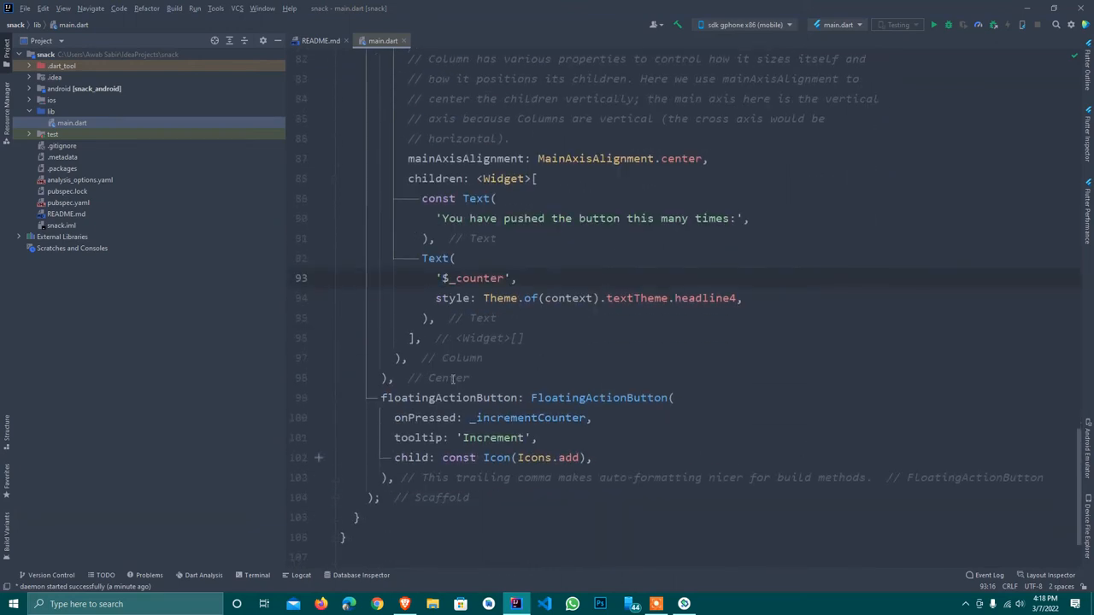
click(413, 458)
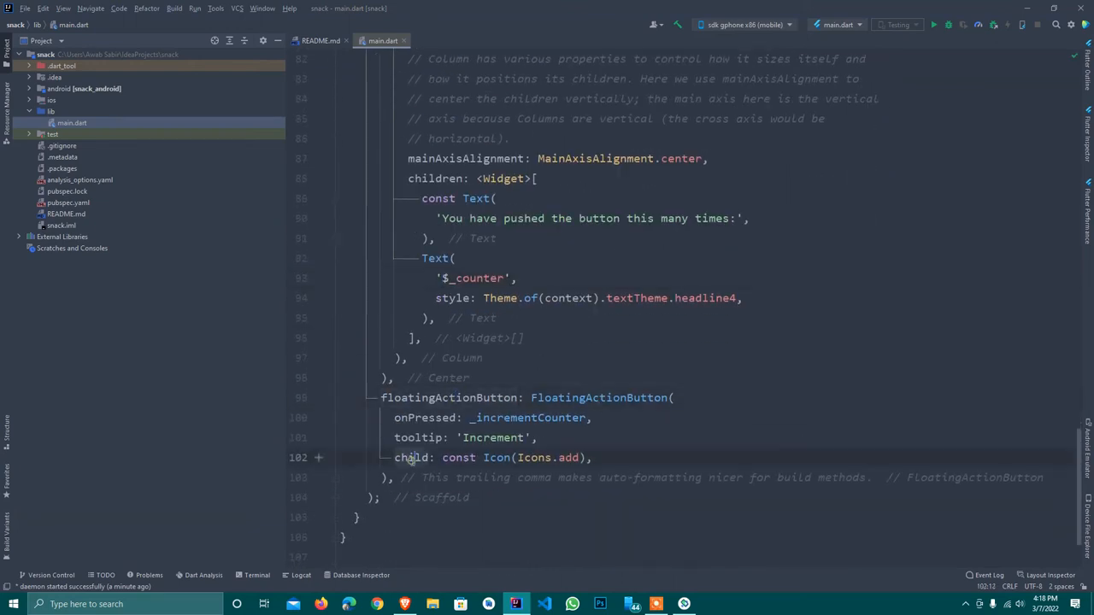
click(510, 418)
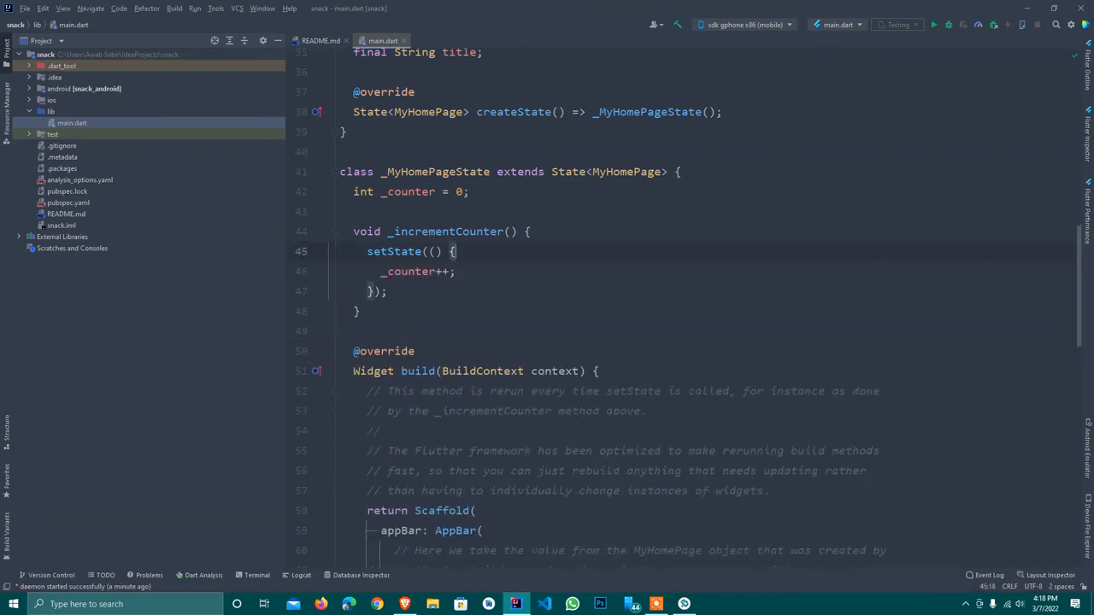
Step: Add ScaffoldMessenger.of(context).showSnackBar() after _counter++ and open its scaffold.dart declaration
click(488, 272)
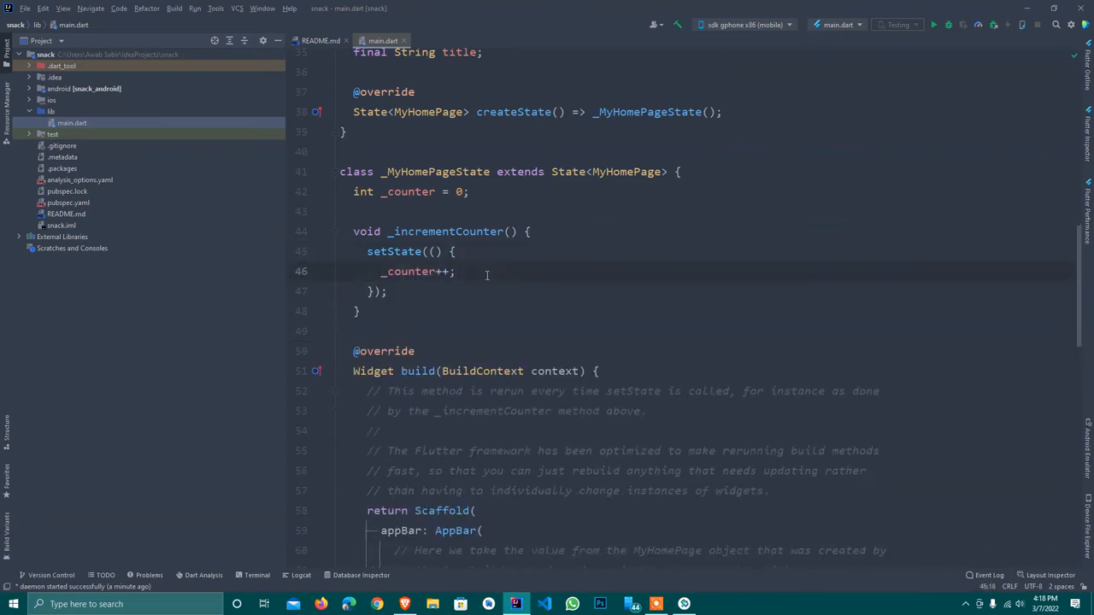
key(enter)
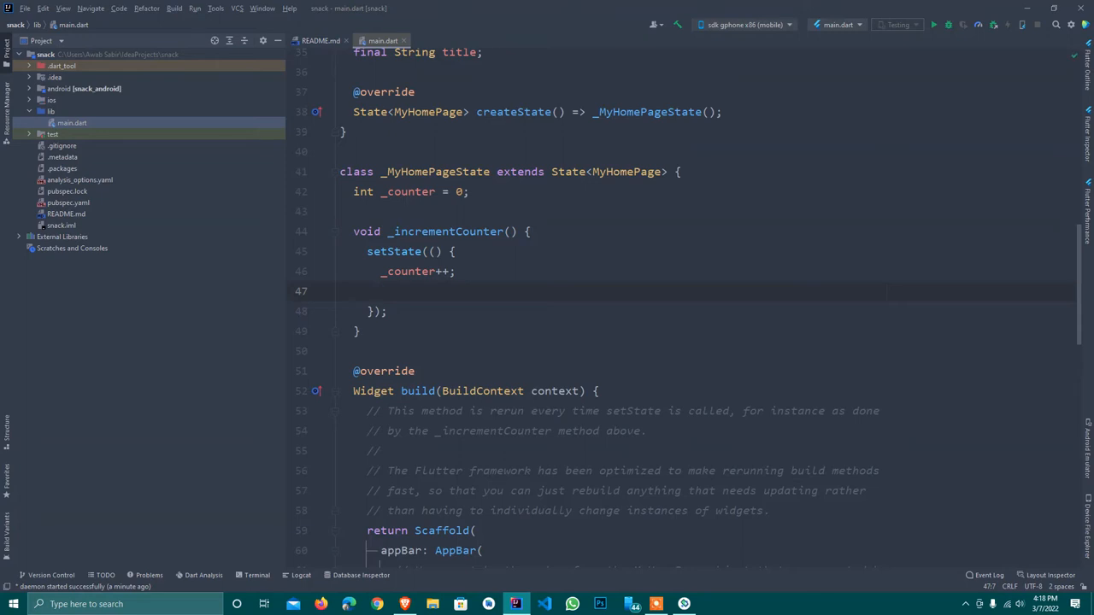
text(S)
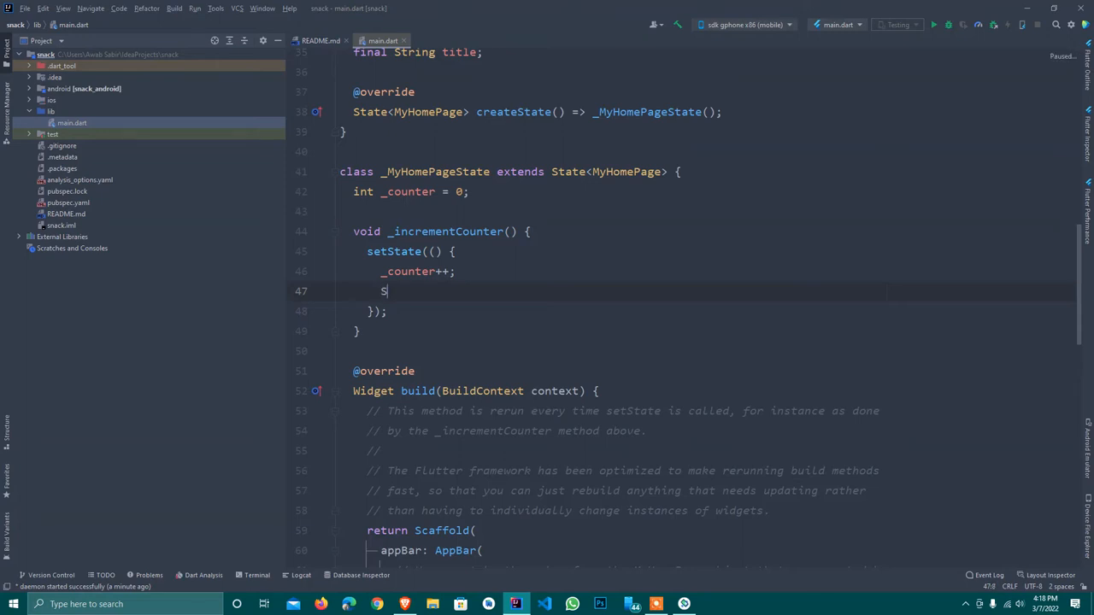
text(cafoo)
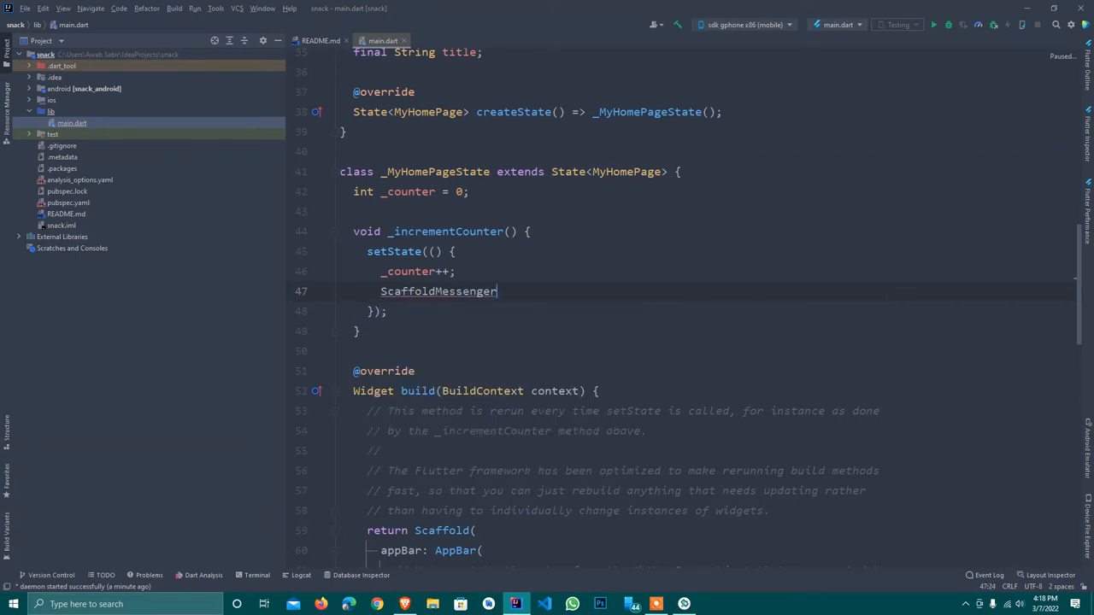
text(.of(context))
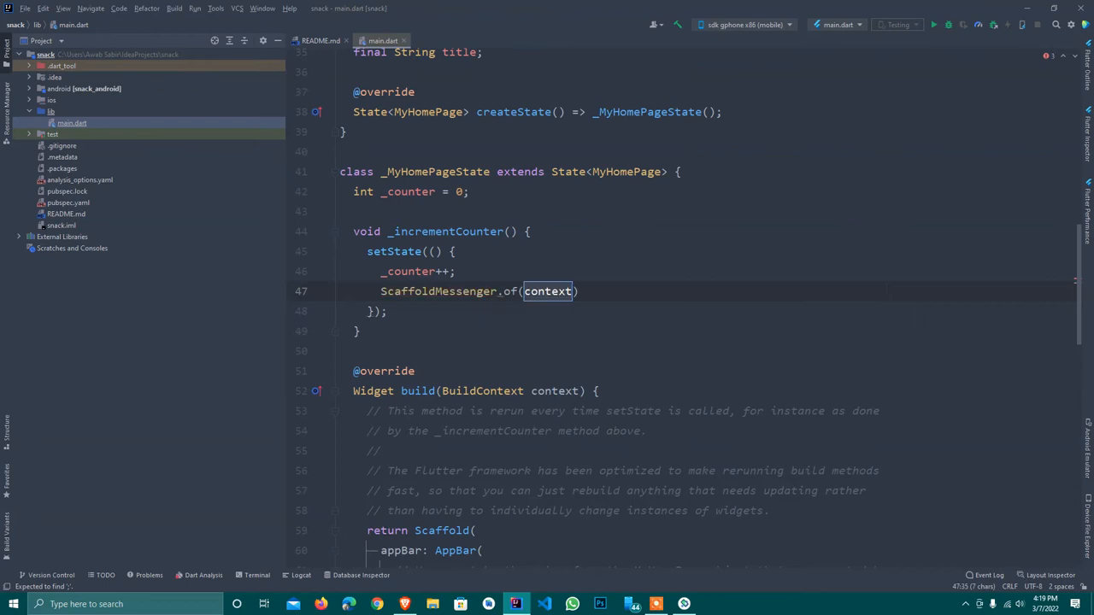
text(.s)
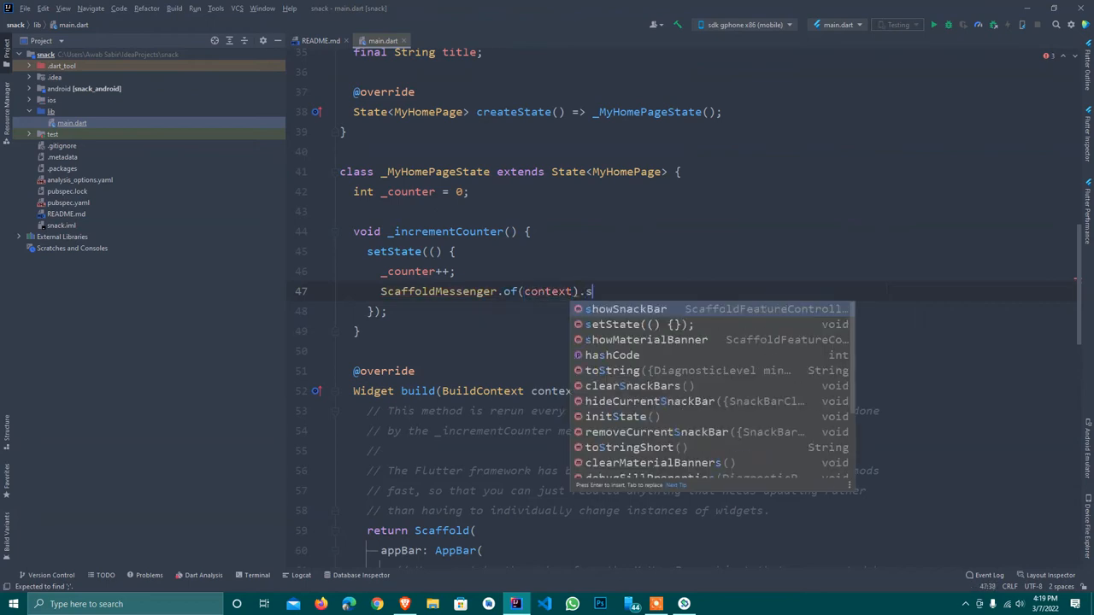
click(626, 309)
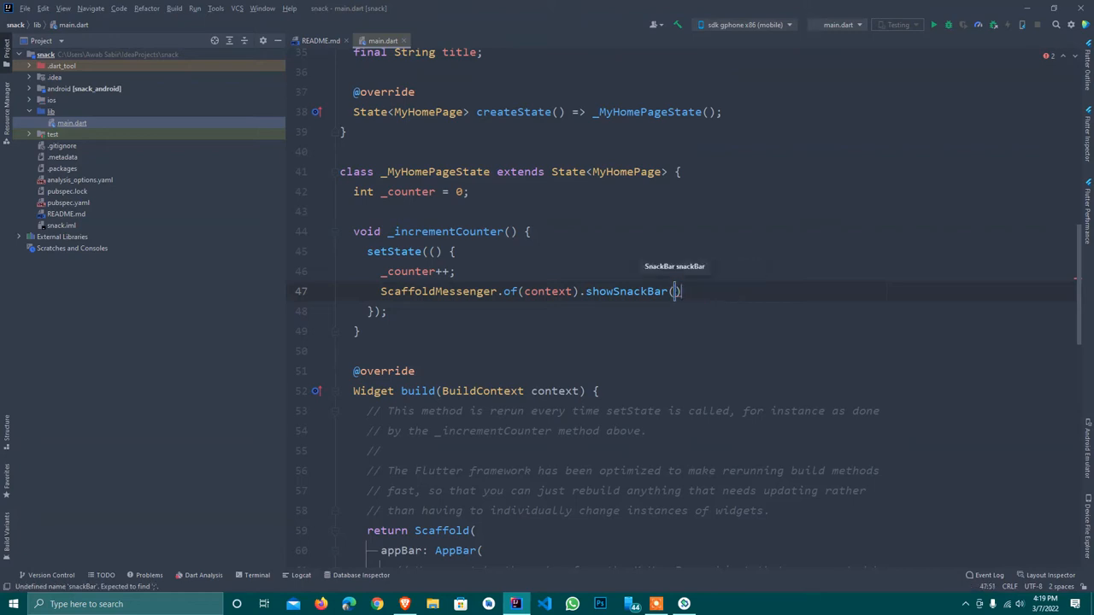
key(enter)
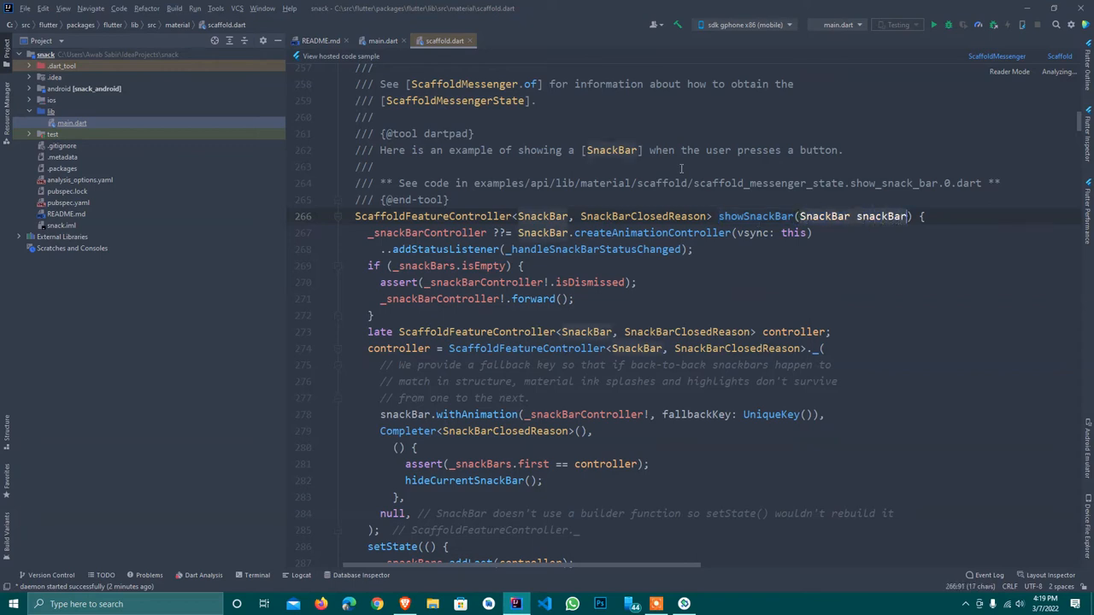
Step: In main.dart, pass SnackBar(content: Text("You Click on button")) to showSnackBar
click(383, 40)
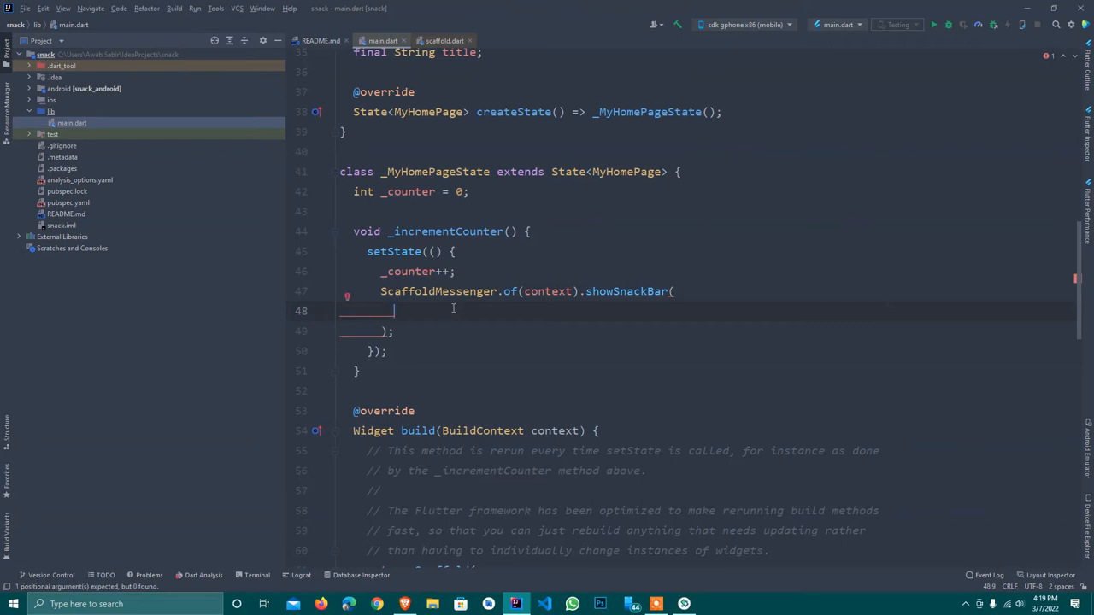
text(SnackBar(content:)
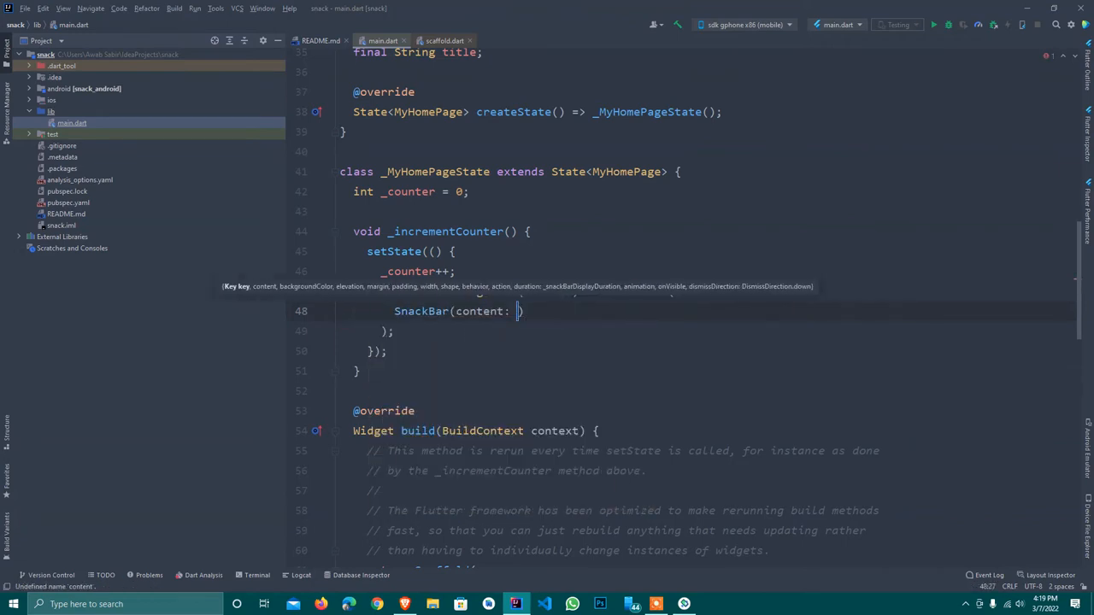
text(Te)
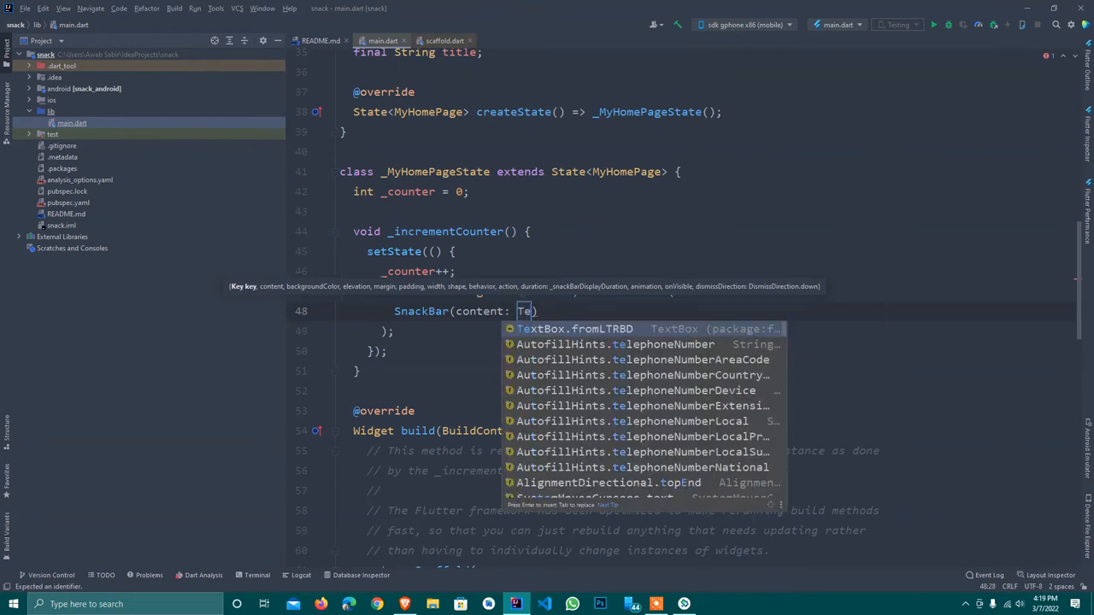
text(Text(""))
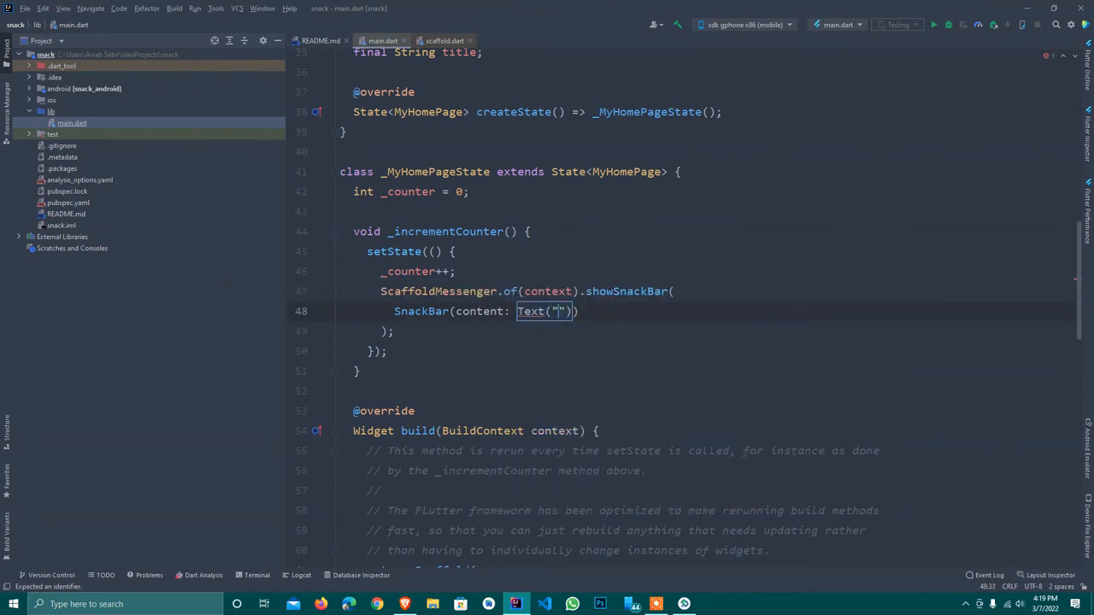
text(Y)
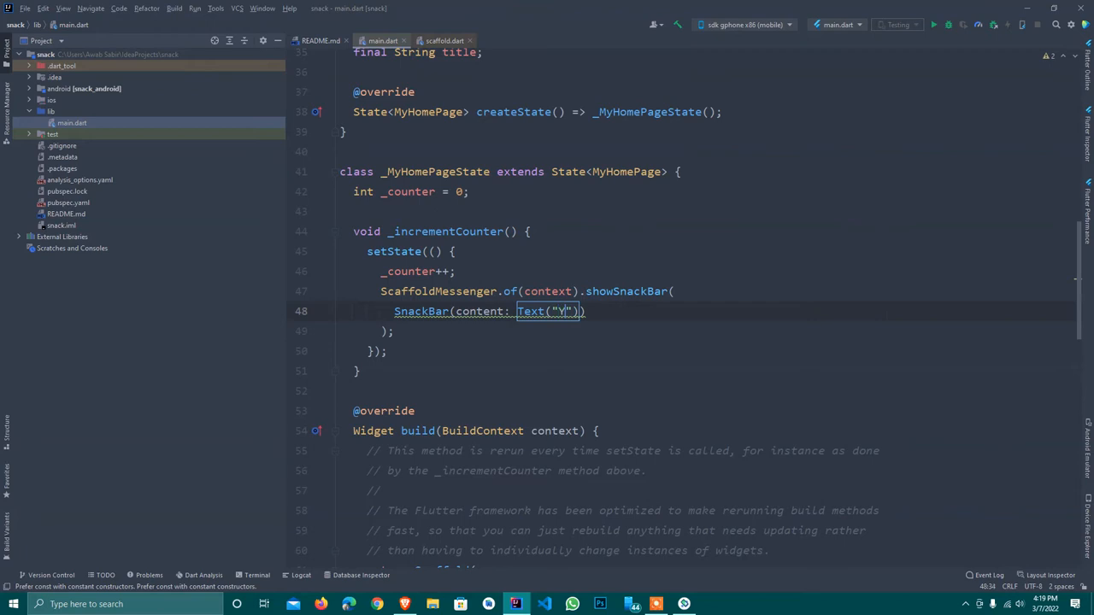
text(ou Click)
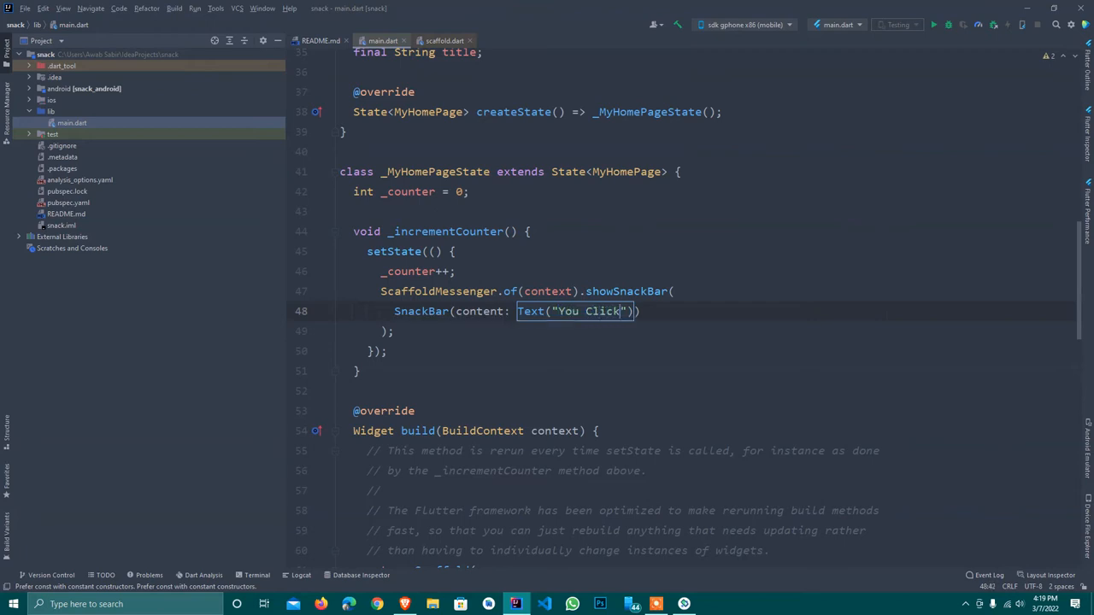
text(on b)
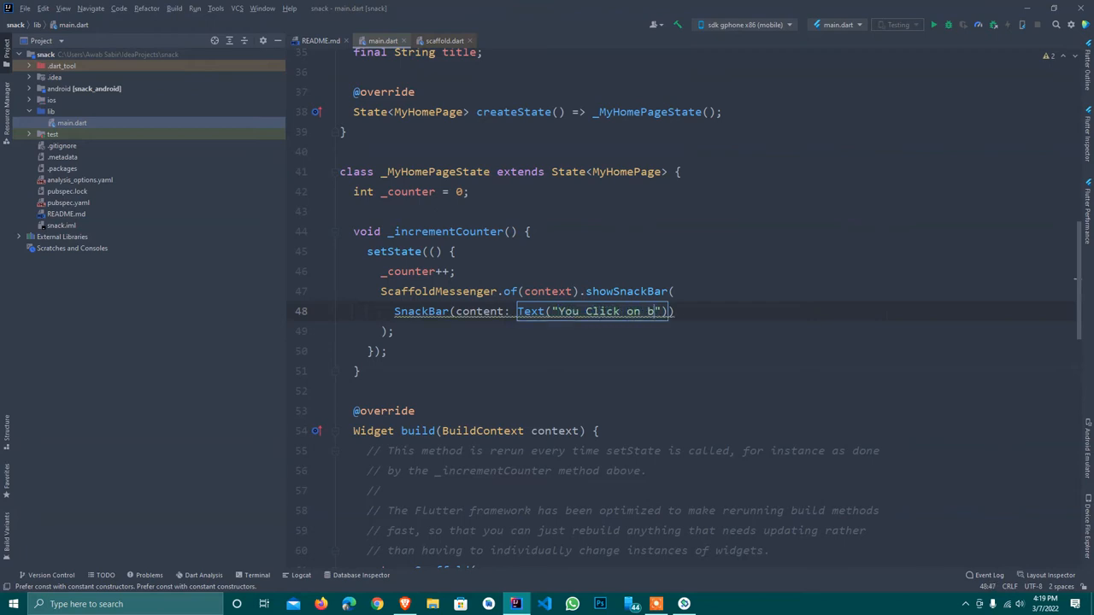
text(utton)
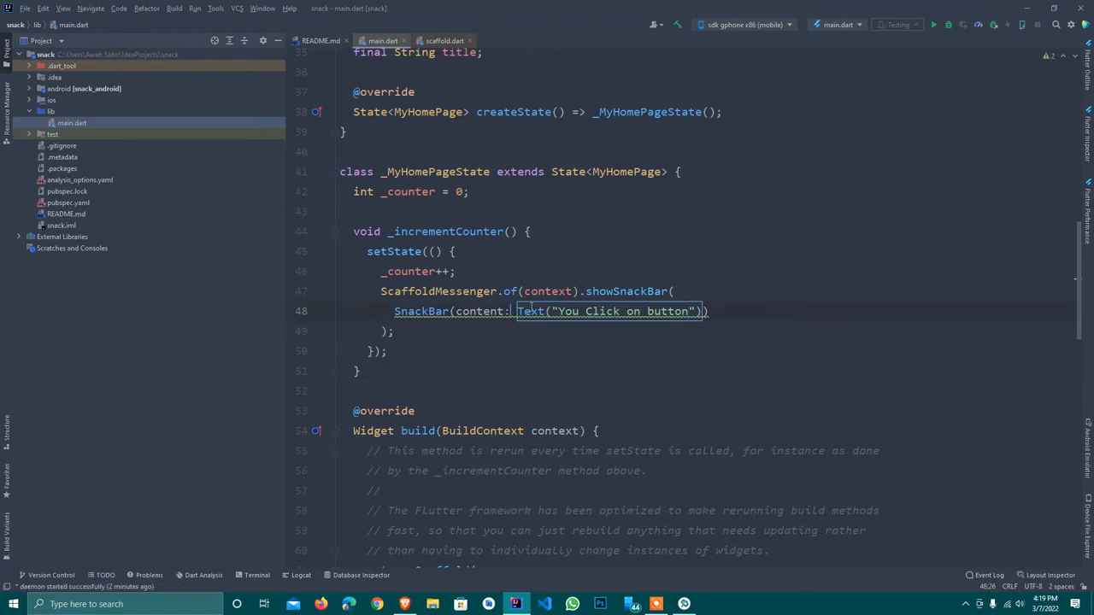
text(const)
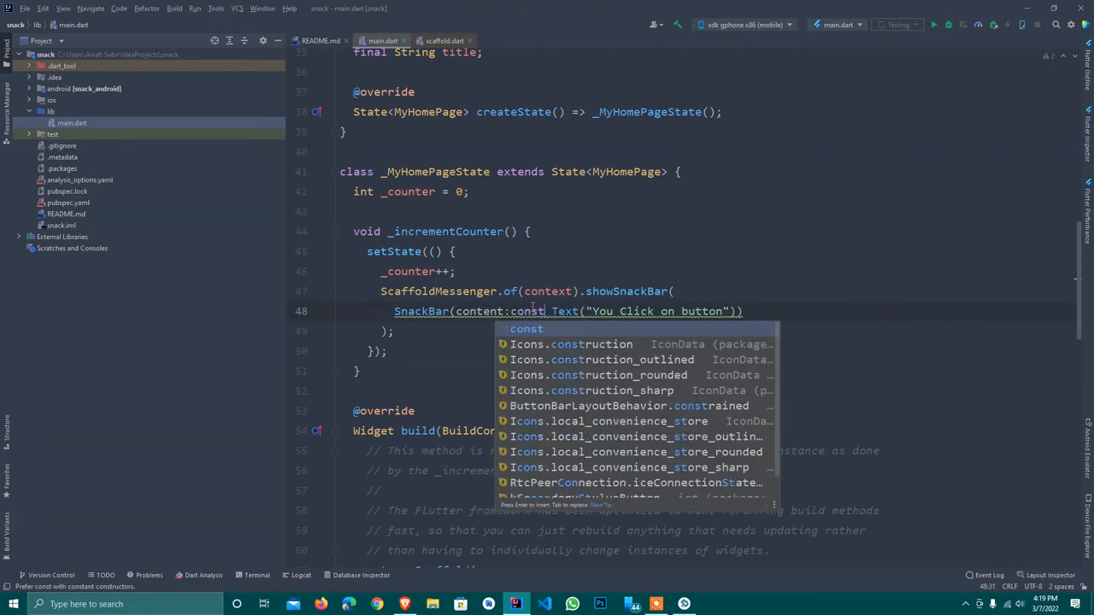
key(Escape)
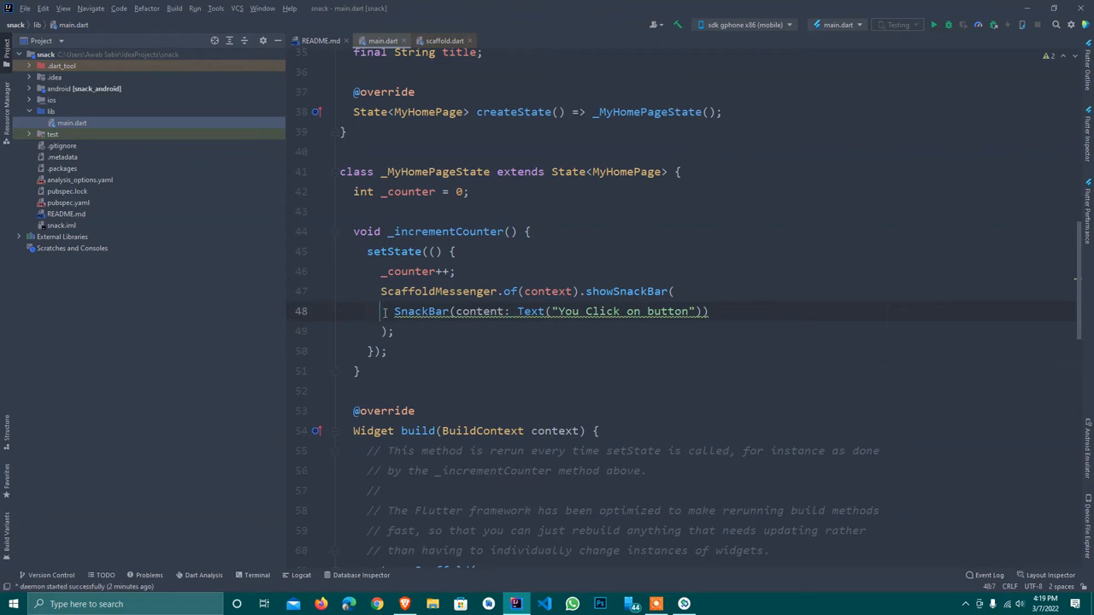
Step: Make the SnackBar constructor const
text(const  SnackBar()
text(elevation: ,)
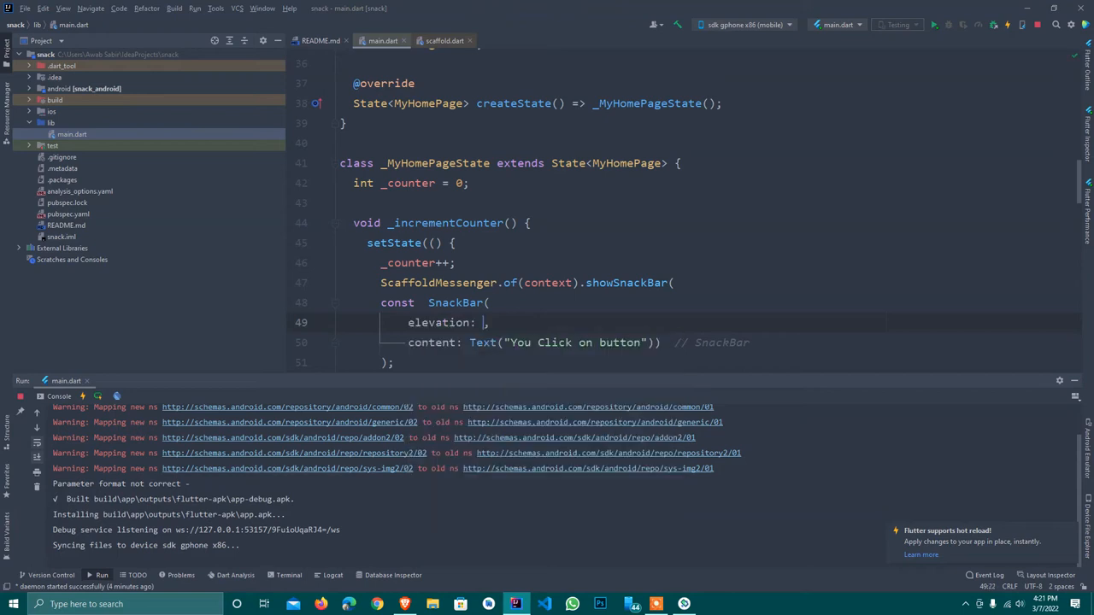
Step: Set elevation 5.0 and add a RoundedRectangleBorder shape with Radius.circular() borderRadius
text(5.0)
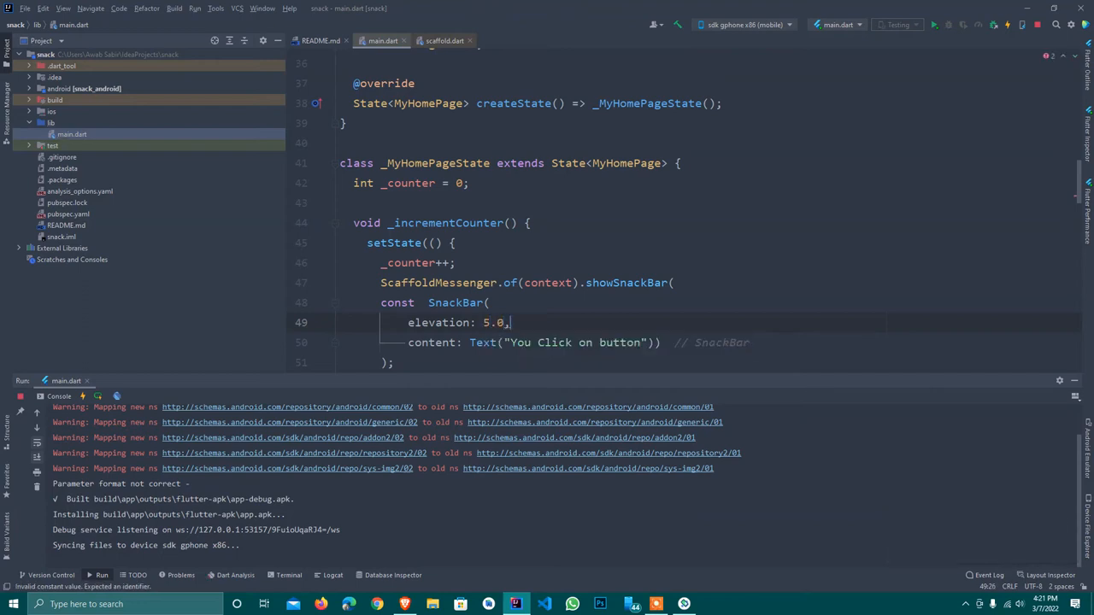
key(Enter)
text(shape: ,)
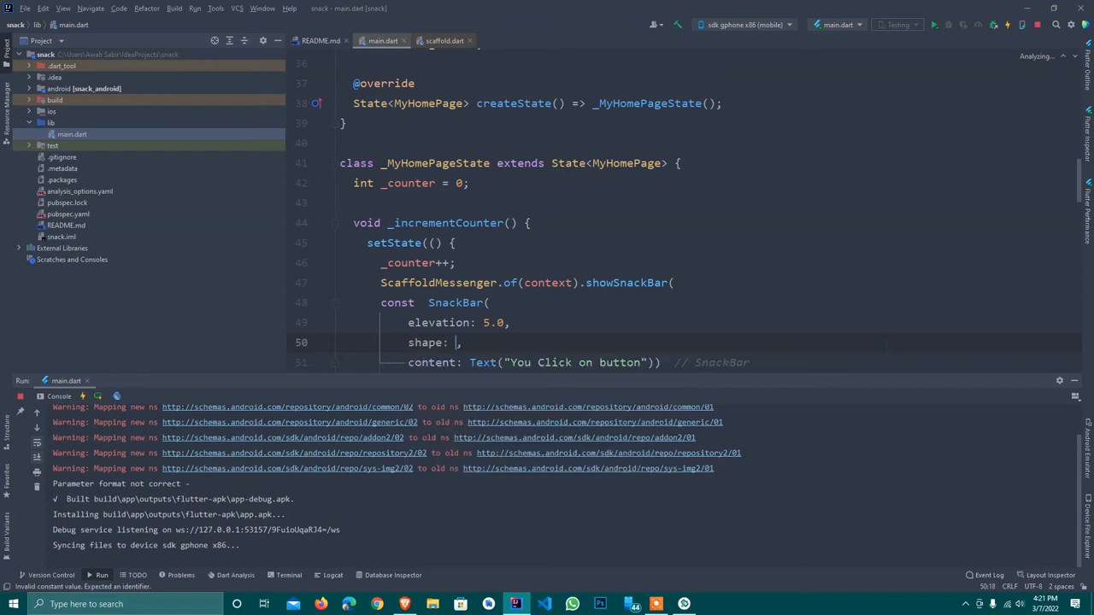
text(RoundedRectangleBorder()
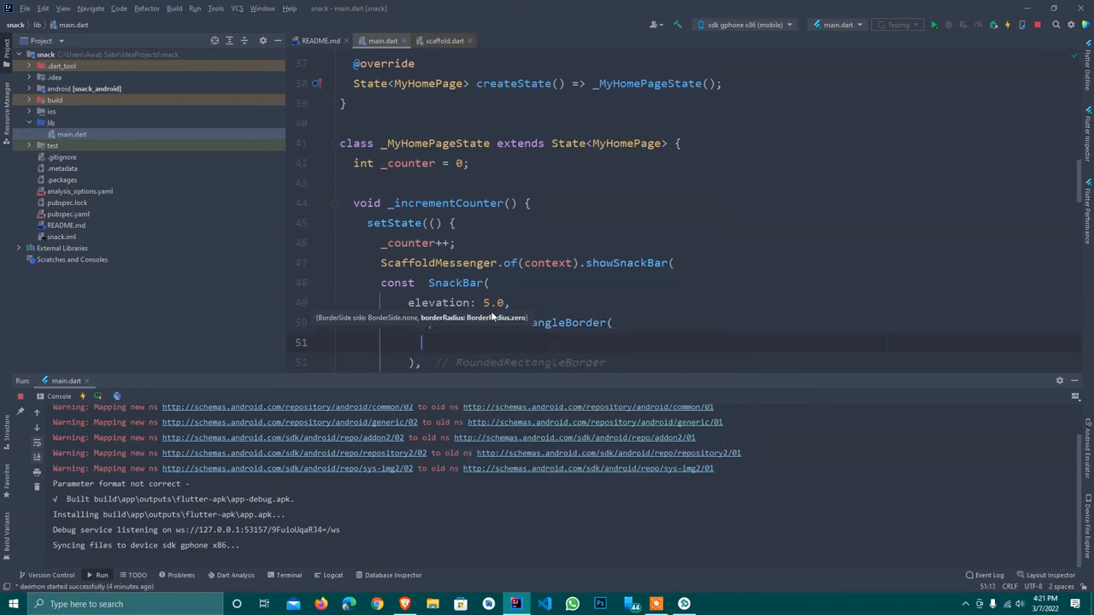
text(borderRadius:)
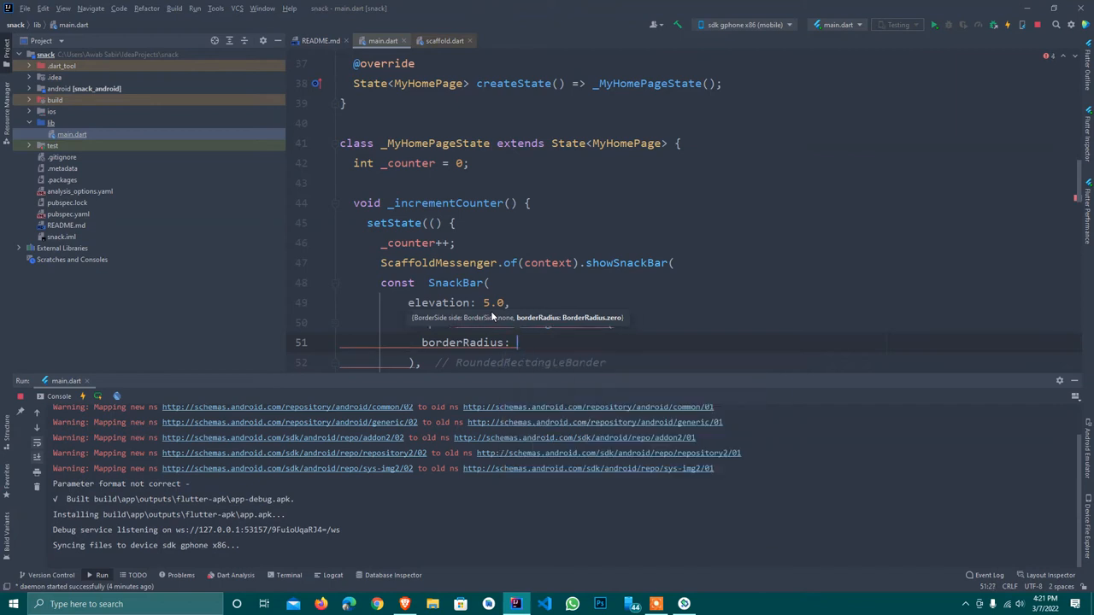
text(RA)
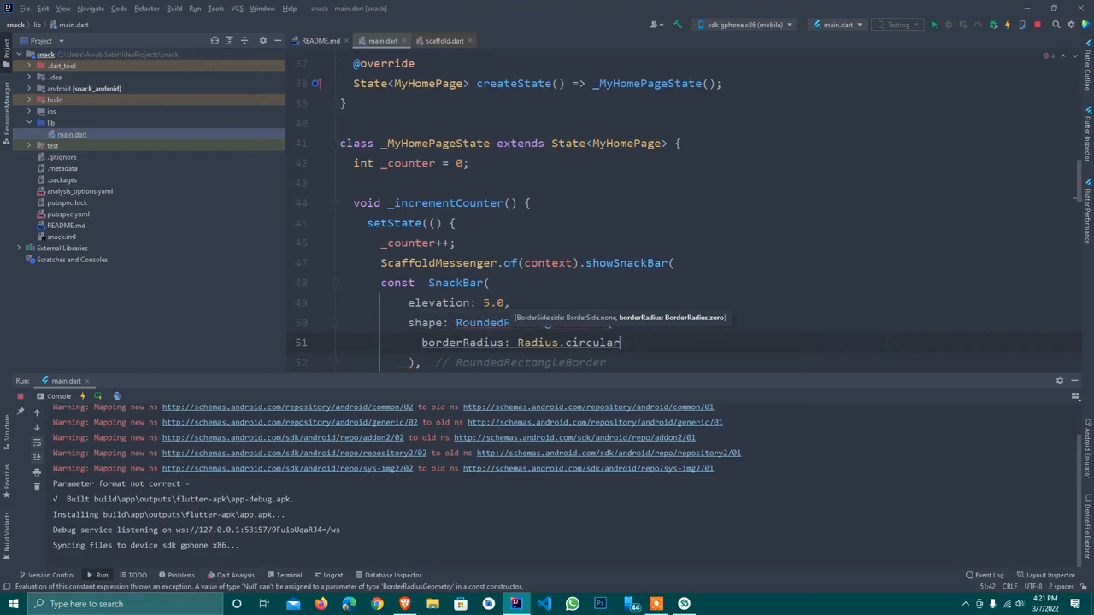
text(())
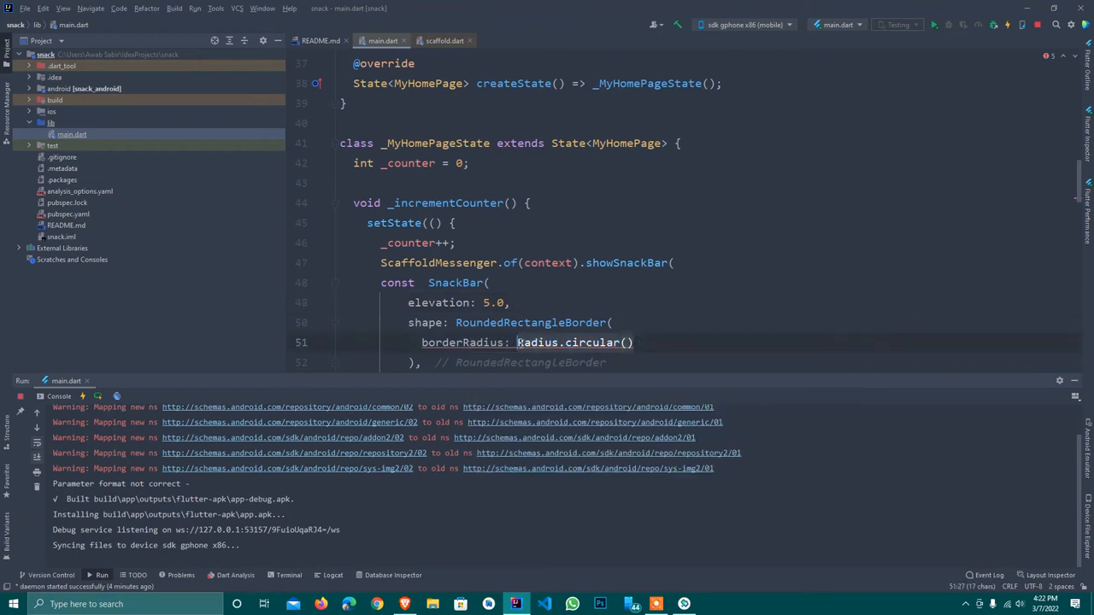
Step: Insert BorderRadius.all, remove its 20 radius, and inspect the BorderRadius source definition
text(B)
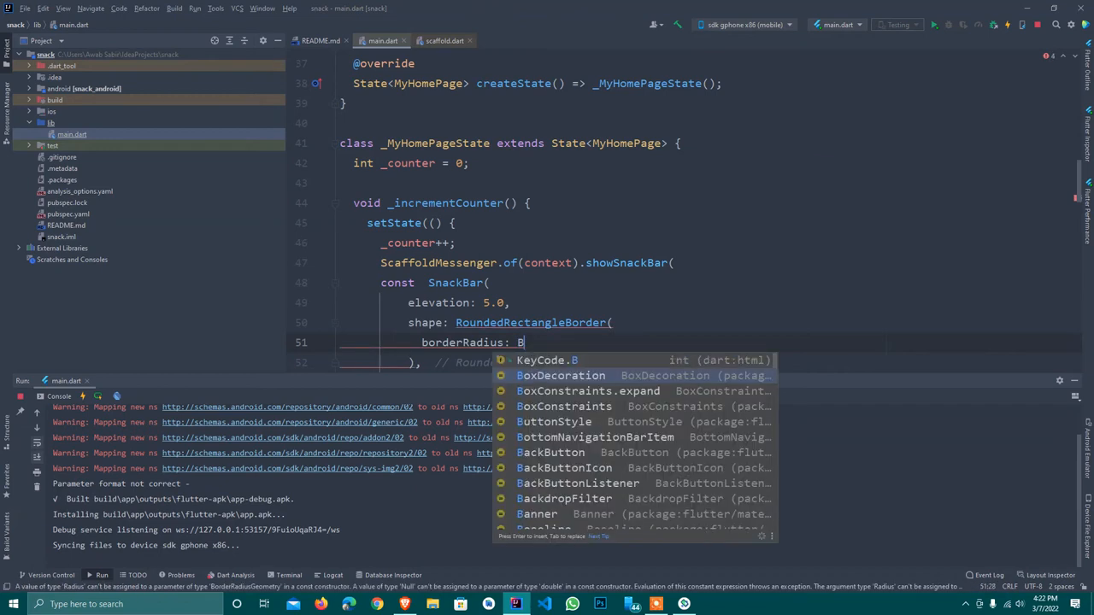
text(orderR)
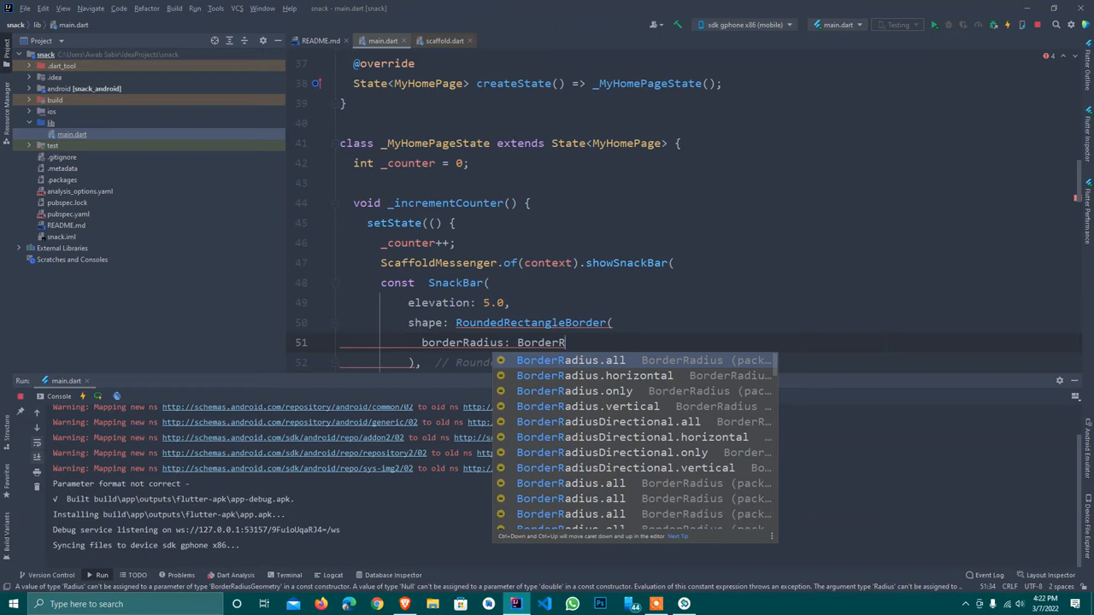
click(571, 360)
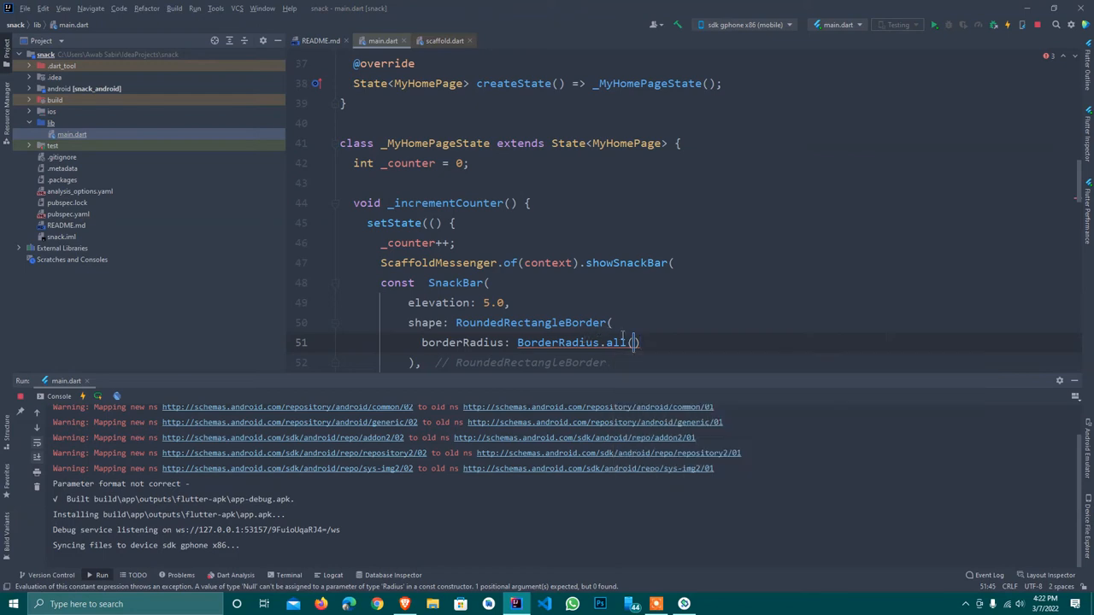
text(20)
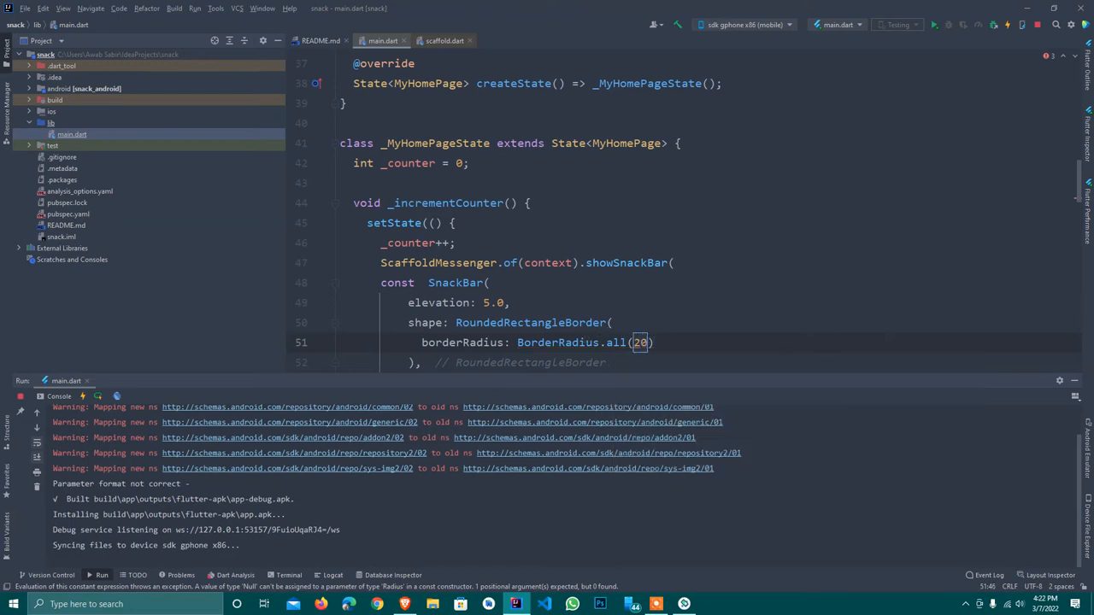
key(Backspace)
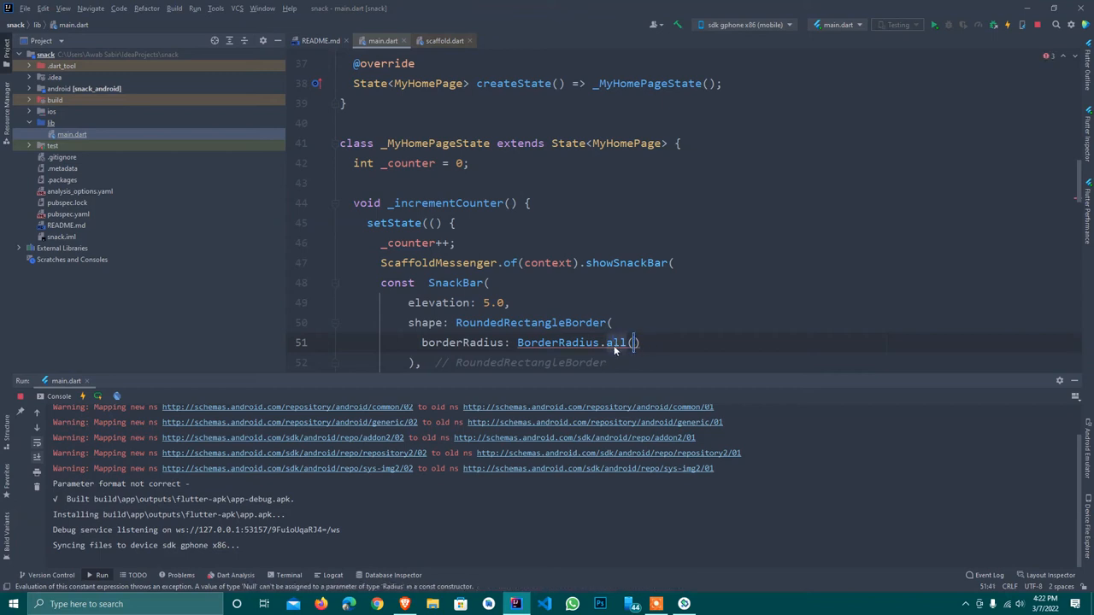
click(559, 342)
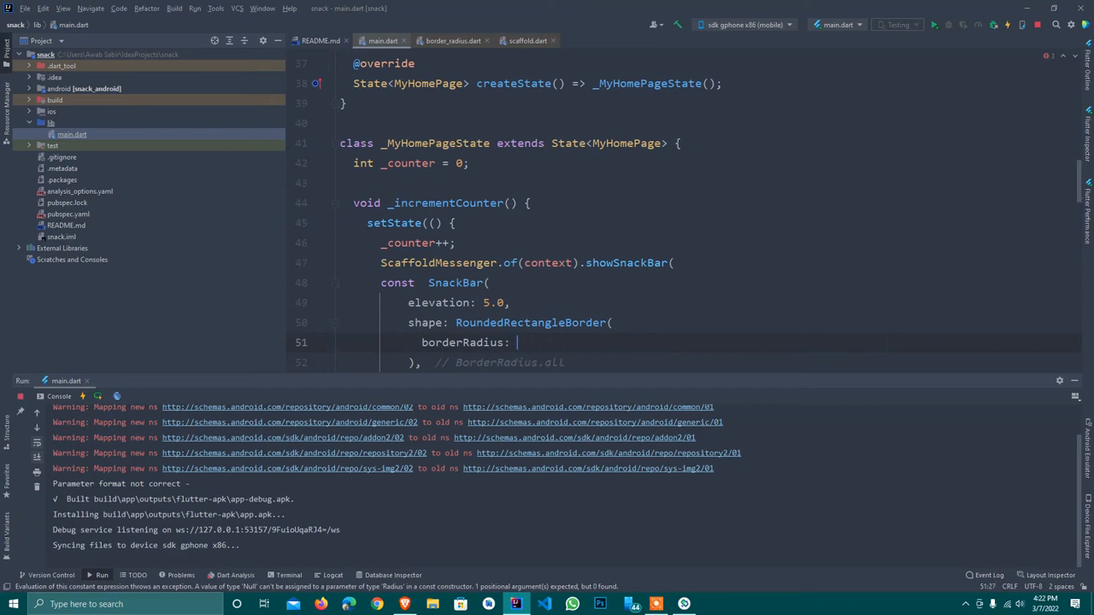
Step: Use BorderRadius.circular(50) as the corner radius and drop const before SnackBar
text(Border)
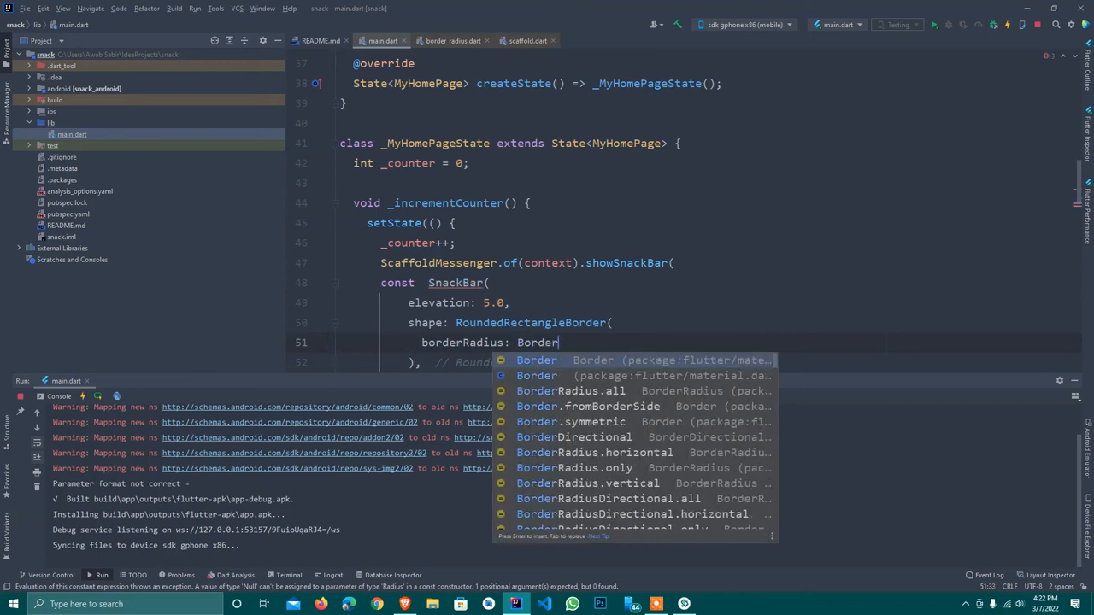
text(RA)
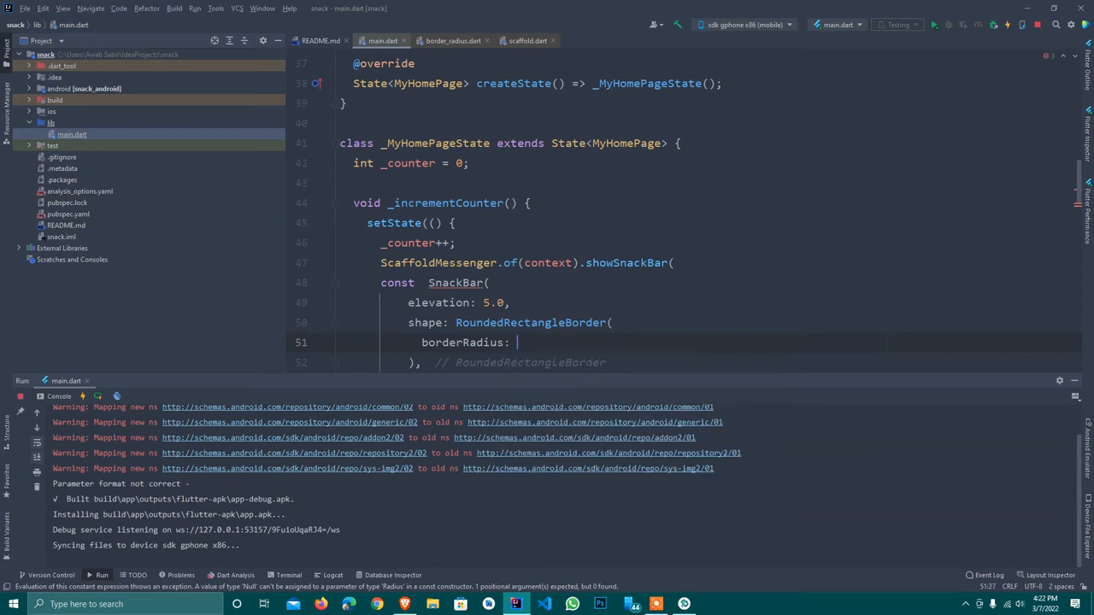
text(Rad)
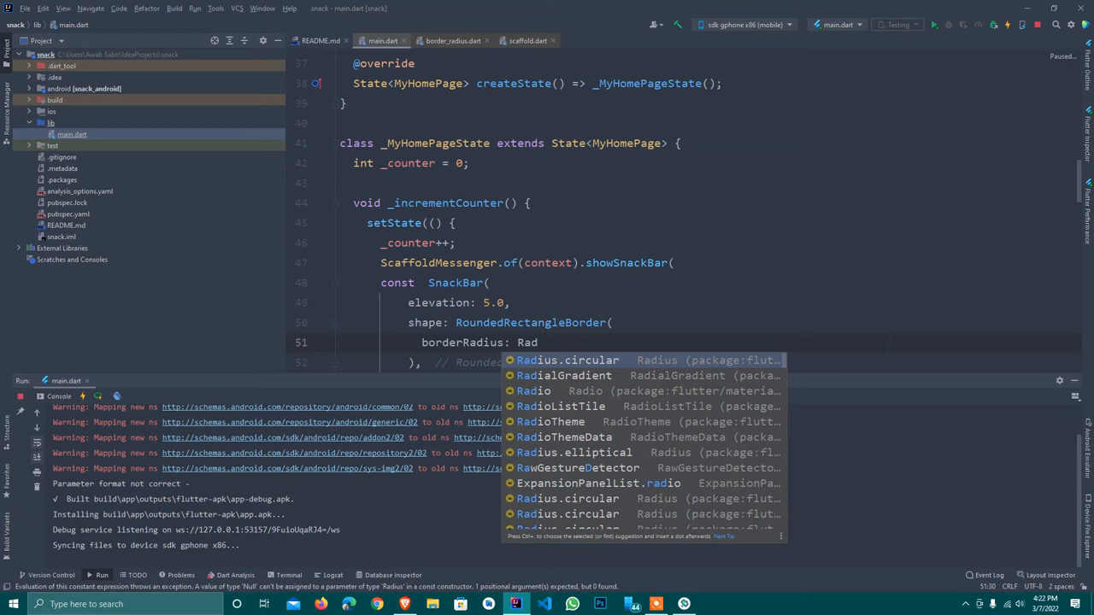
text(ius)
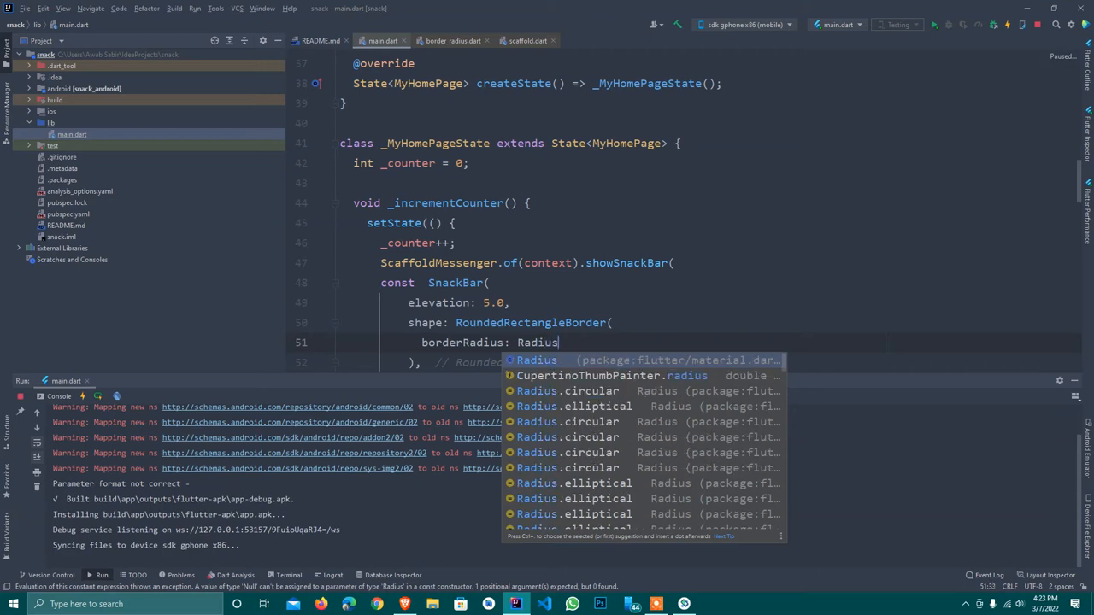
text(.circular(2)
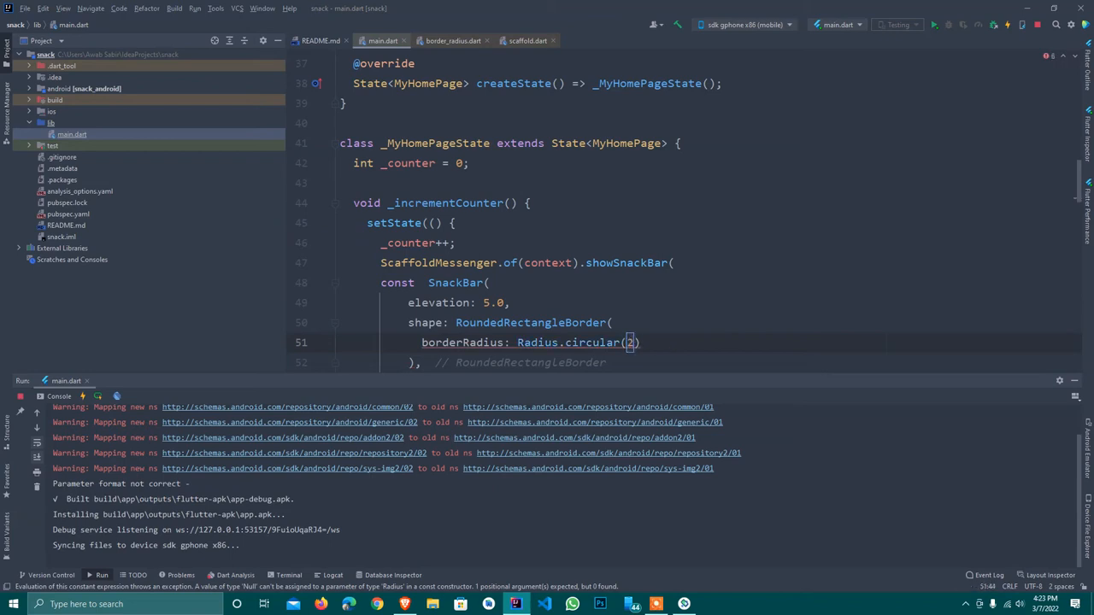
text(0)
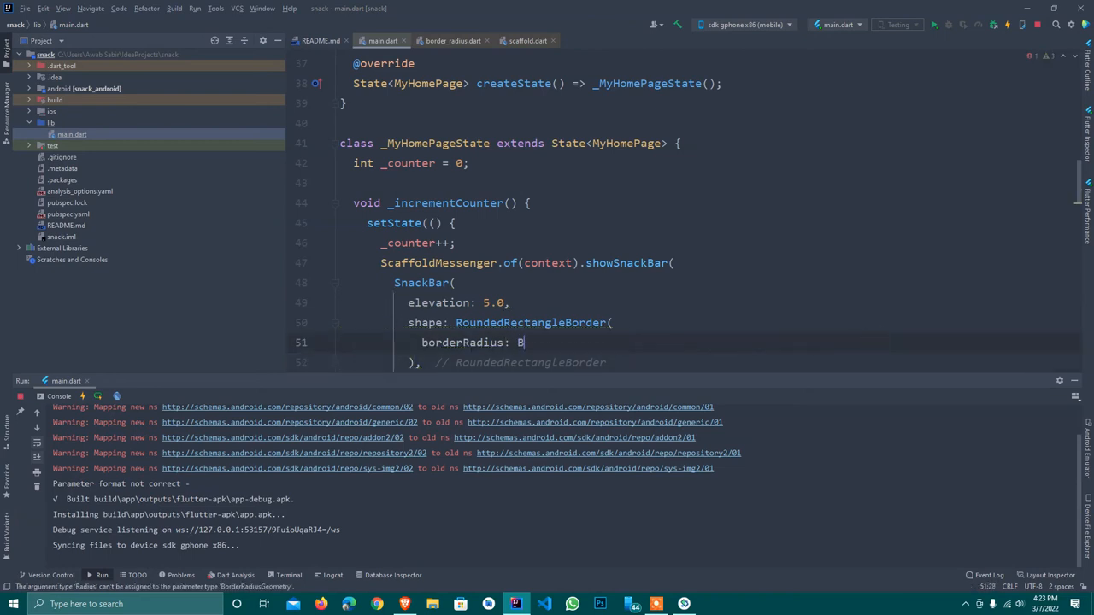
text(orderRadius.)
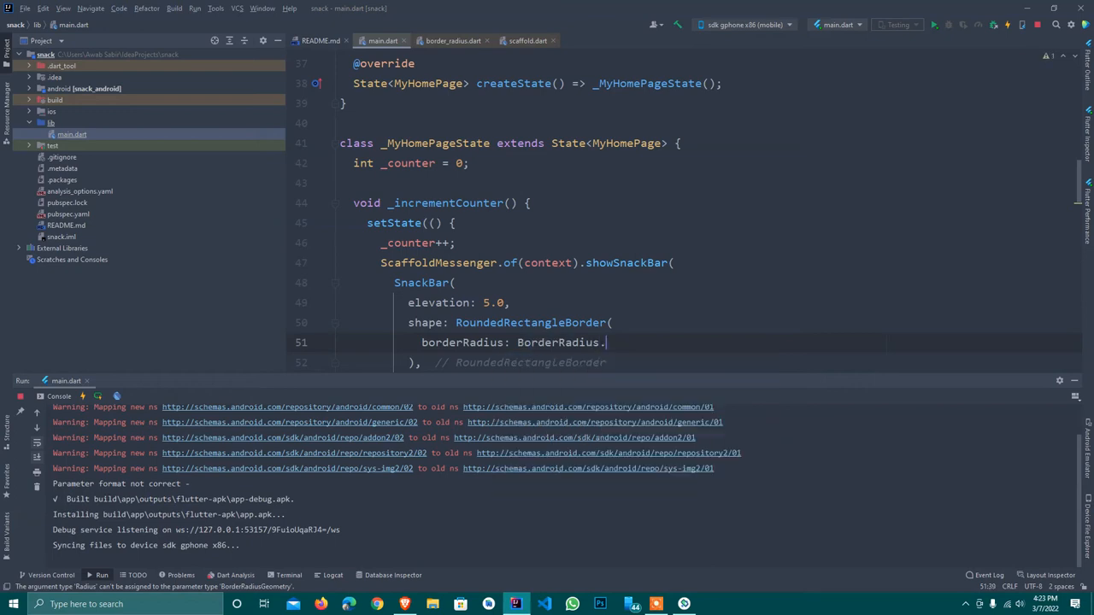
text(circular(radius))
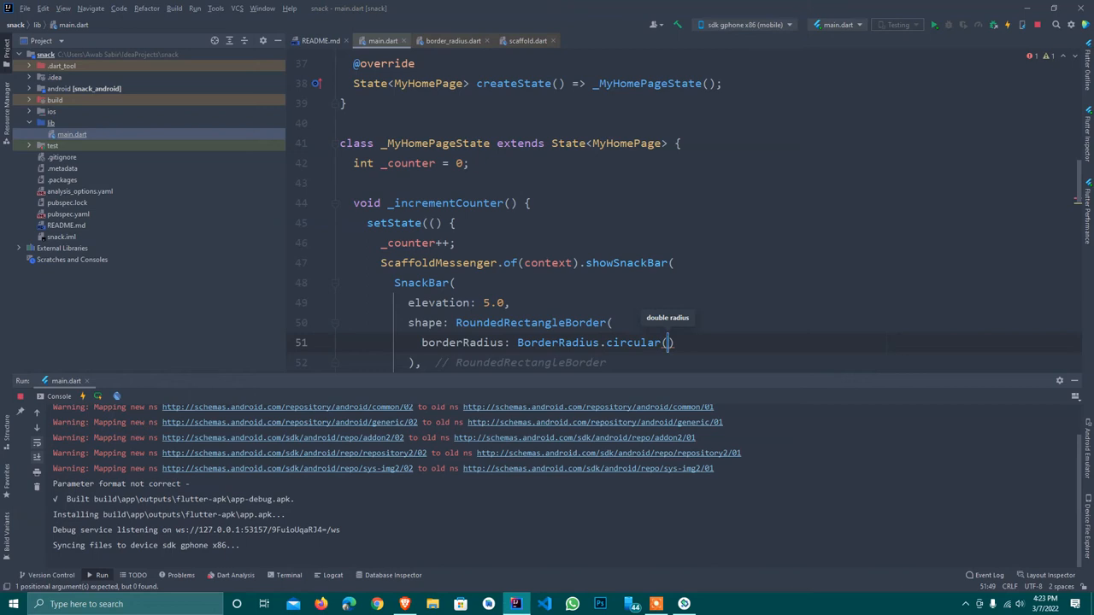
text(50)
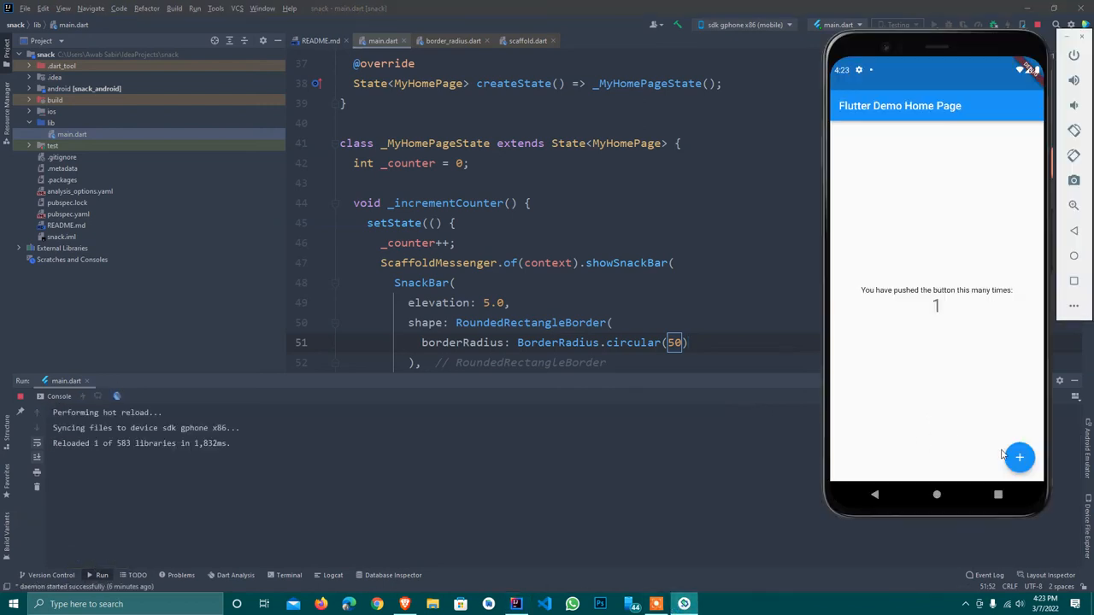
Step: Tap the emulator's + button to show the rounded SnackBar
click(1019, 457)
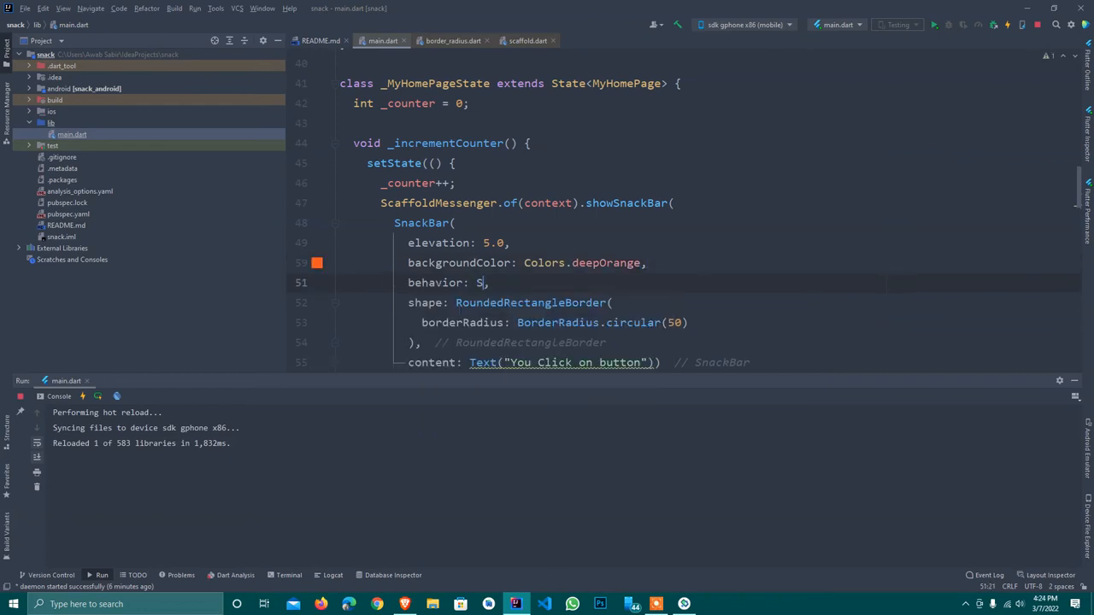
Step: Add backgroundColor Colors.deepOrange and a behavior: SnackBarBehavior. property to the SnackBar
text(nack)
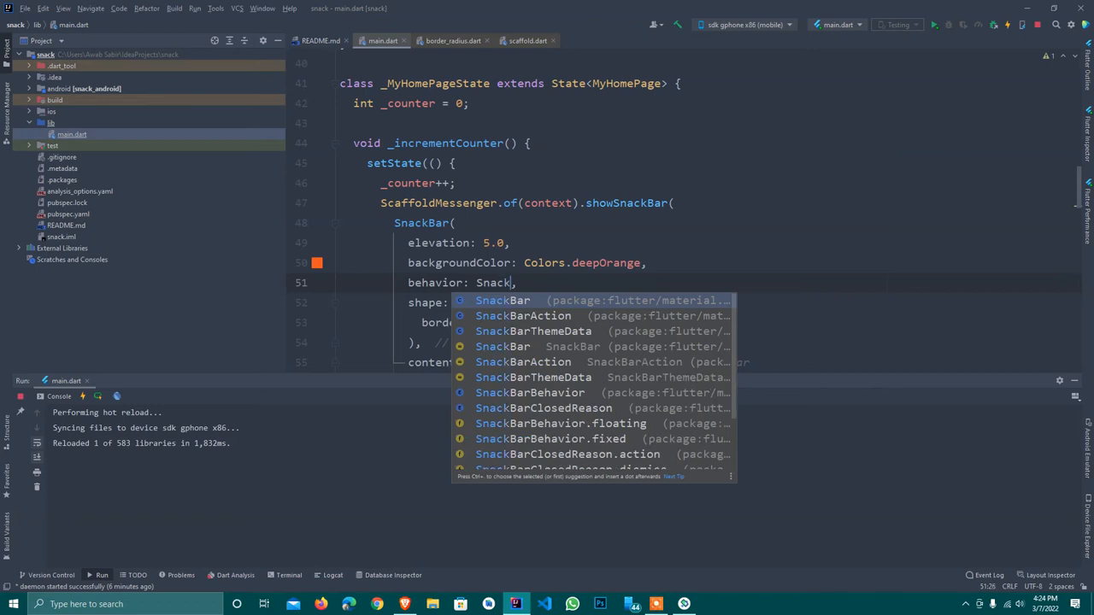
text(BarBehavior)
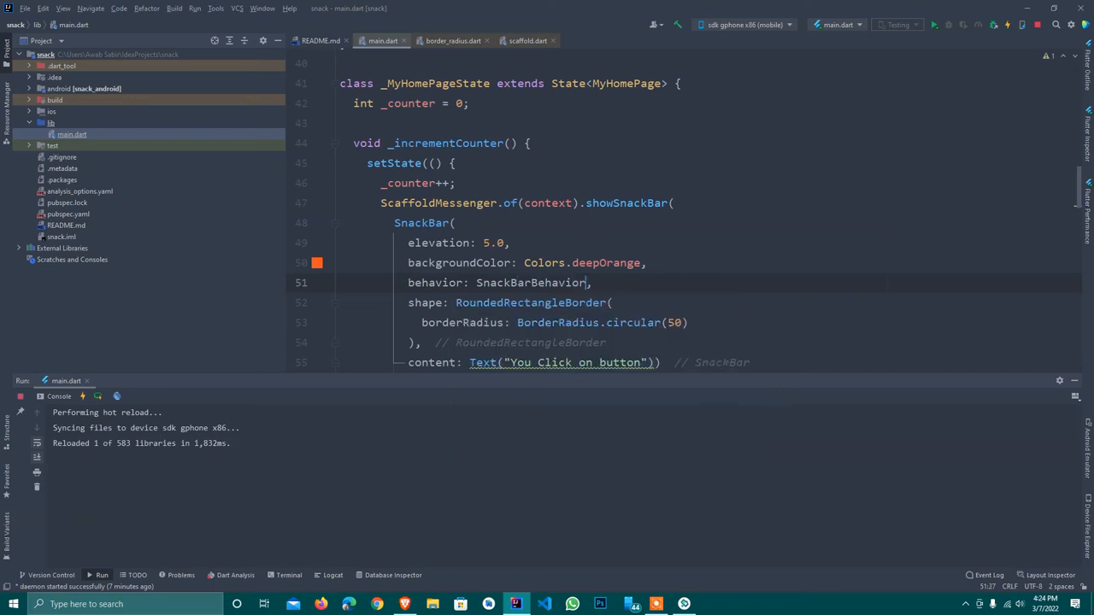
text(.floating)
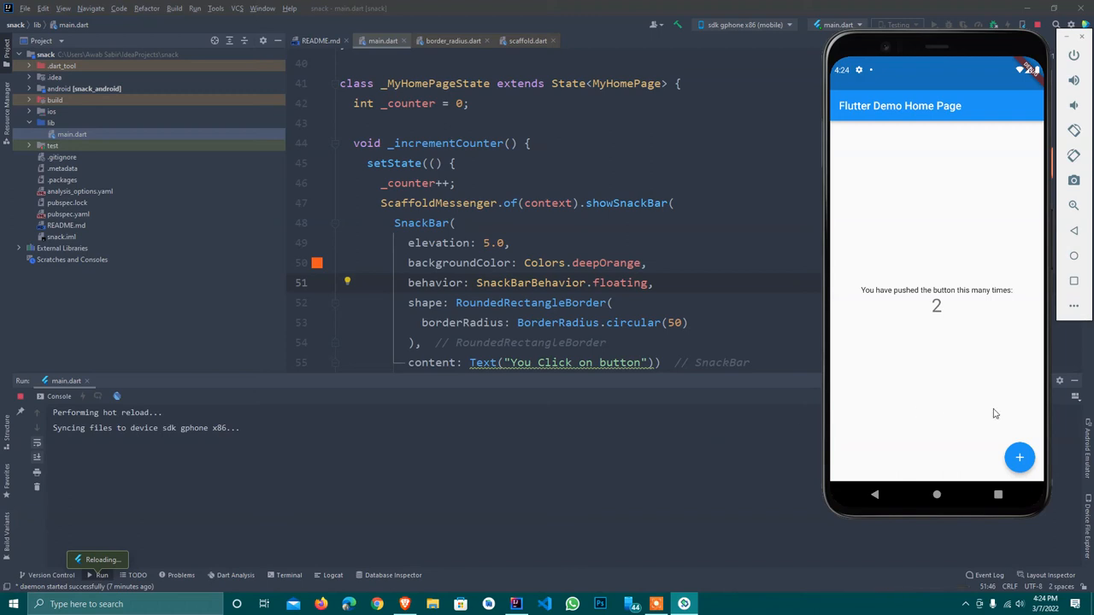
Step: Tap + in the emulator to show the floating deep-orange SnackBar
click(1019, 458)
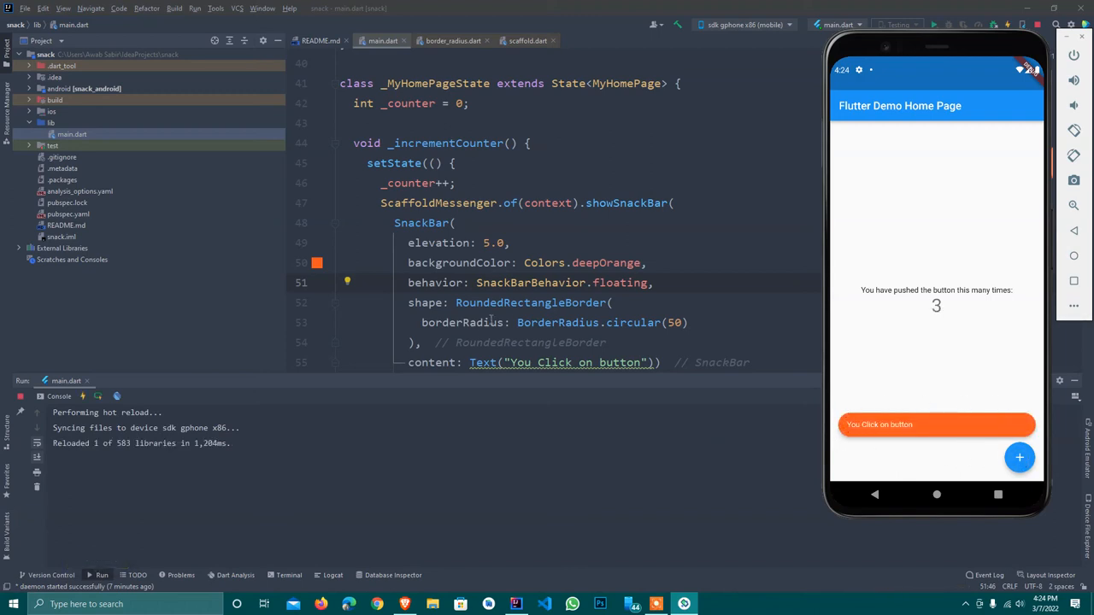
scroll(down, 3)
text(action: ,)
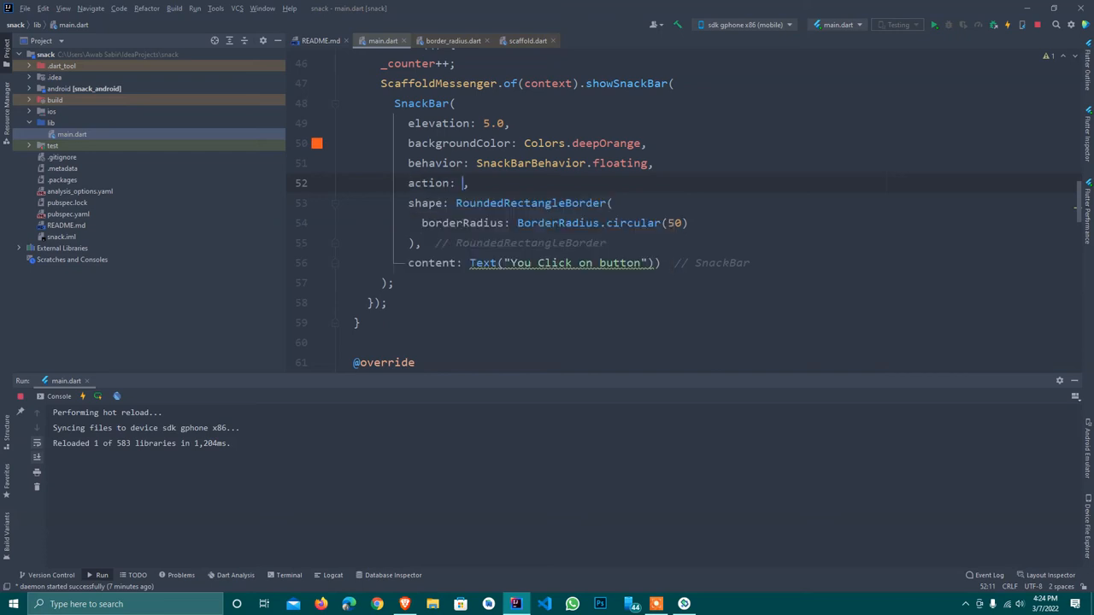
Step: Give the SnackBar a SnackBarAction labelled 'Save' with an empty onPressed
text([])
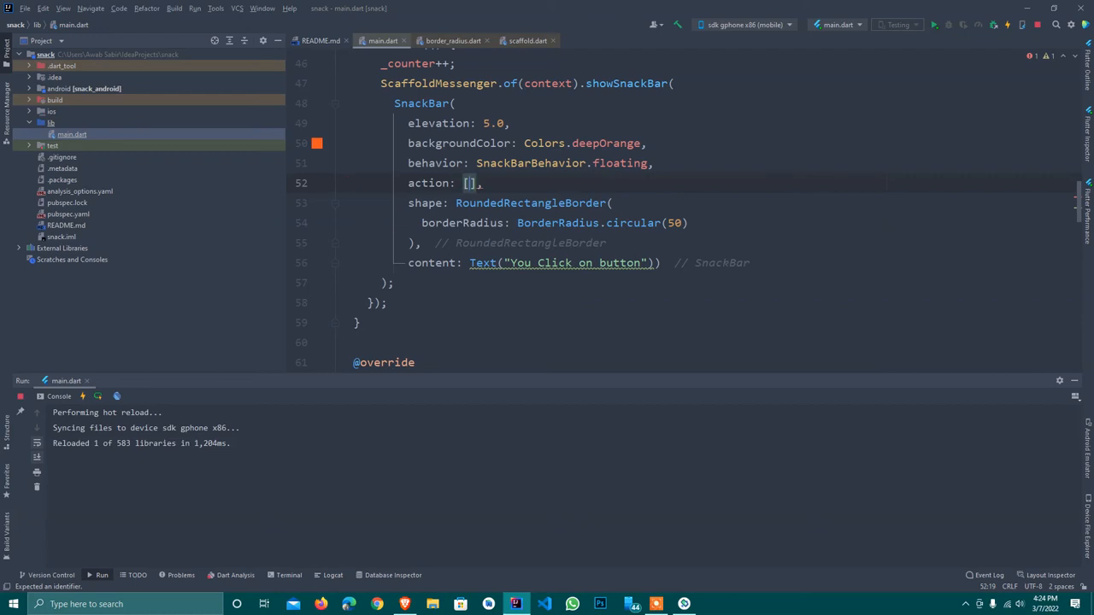
key(Enter)
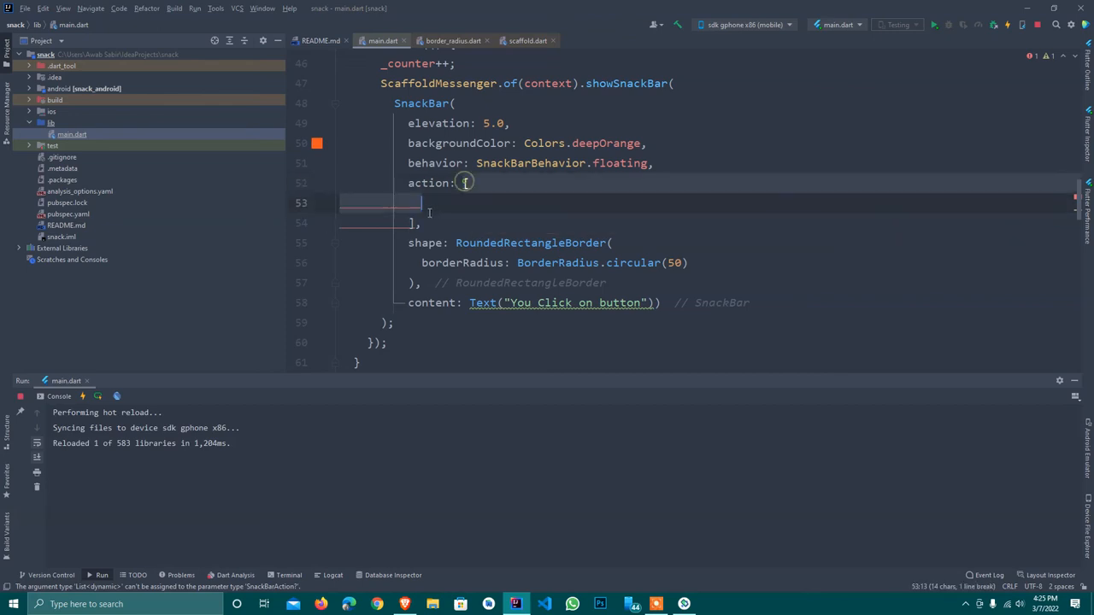
text(S,)
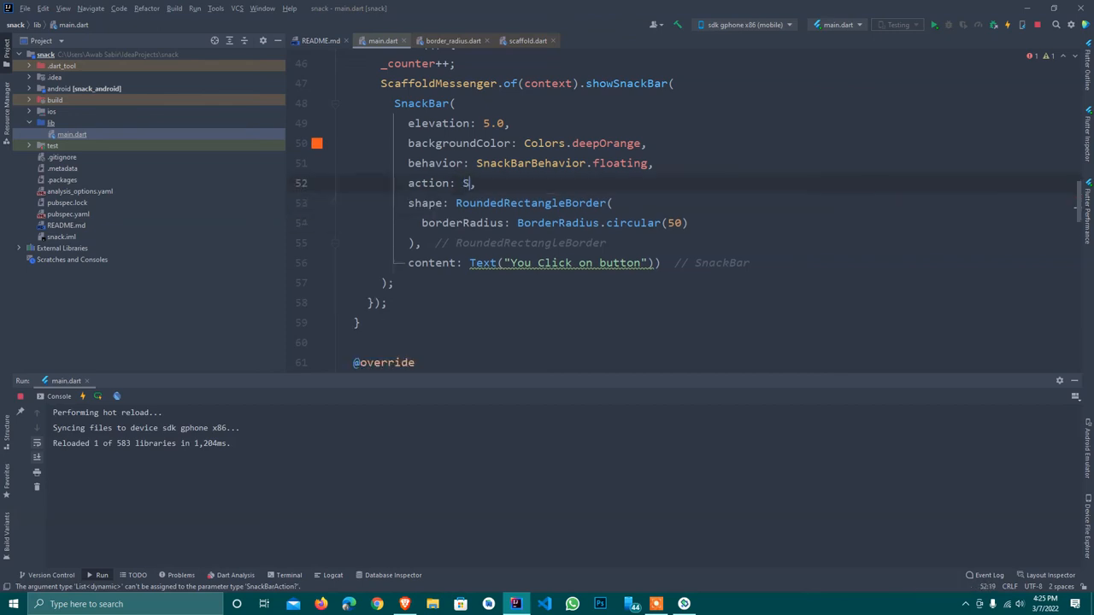
text(nac)
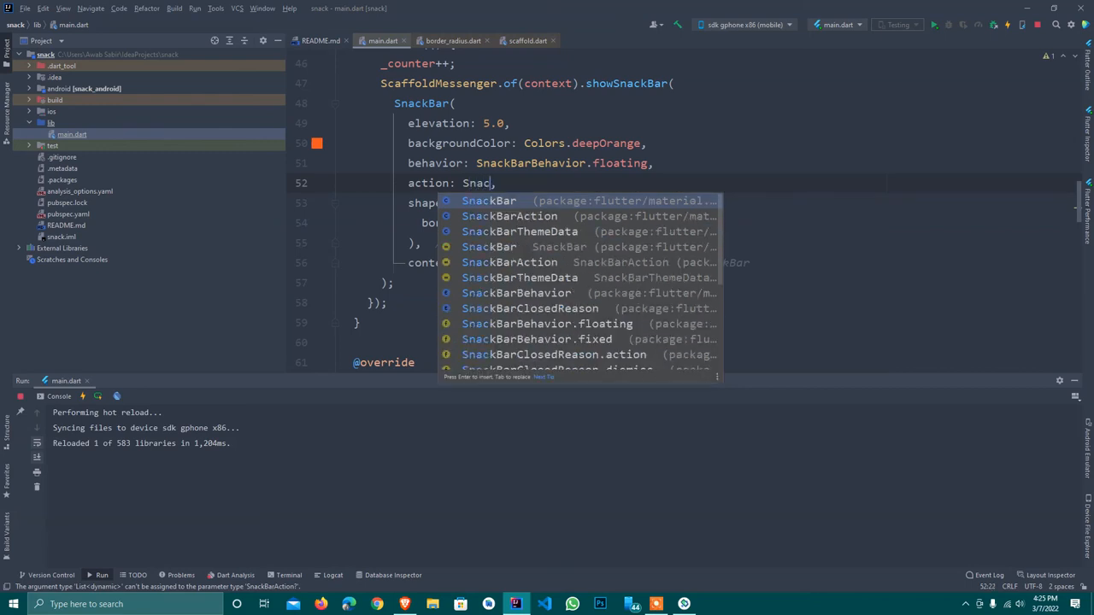
click(509, 215)
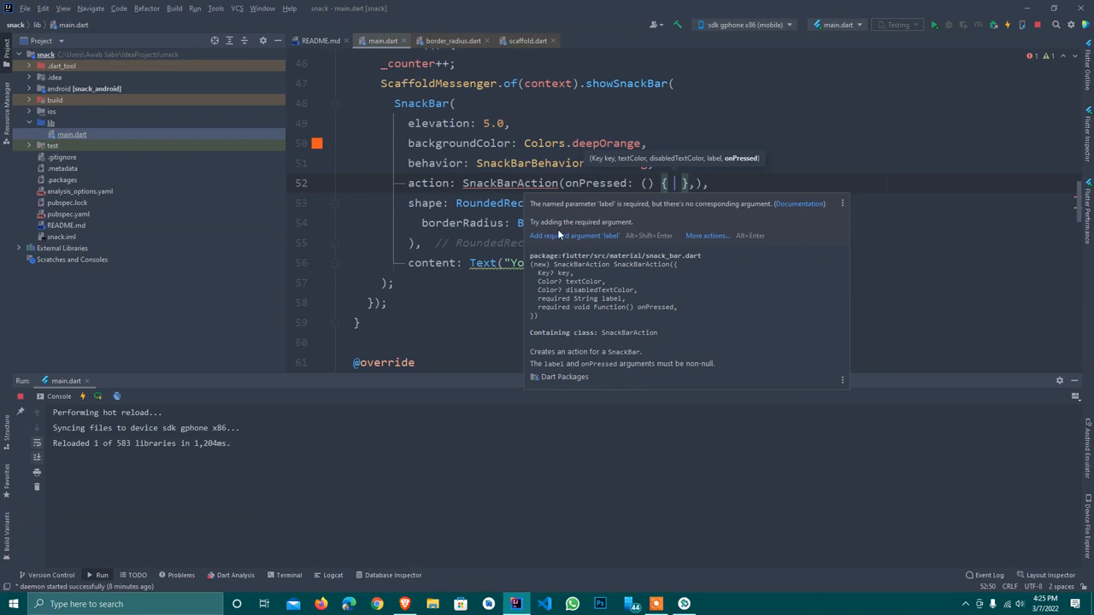
click(574, 235)
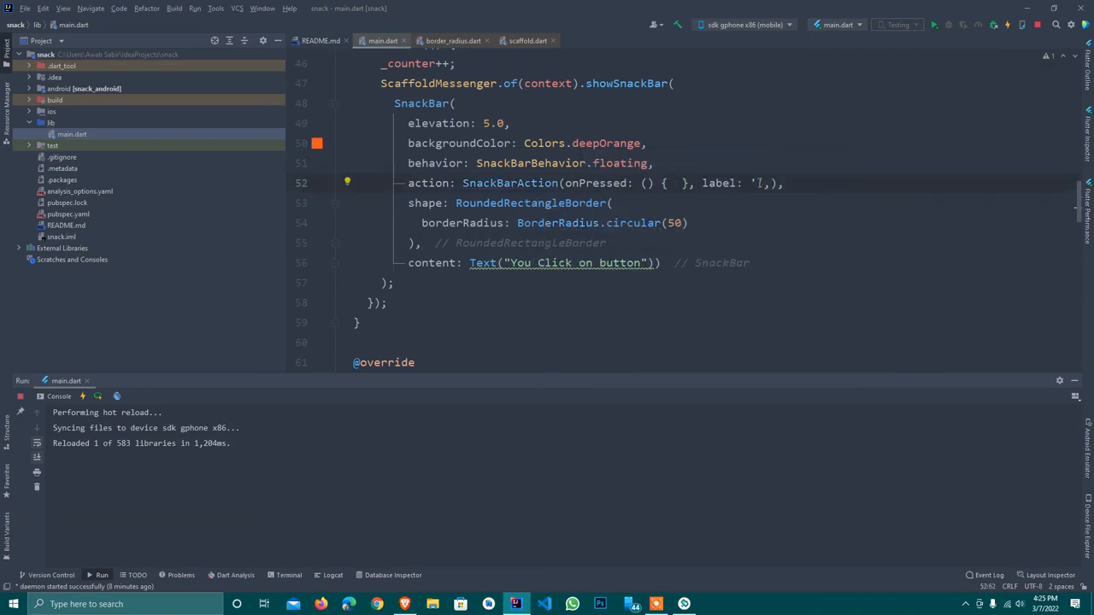
text(Save)
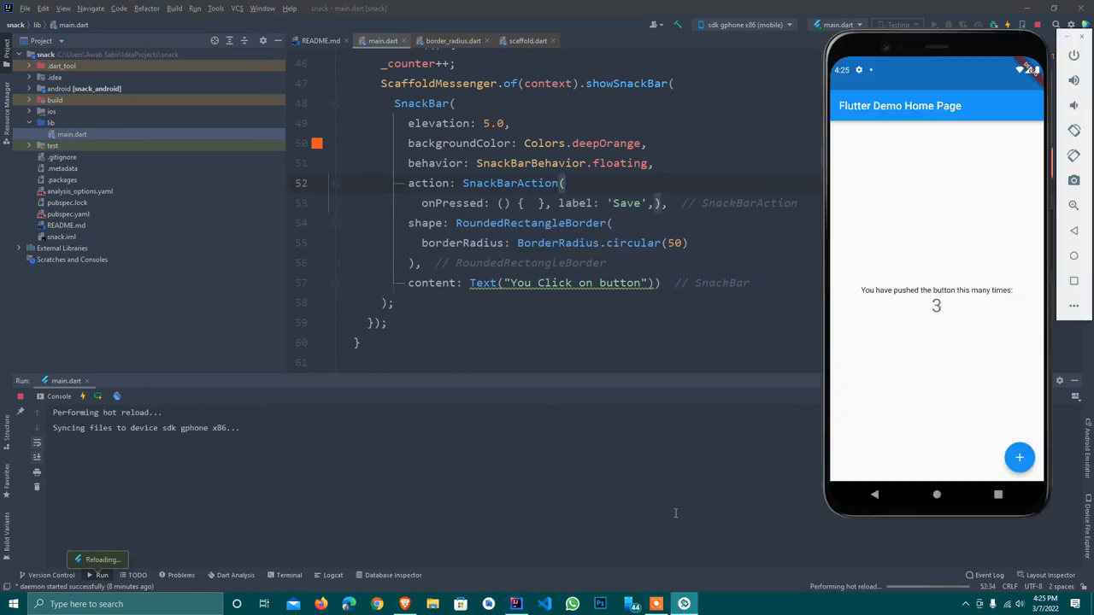
click(1019, 457)
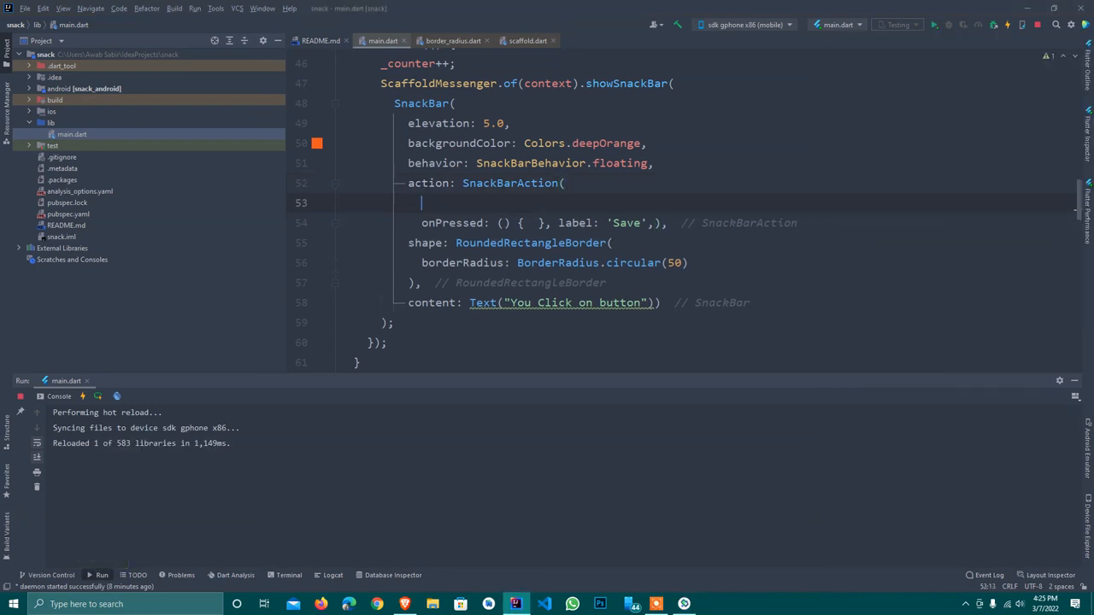
Step: Set the Save action's textColor to Colors.white and tap + to show the SnackBar
text(textColor: C,)
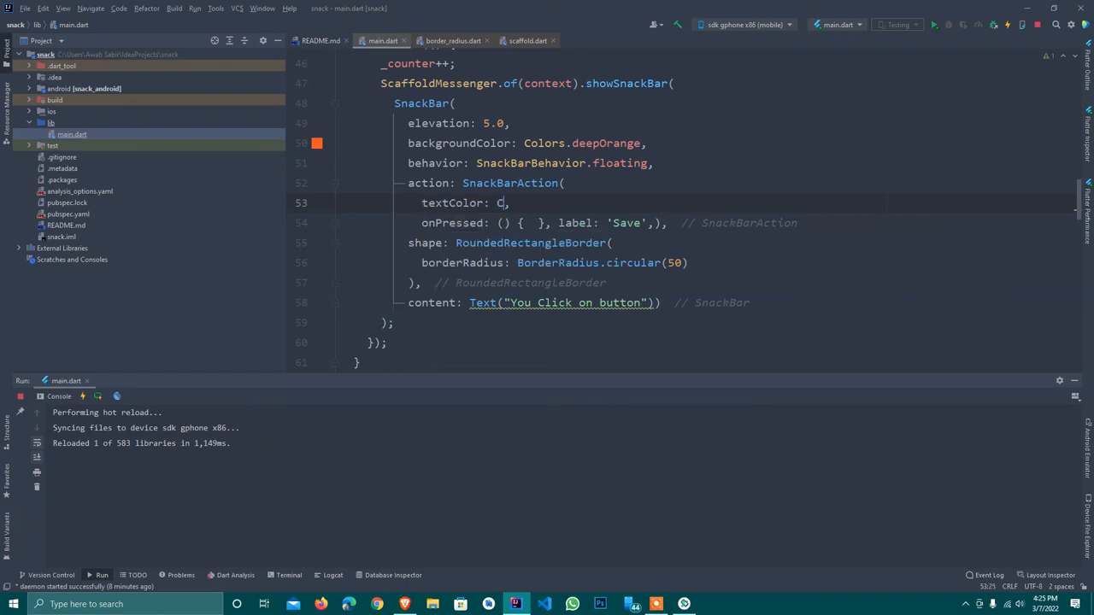
text(olors.white)
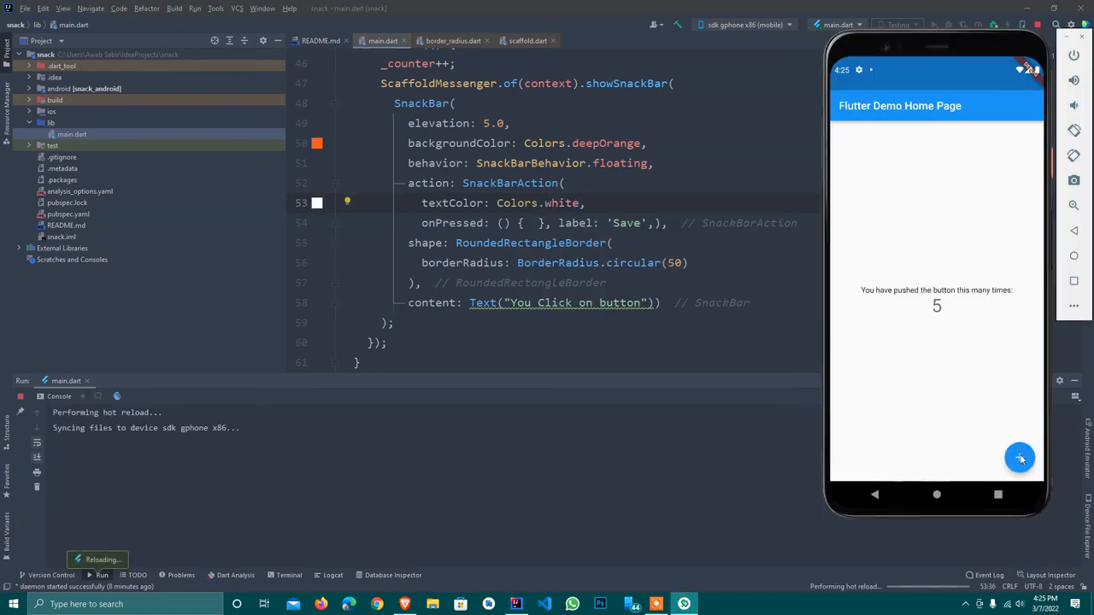
click(1020, 458)
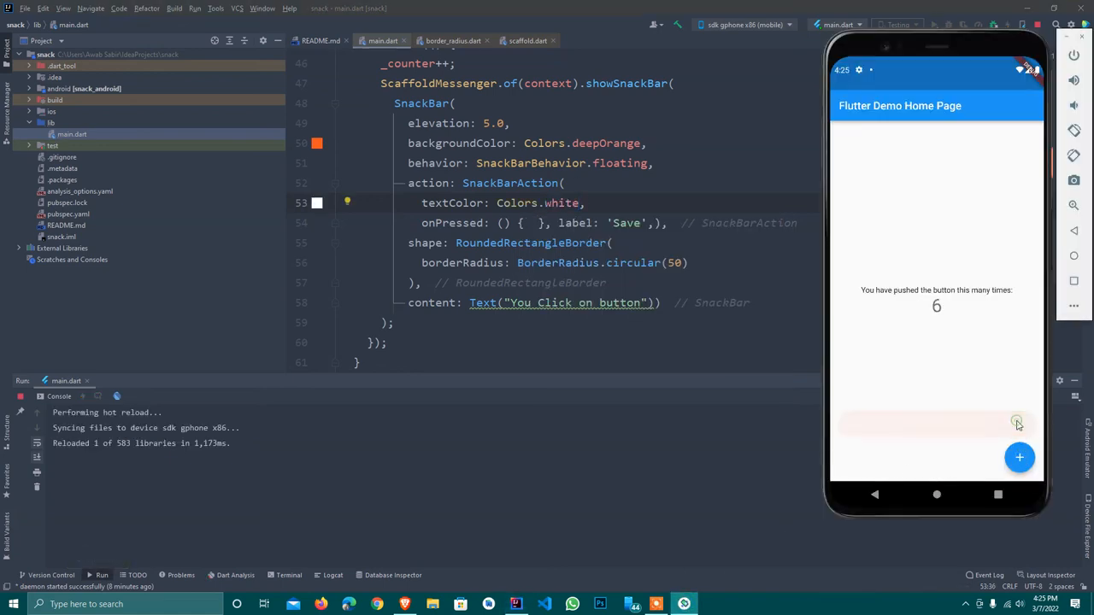